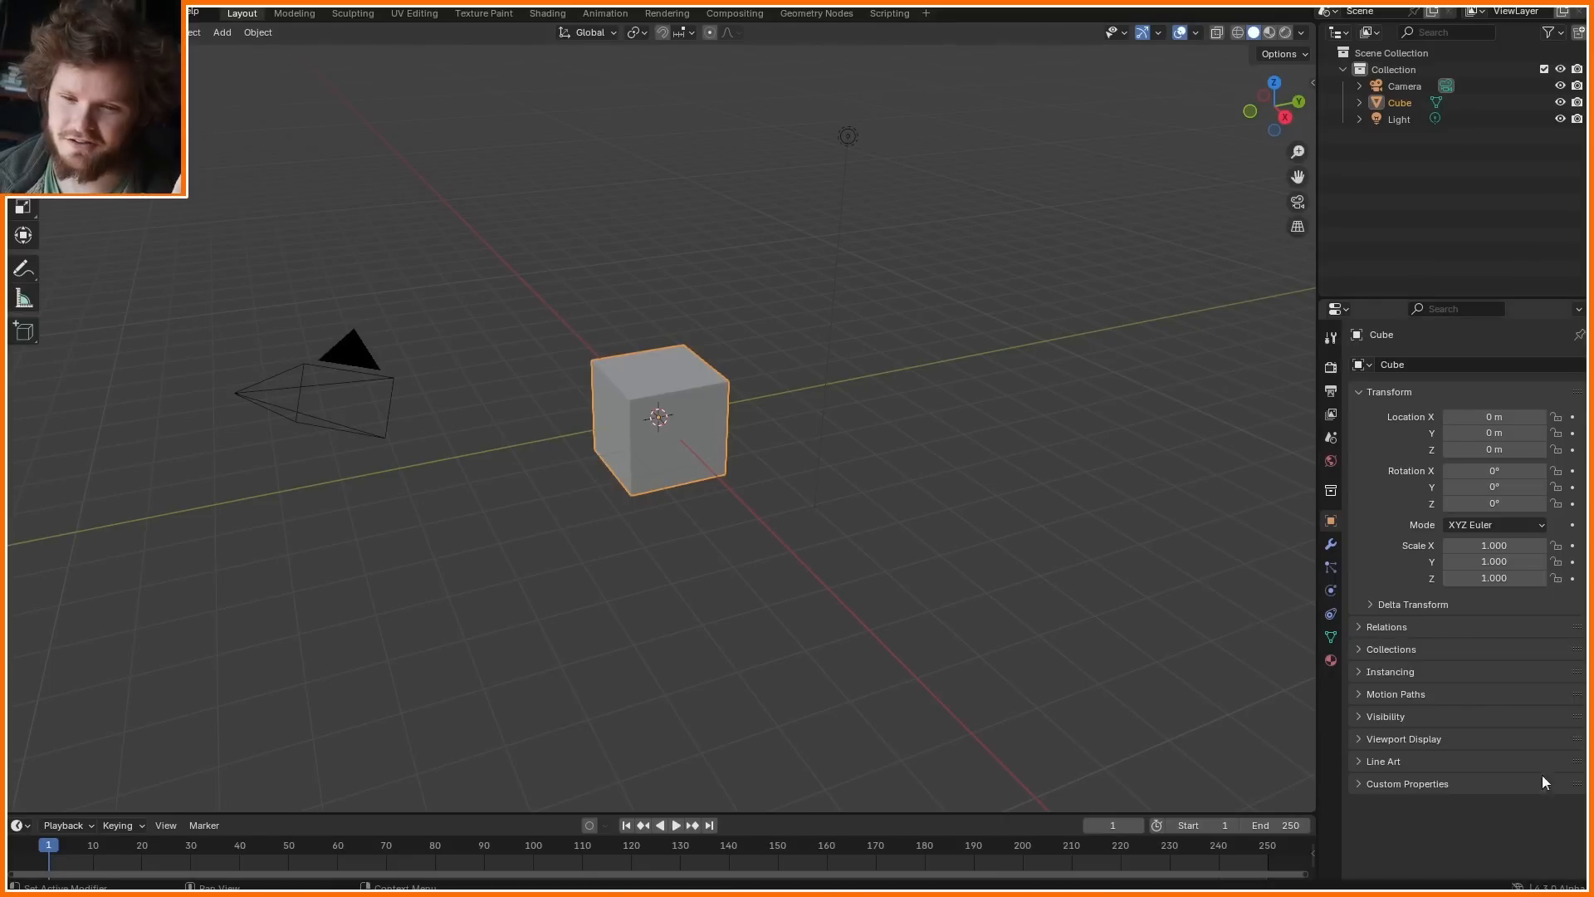
{"action": "mouse_move", "coordinate": [754, 455]}
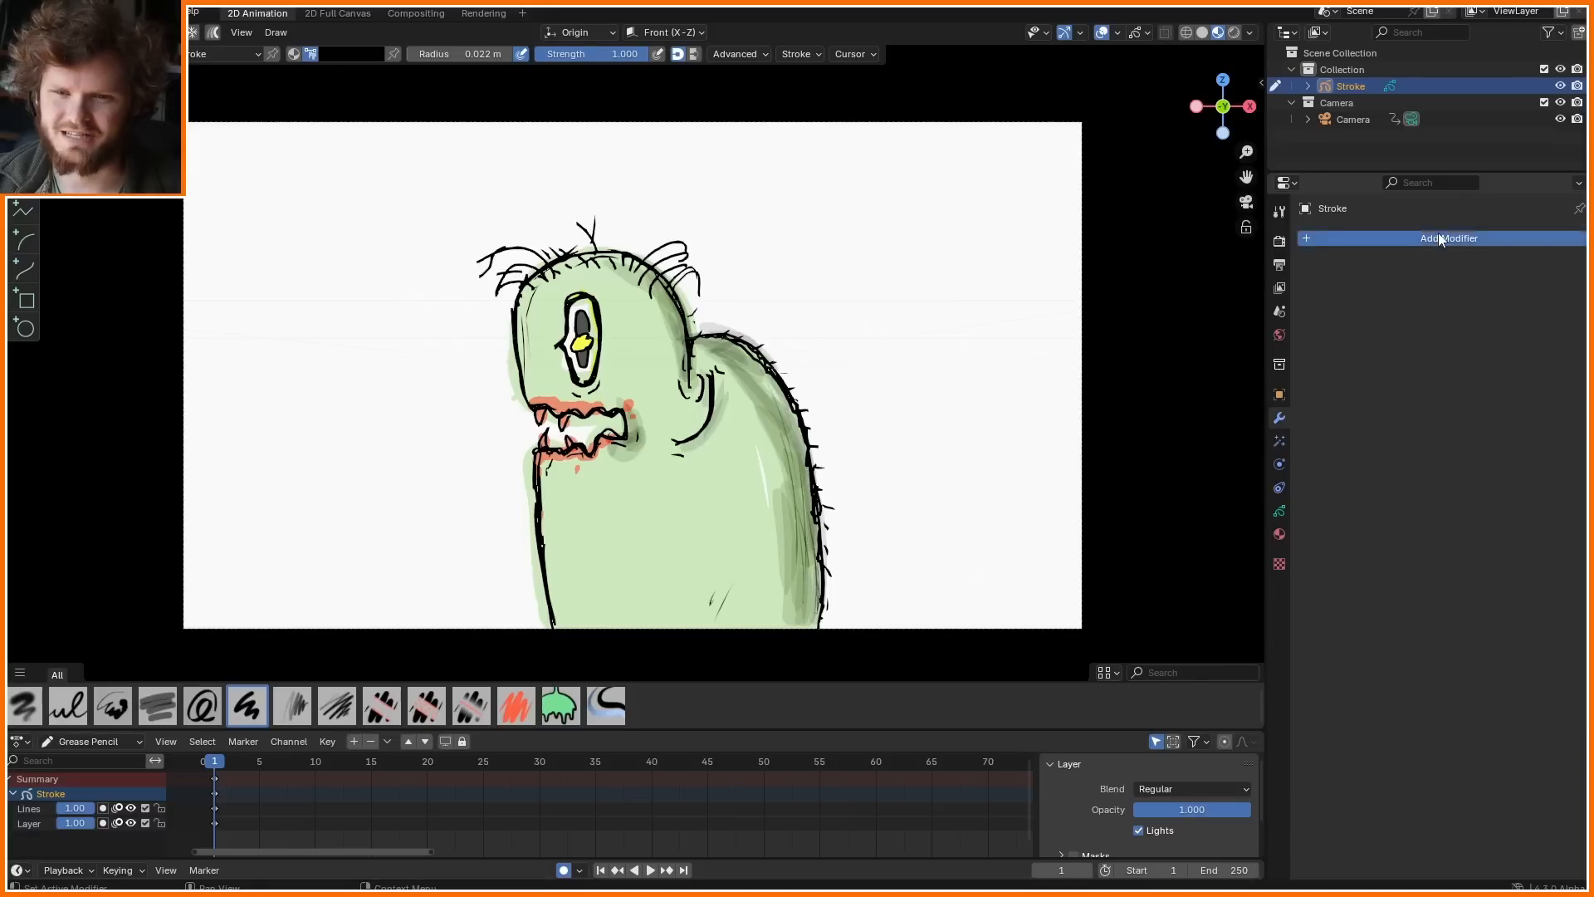
- Add a Build modifier to the drawing with Sequential mode, previewing playback
{"action": "left_click", "coordinate": [1448, 237]}
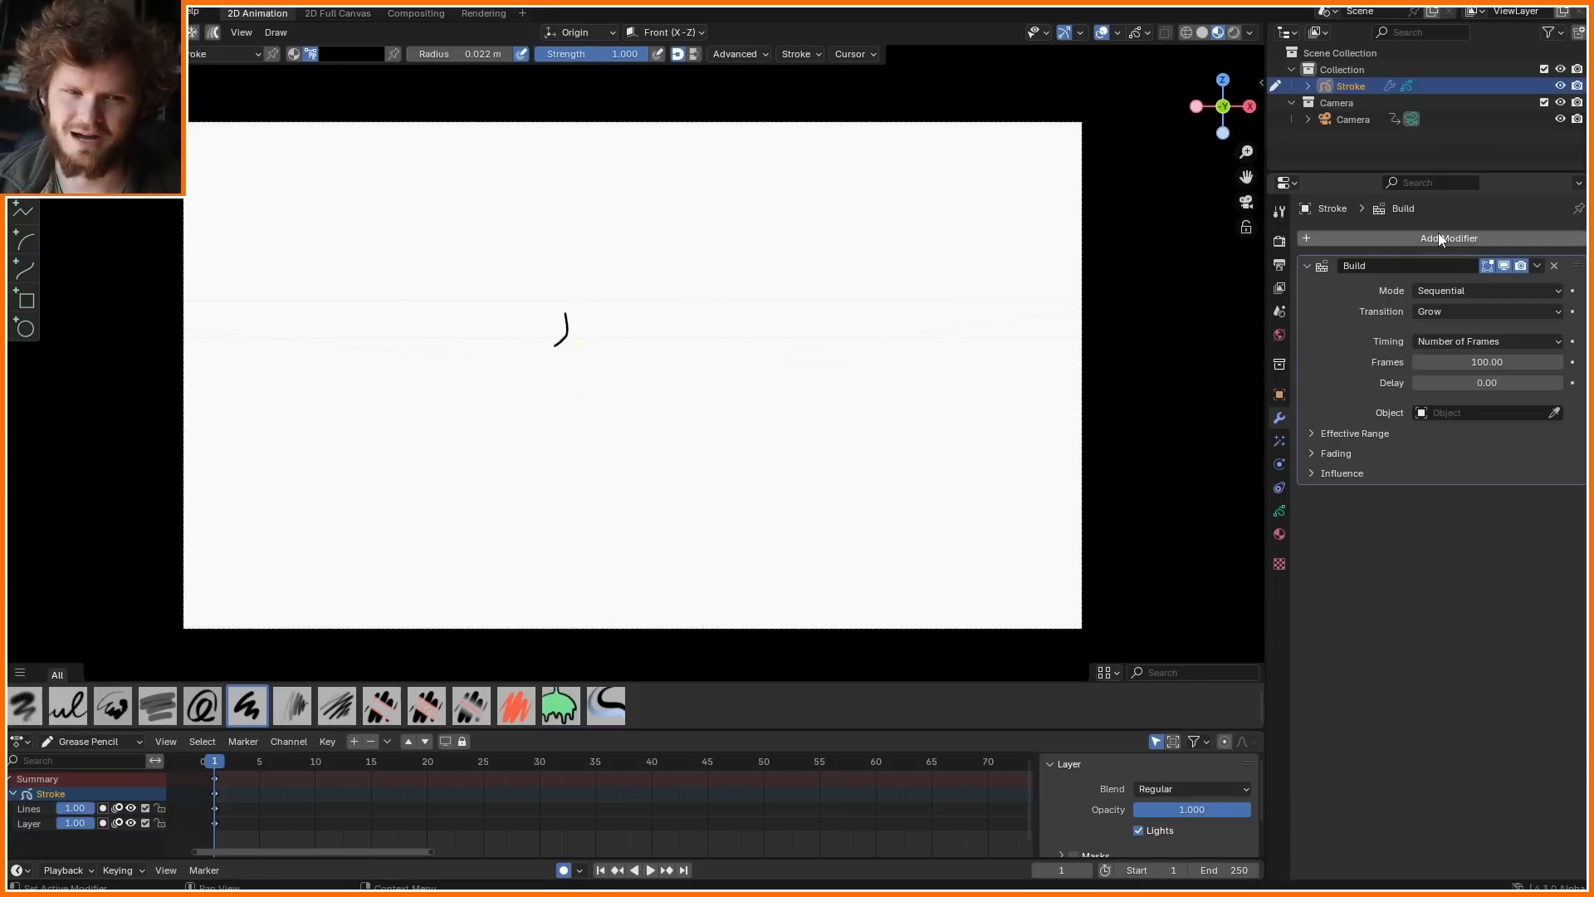
{"action": "left_click", "coordinate": [649, 869]}
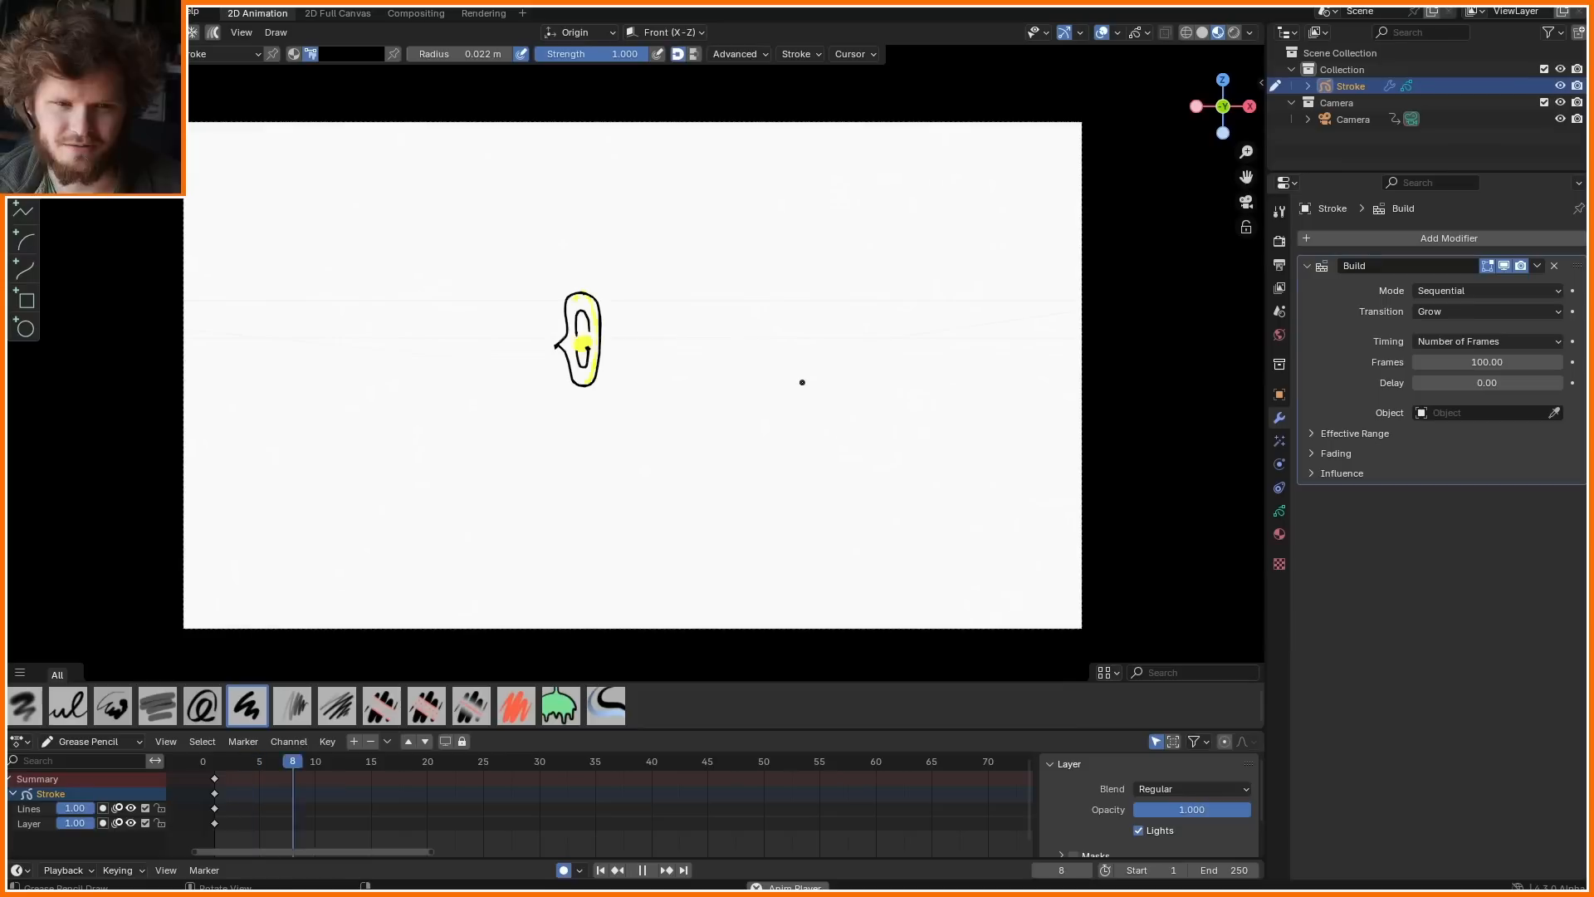
{"action": "left_click", "coordinate": [1484, 289]}
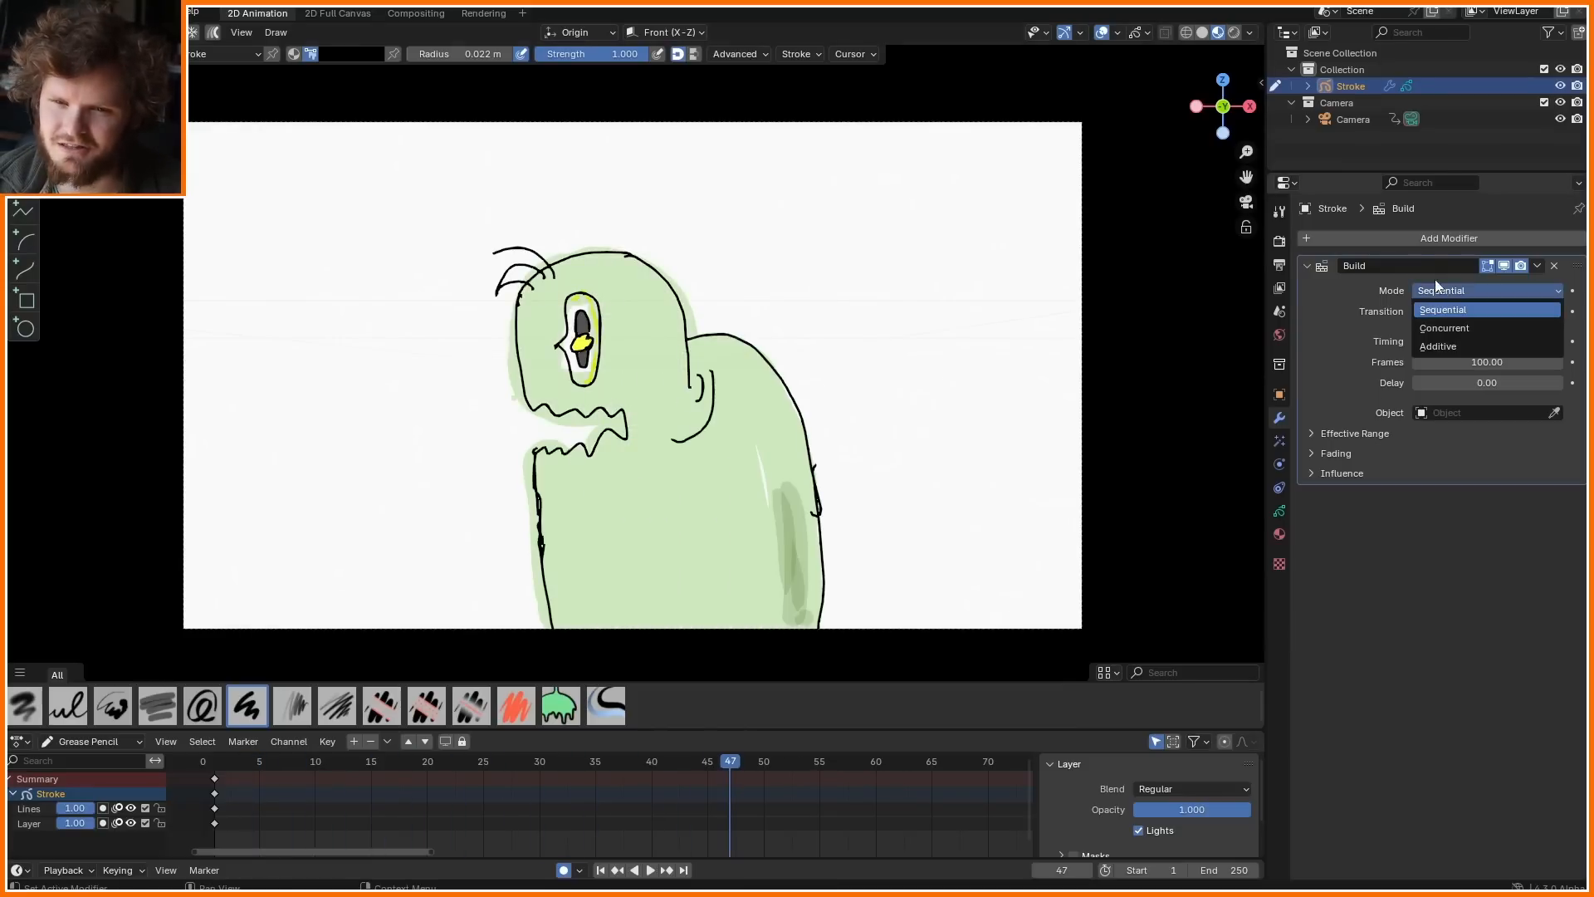
{"action": "left_click", "coordinate": [1443, 327]}
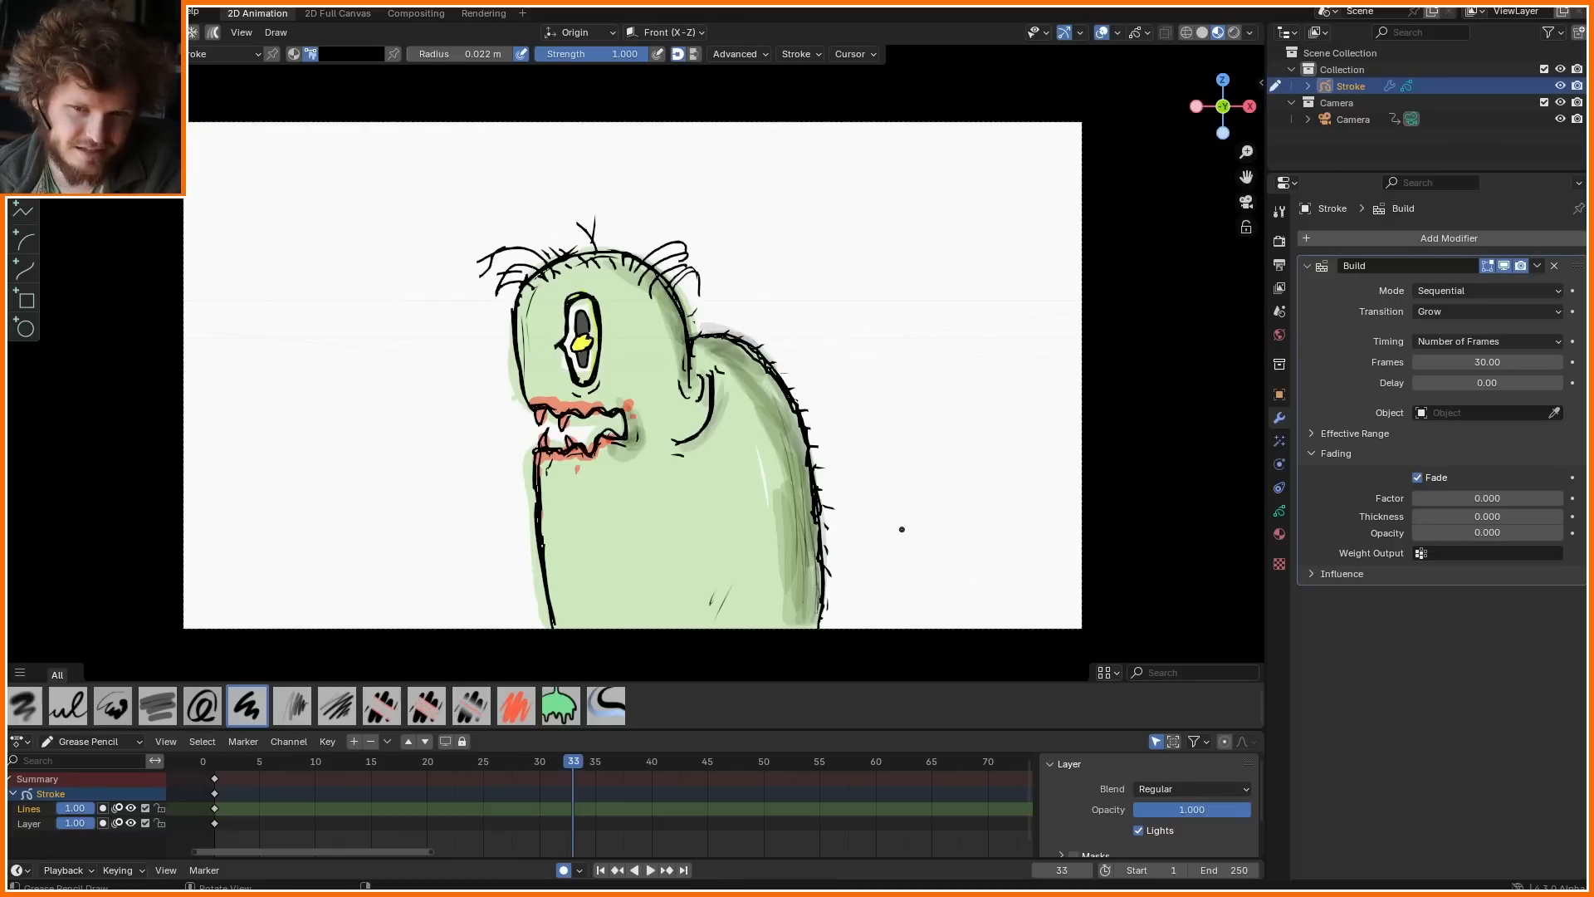
- Add the Geometry Nodes workspace and create a new node tree on the stroke
{"action": "left_click", "coordinate": [522, 14]}
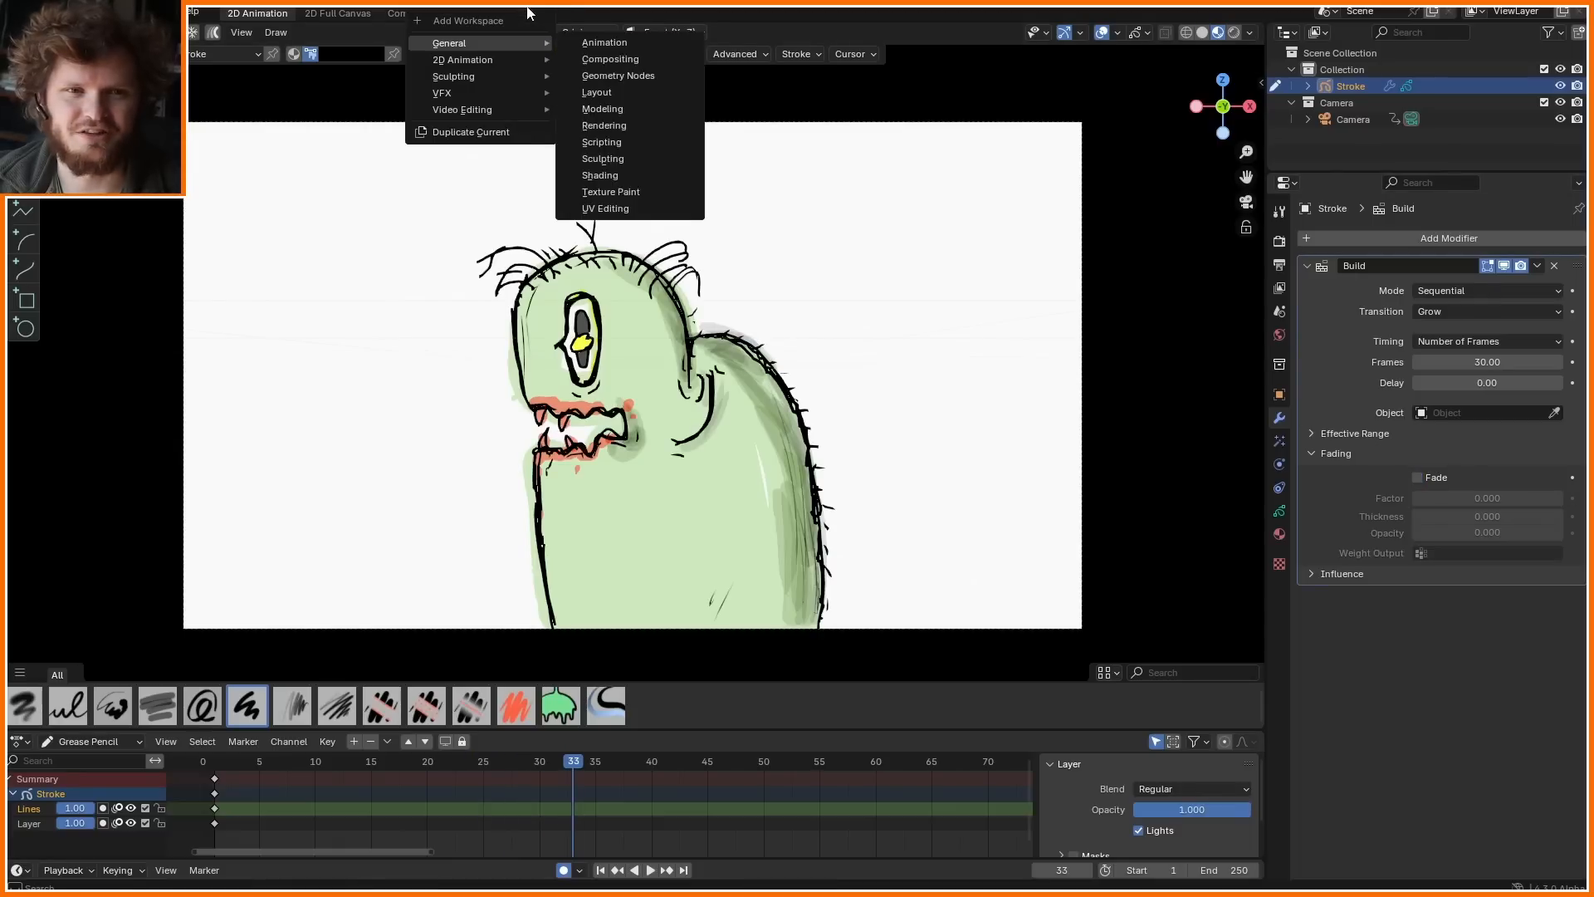
{"action": "mouse_move", "coordinate": [488, 46]}
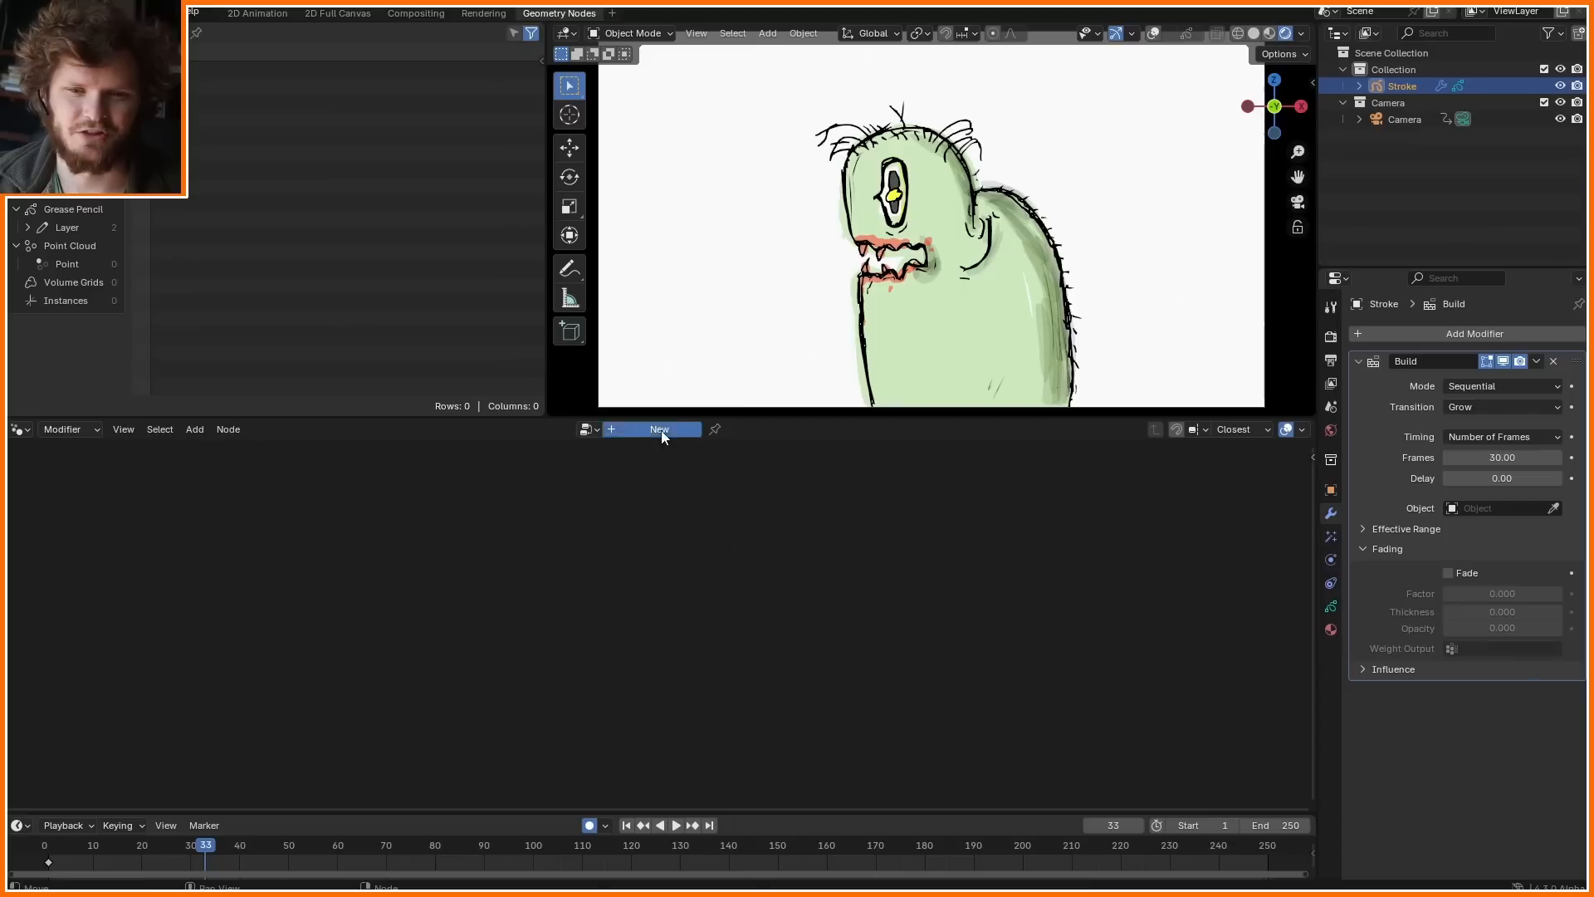
{"action": "left_click", "coordinate": [657, 428]}
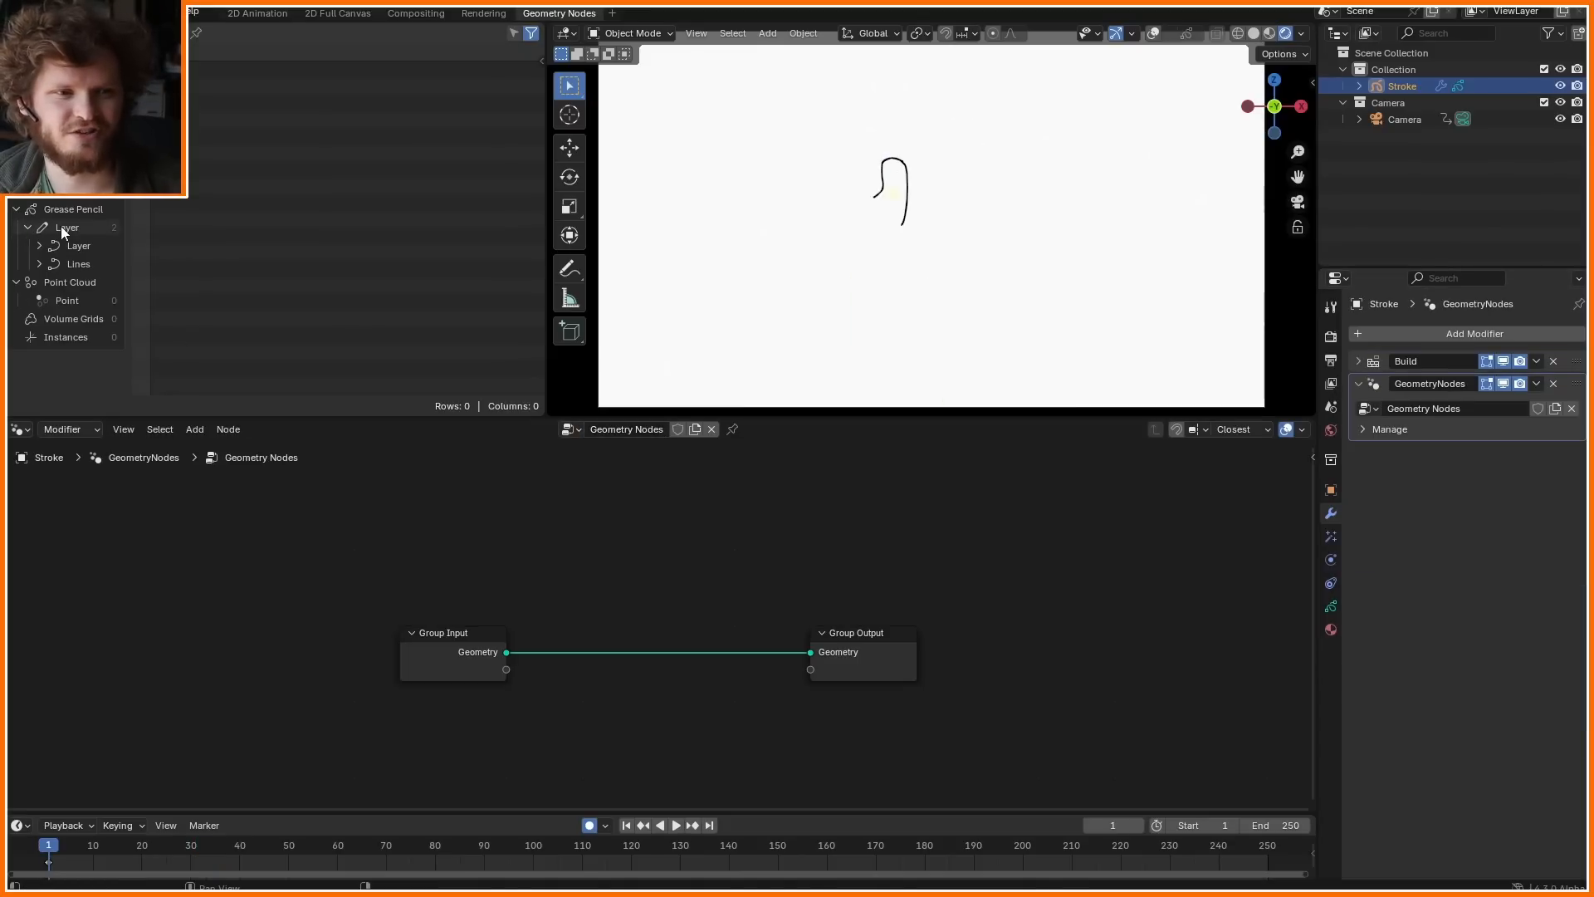
- List the grease pencil layer's control points in the spreadsheet
{"action": "left_click", "coordinate": [38, 246]}
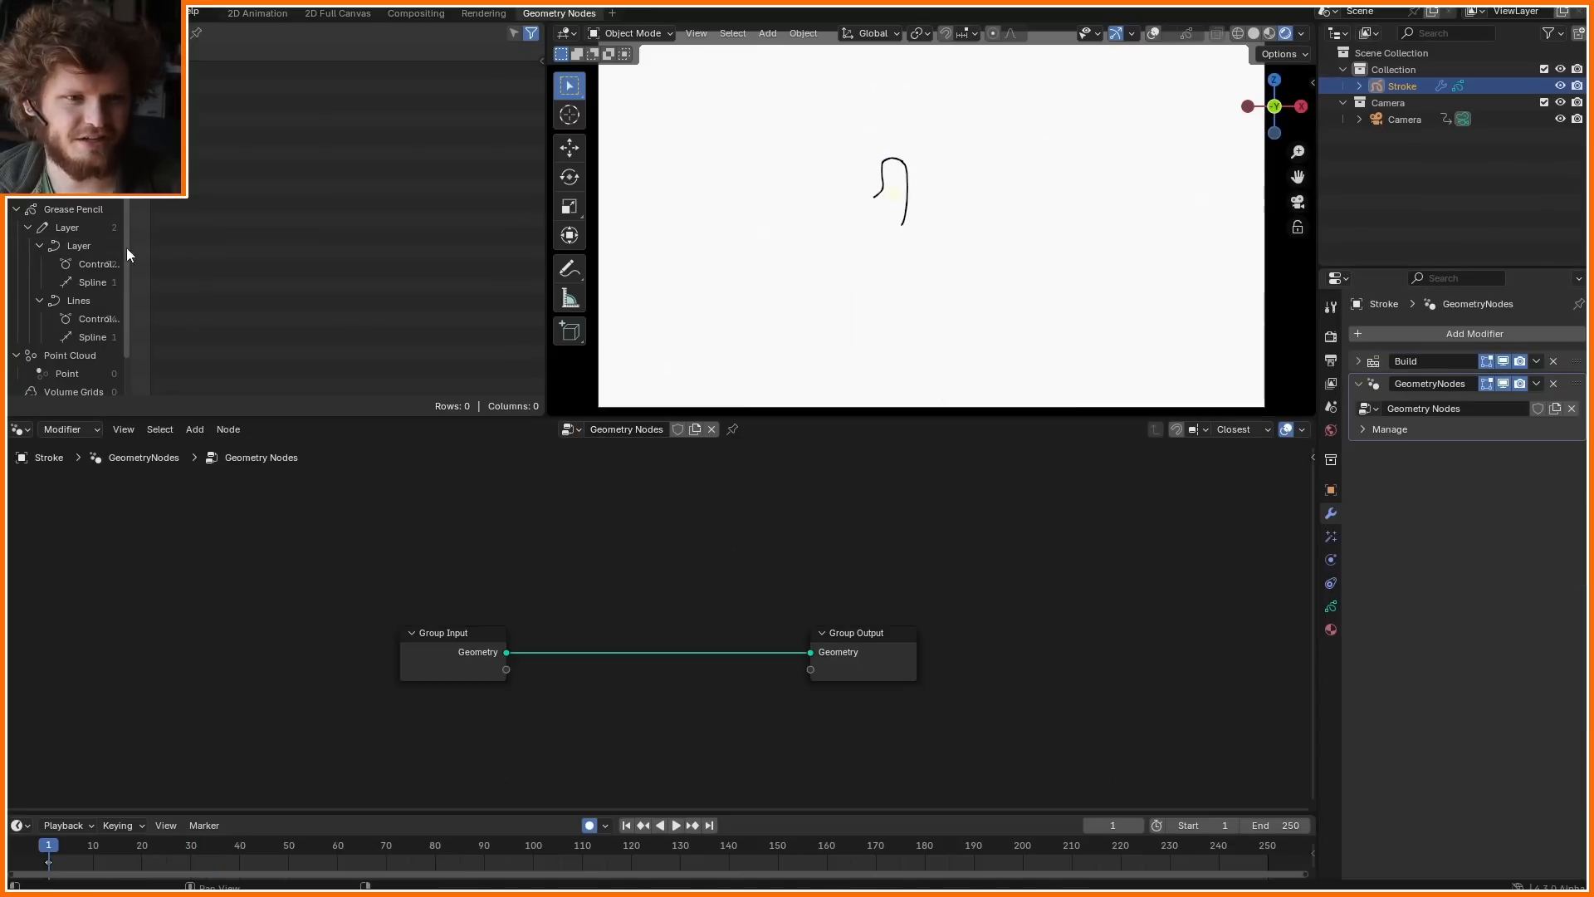
{"action": "left_click", "coordinate": [101, 264]}
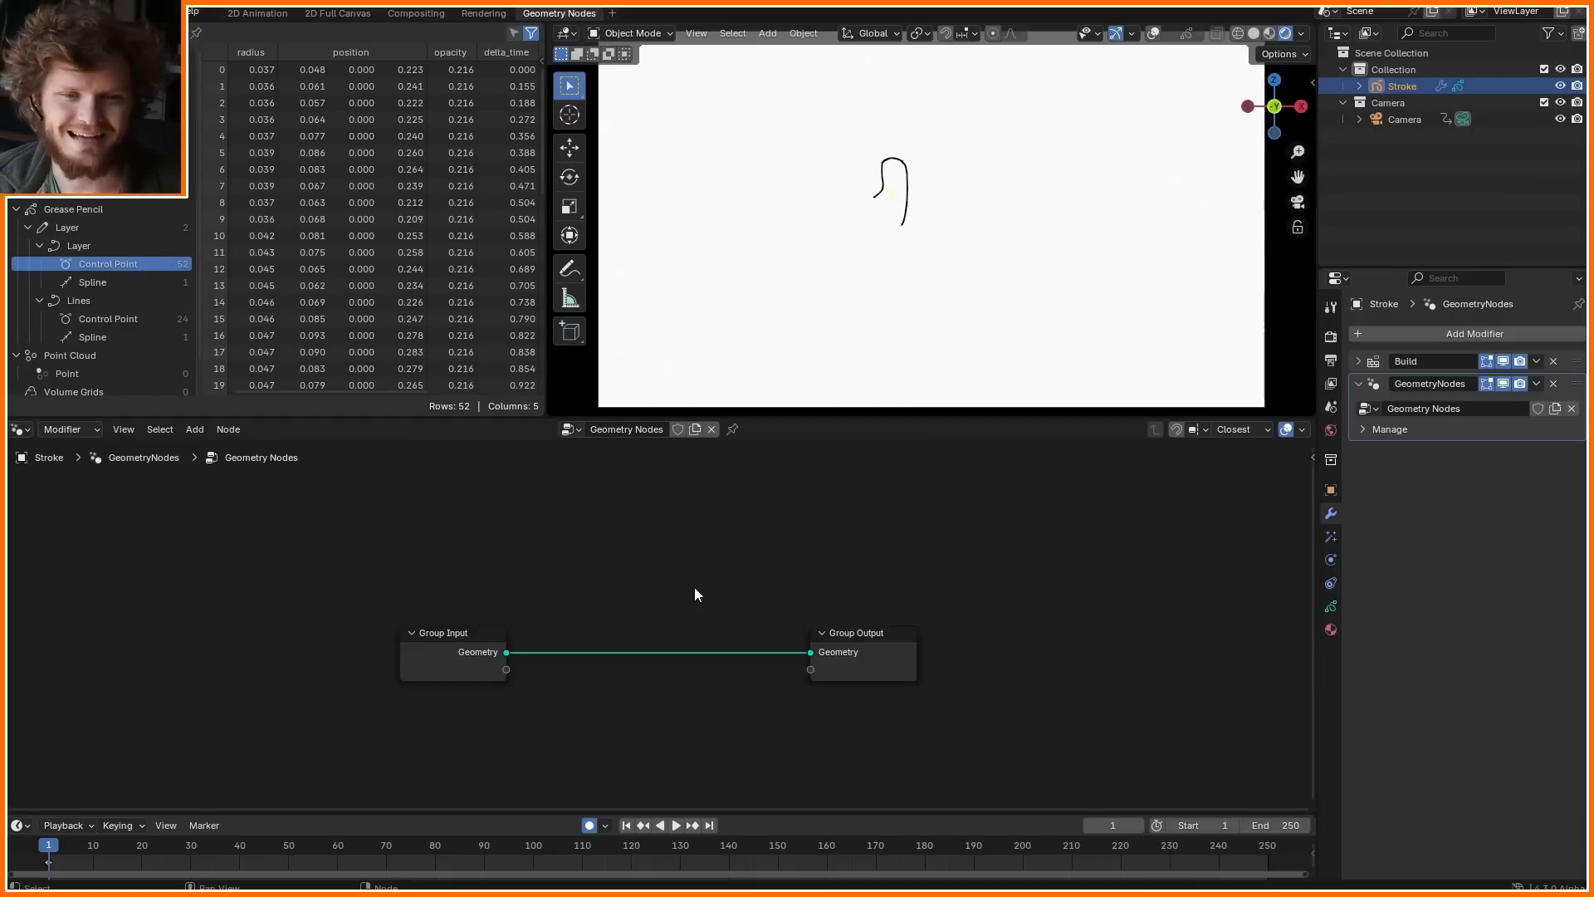
{"action": "left_click", "coordinate": [676, 826]}
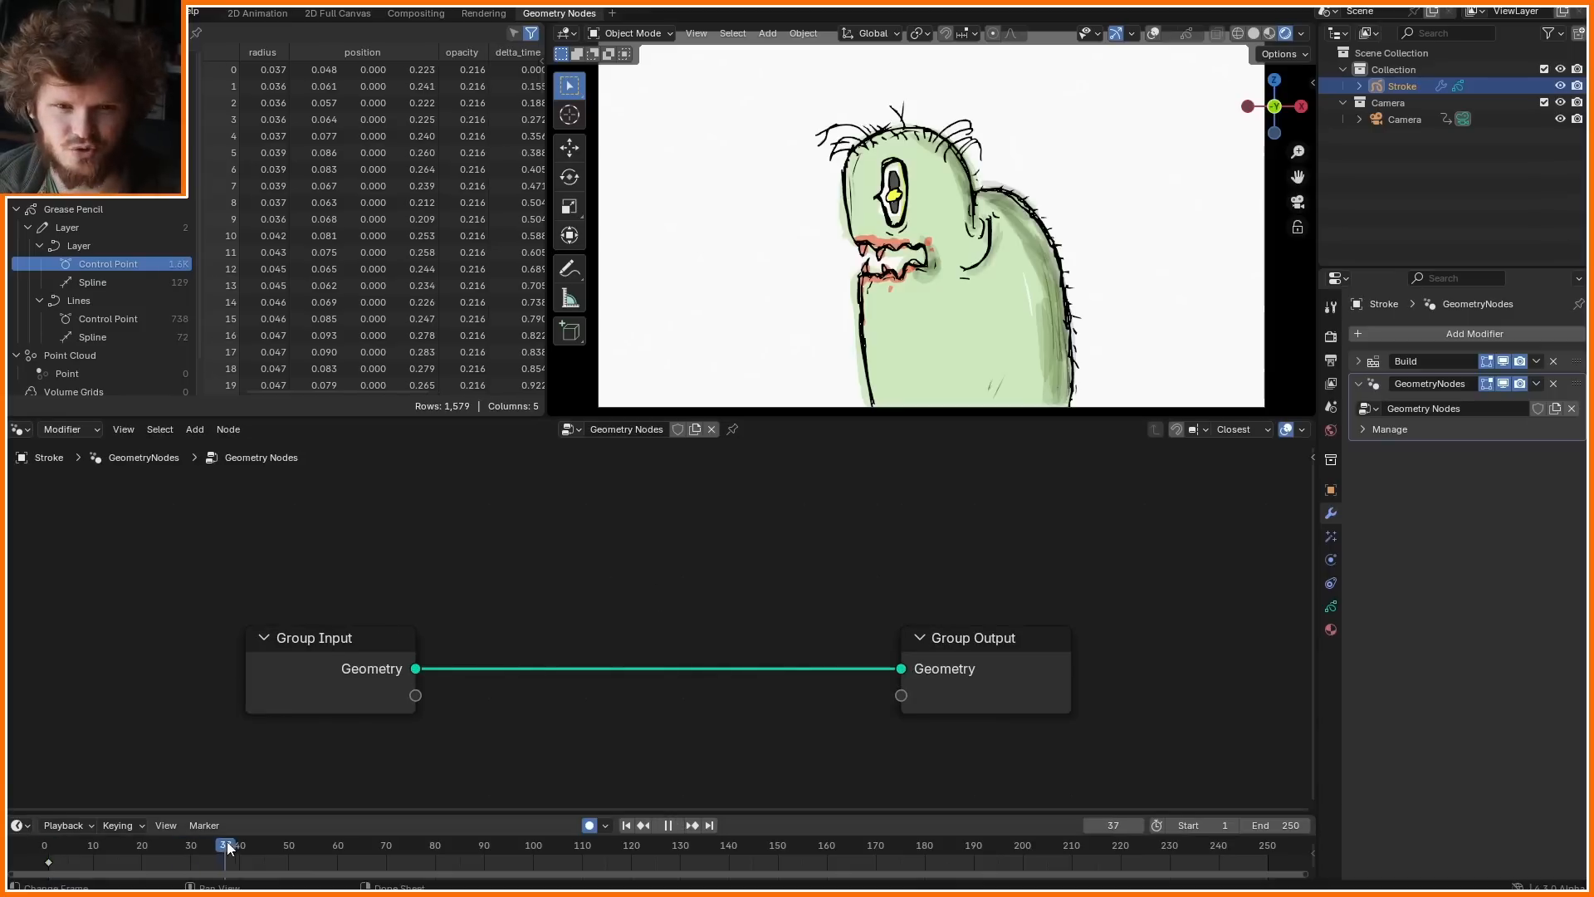
- Try a Trim Curve node, then swap to a Curve to Mesh conversion of the strokes
{"action": "type", "text": "tr"}
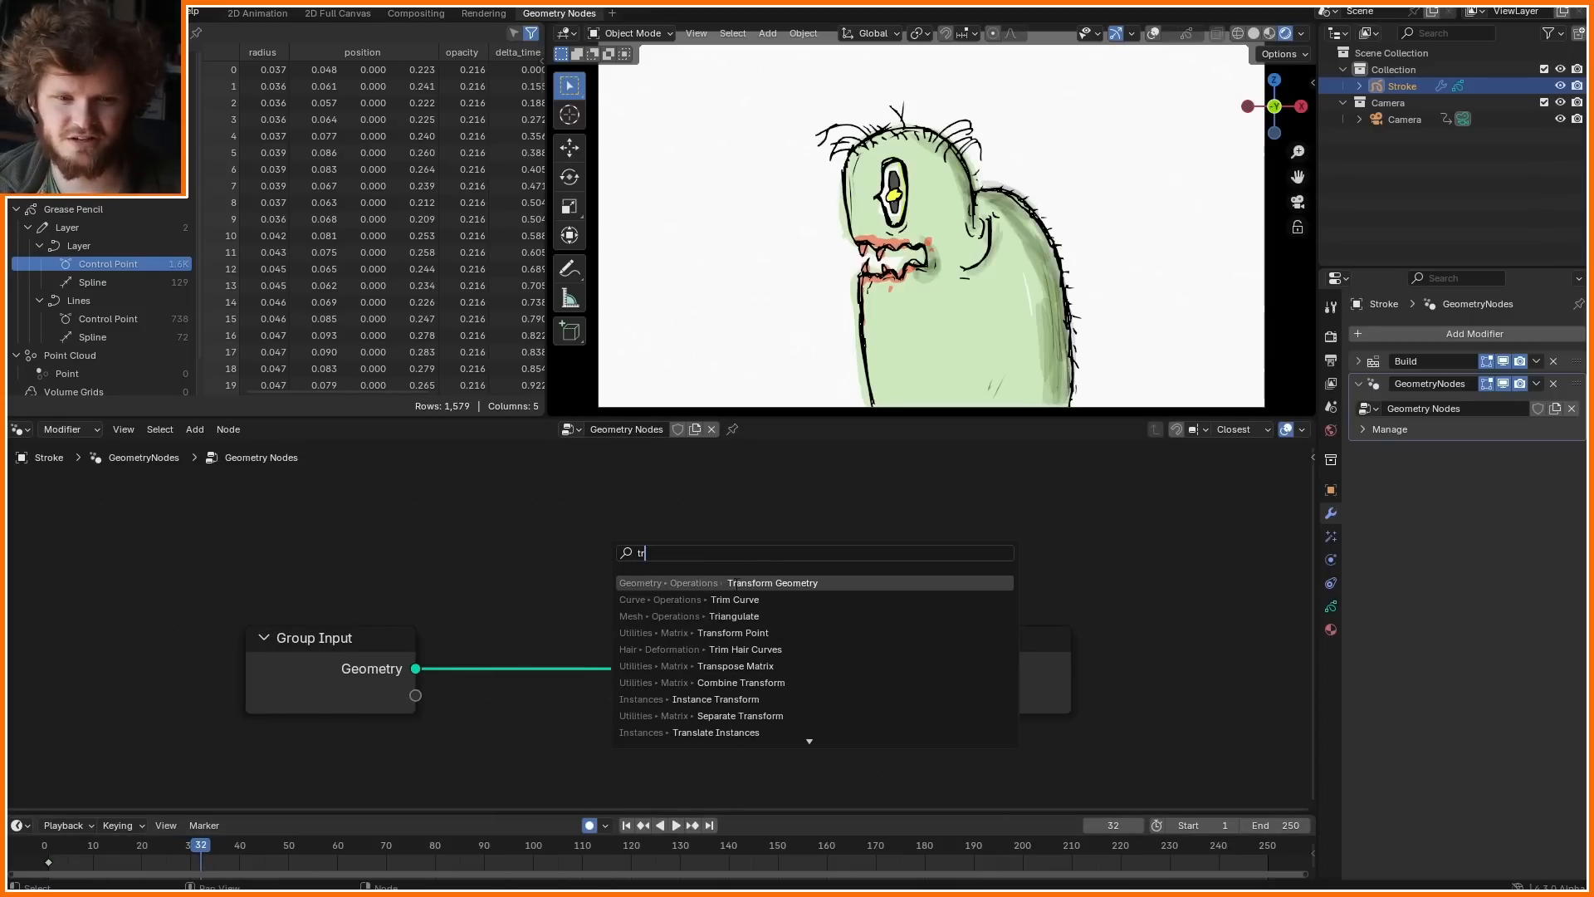
{"action": "left_click", "coordinate": [732, 599]}
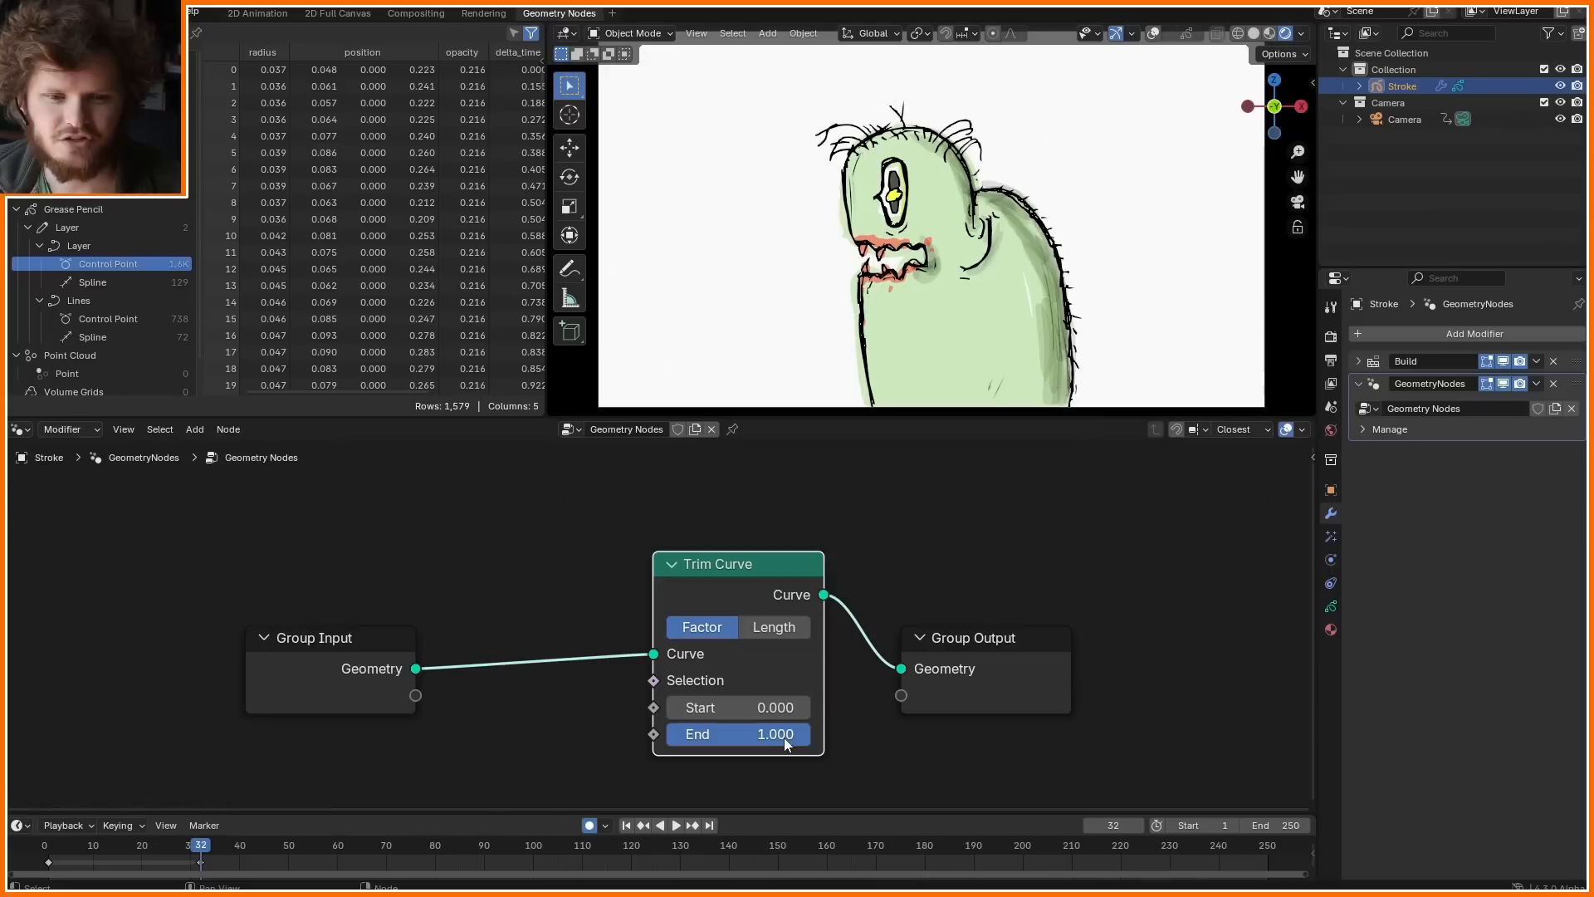
{"action": "left_click_drag", "start_coordinate": [776, 734], "coordinate": [776, 734]}
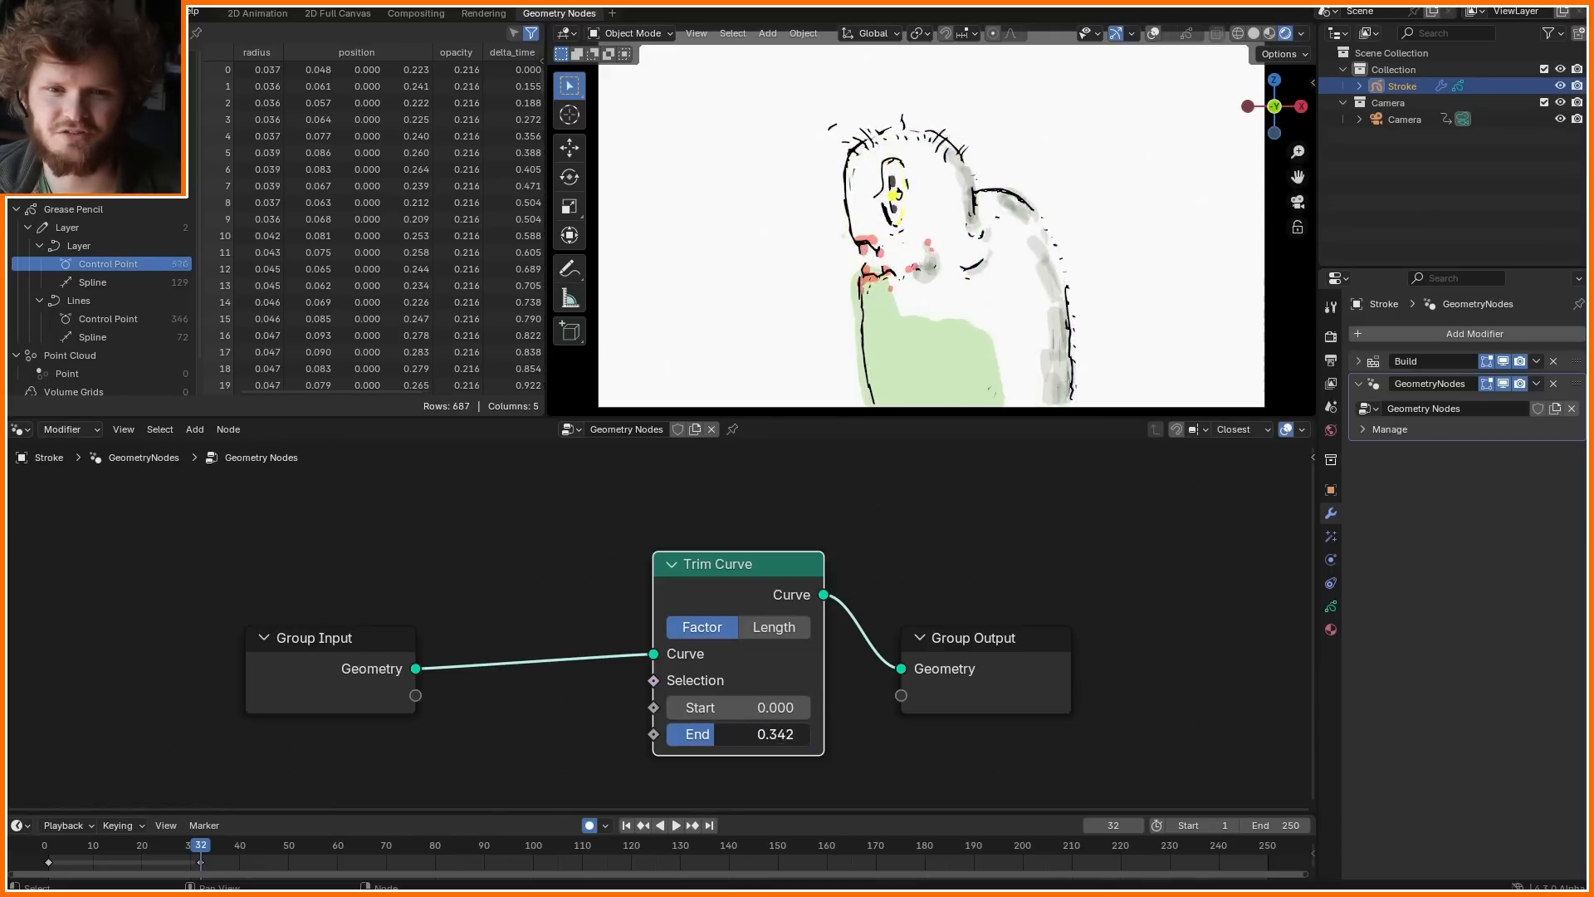
{"action": "type", "text": "cur"}
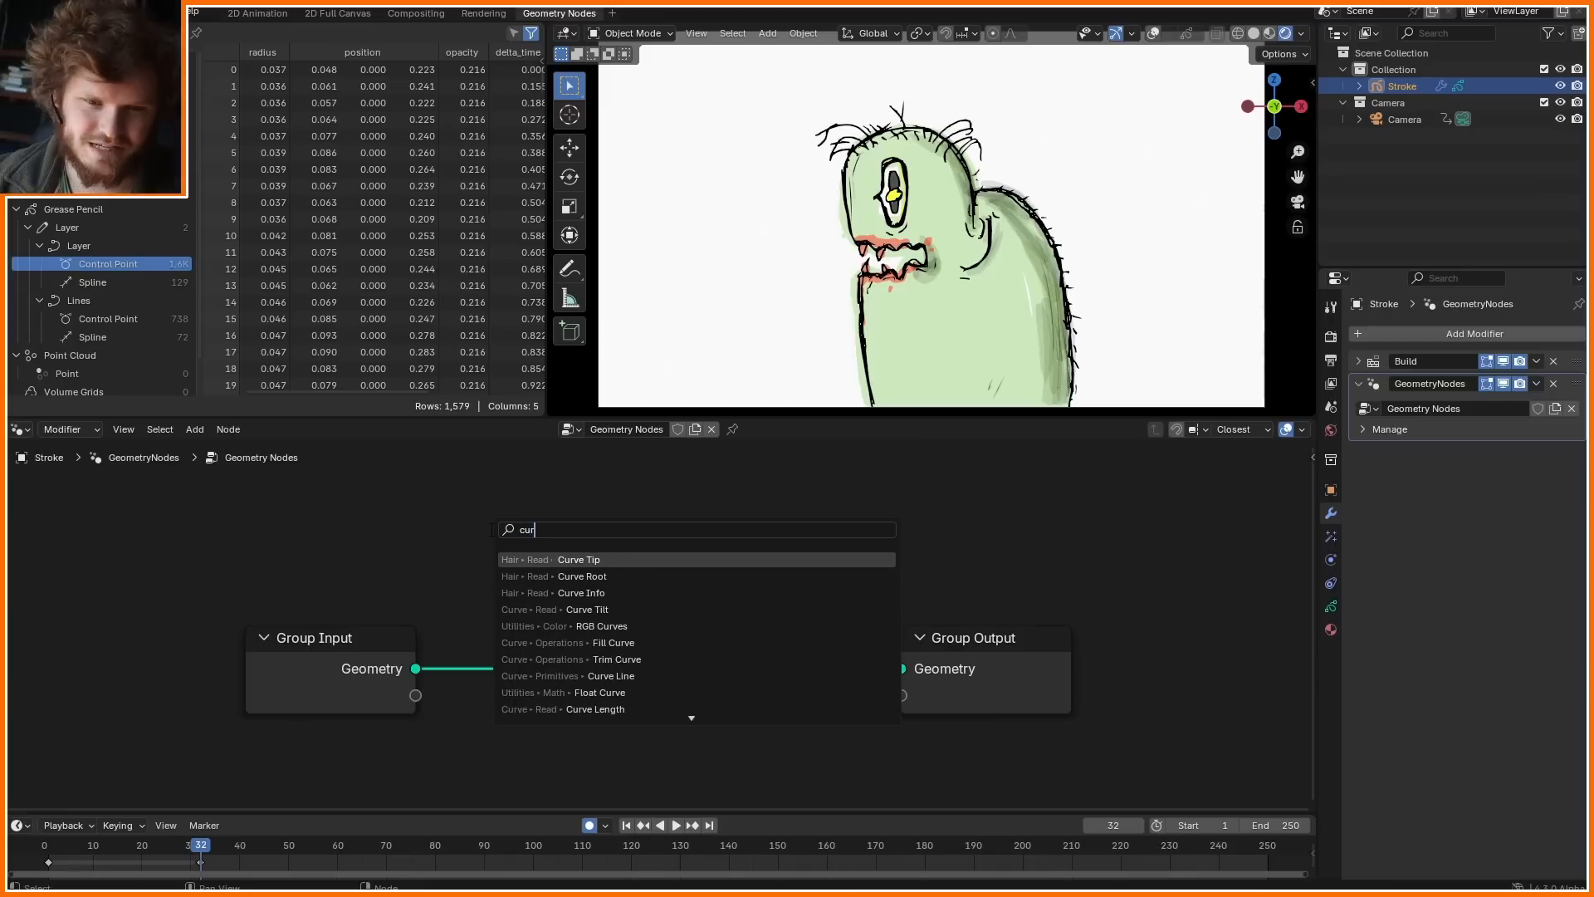
{"action": "left_click", "coordinate": [659, 605]}
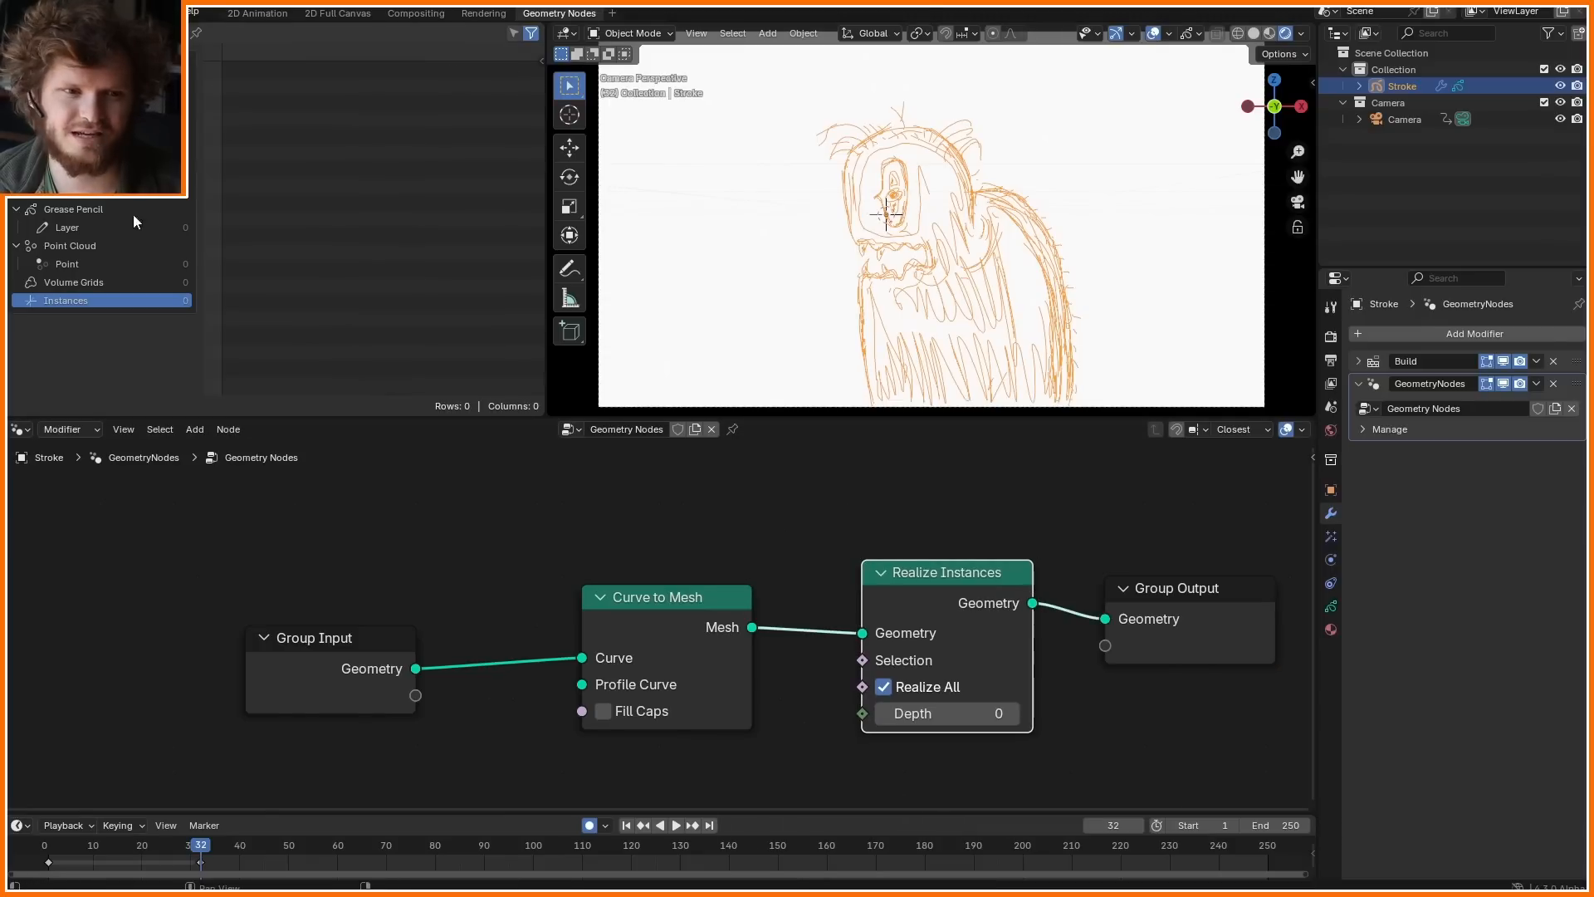
- Compare each point's Index as integers against point count minus one for the selection
{"action": "left_click_drag", "start_coordinate": [200, 843], "coordinate": [113, 843]}
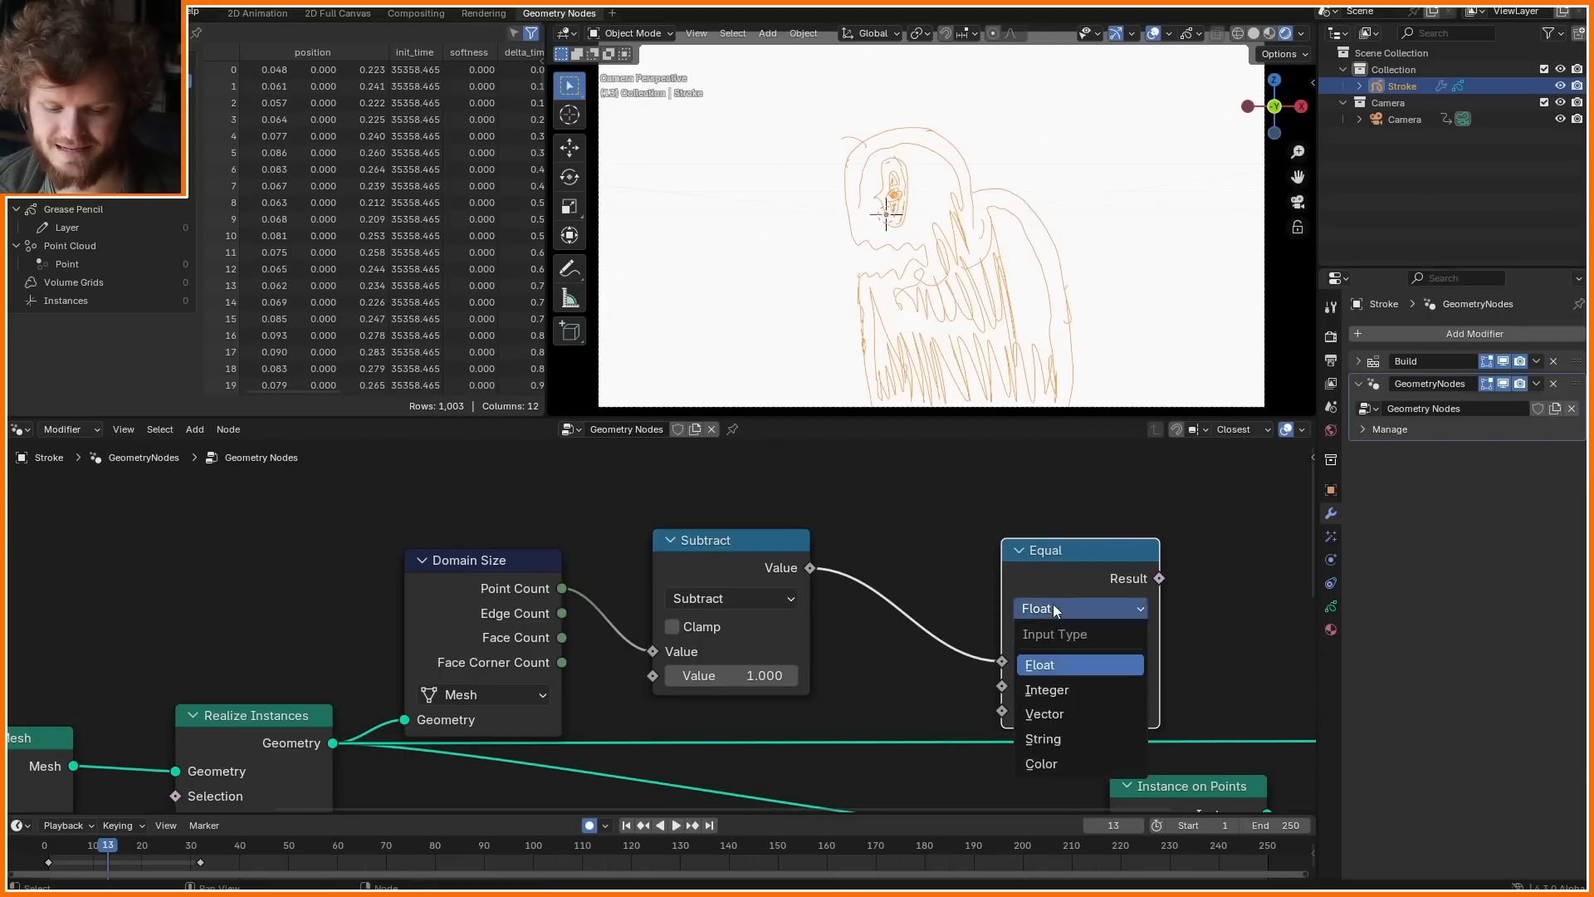
{"action": "left_click", "coordinate": [1045, 689]}
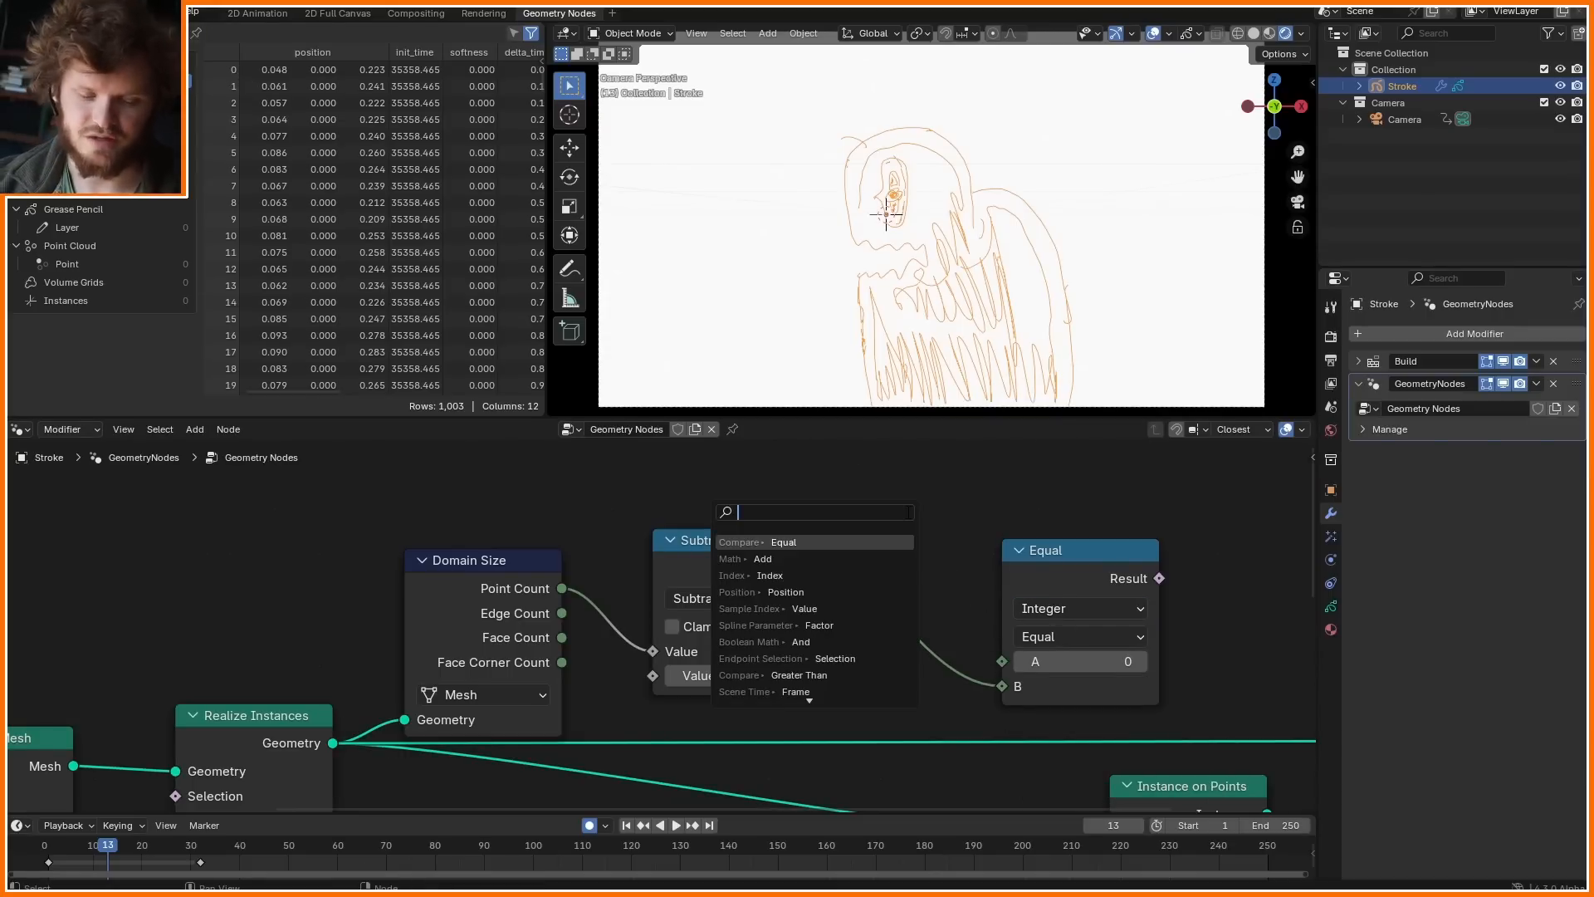
{"action": "left_click", "coordinate": [769, 574]}
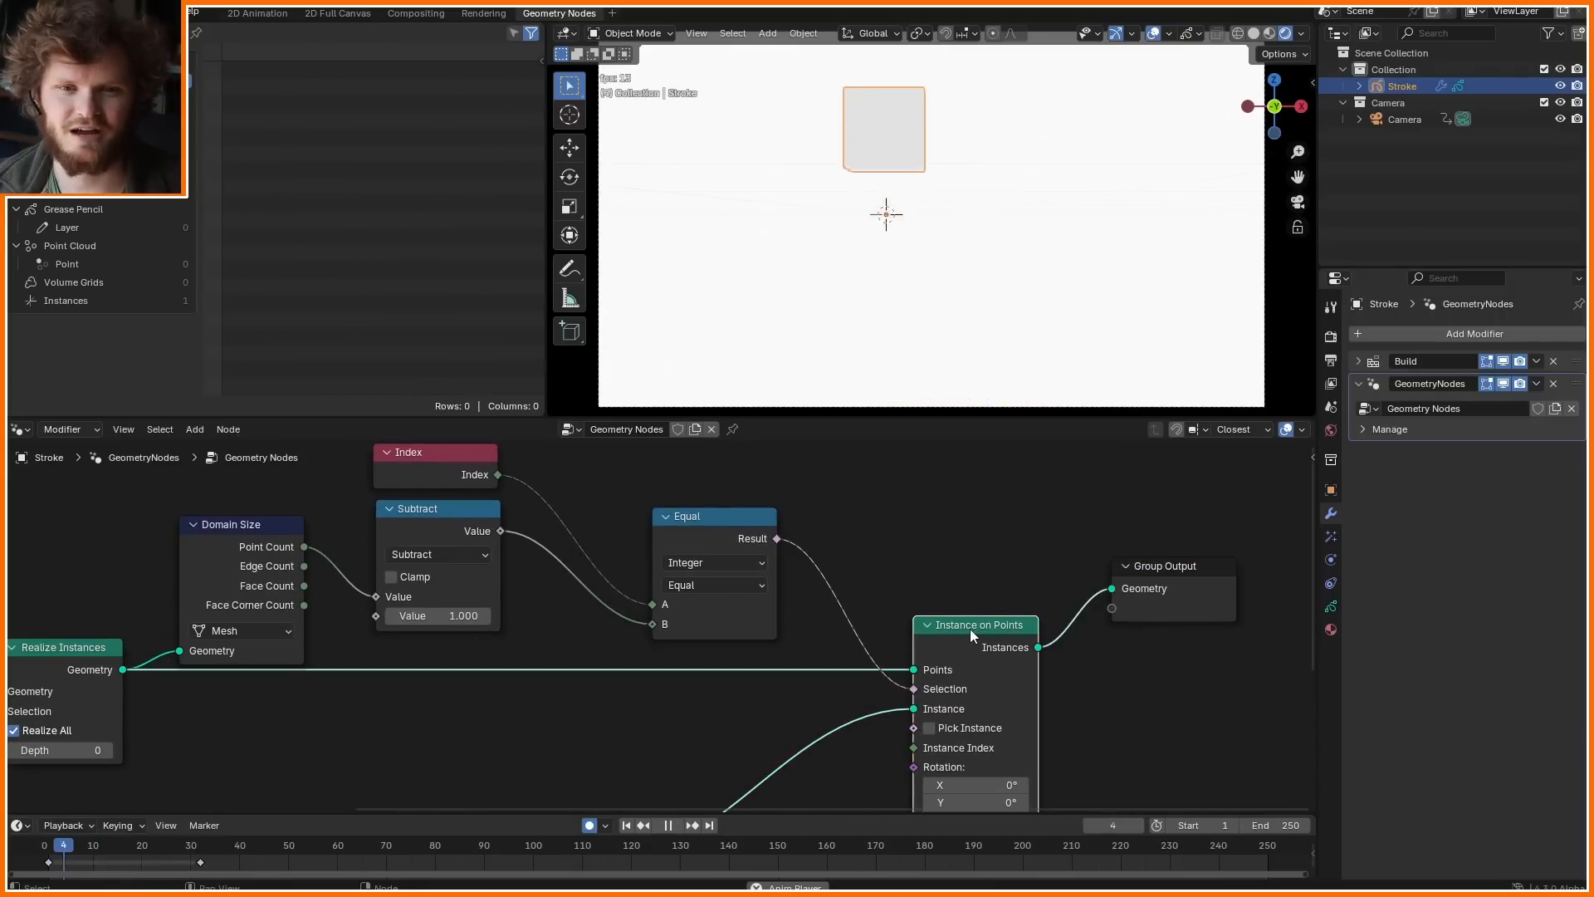
- Remove the GeometryNodes modifier from the Stroke object, leaving only Build
{"action": "left_click", "coordinate": [678, 825]}
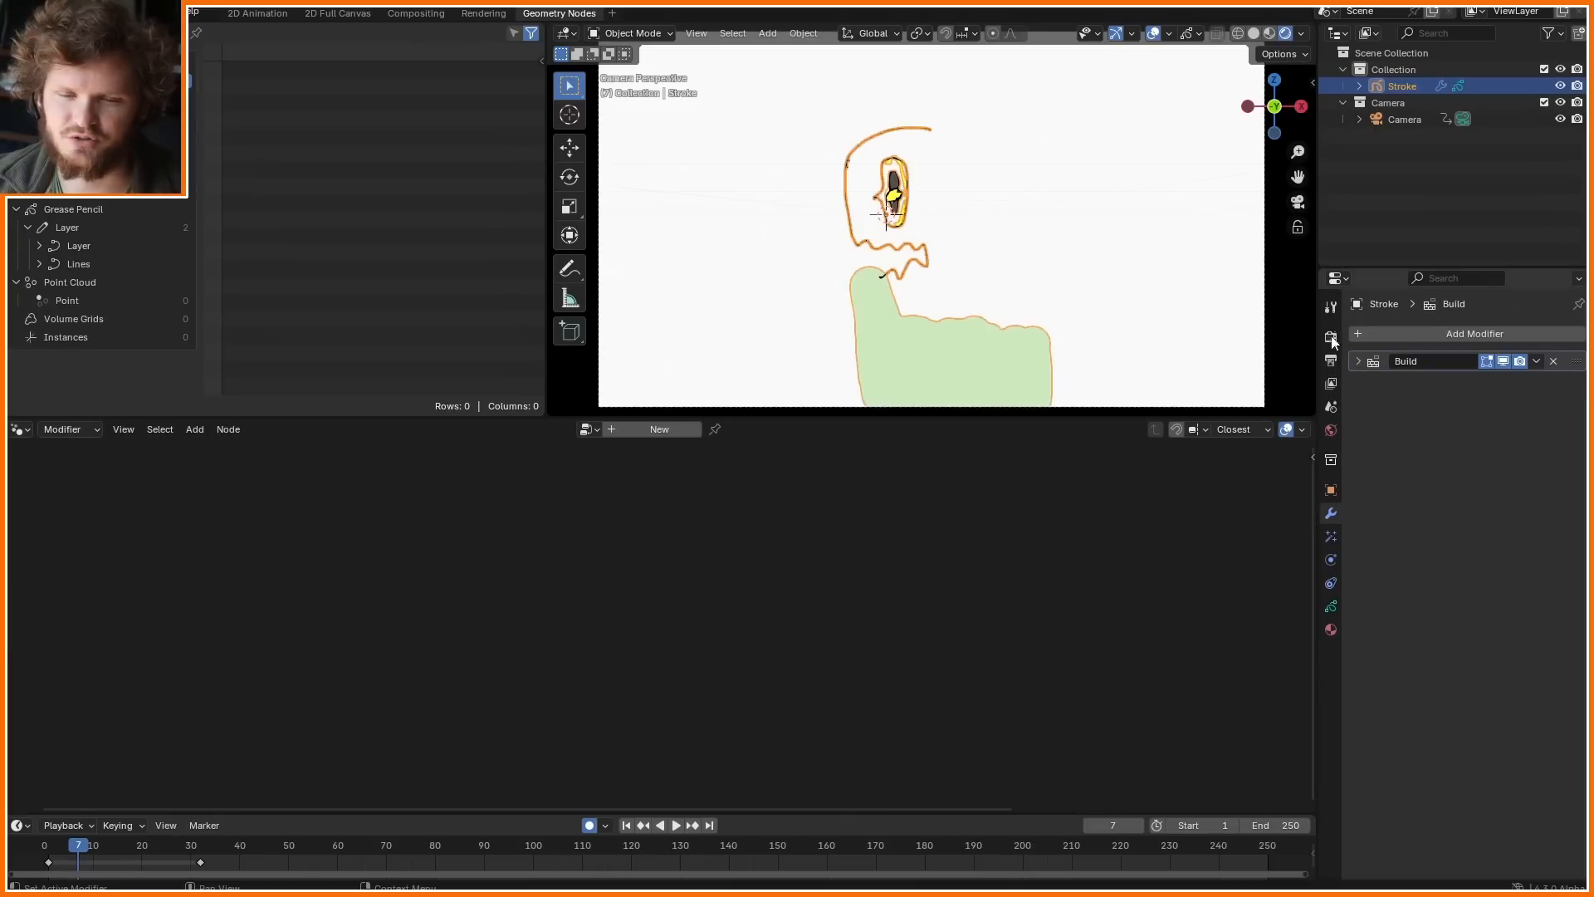
- Add a cube with its own node tree reading the Stroke object through the endpoint group
{"action": "left_click", "coordinate": [767, 33]}
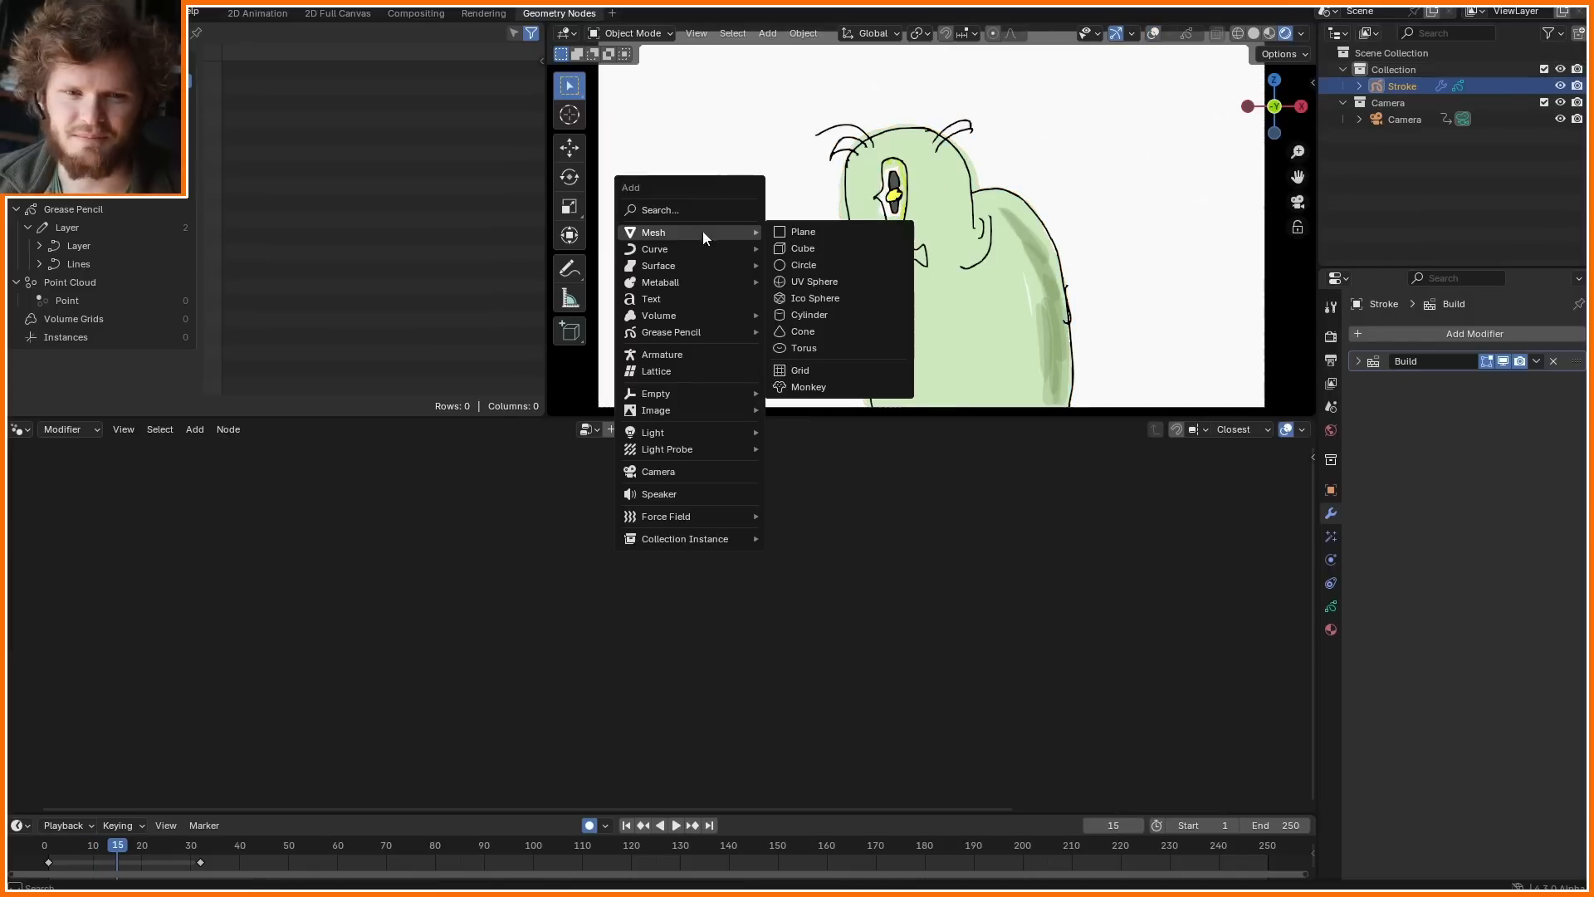
{"action": "left_click", "coordinate": [802, 247]}
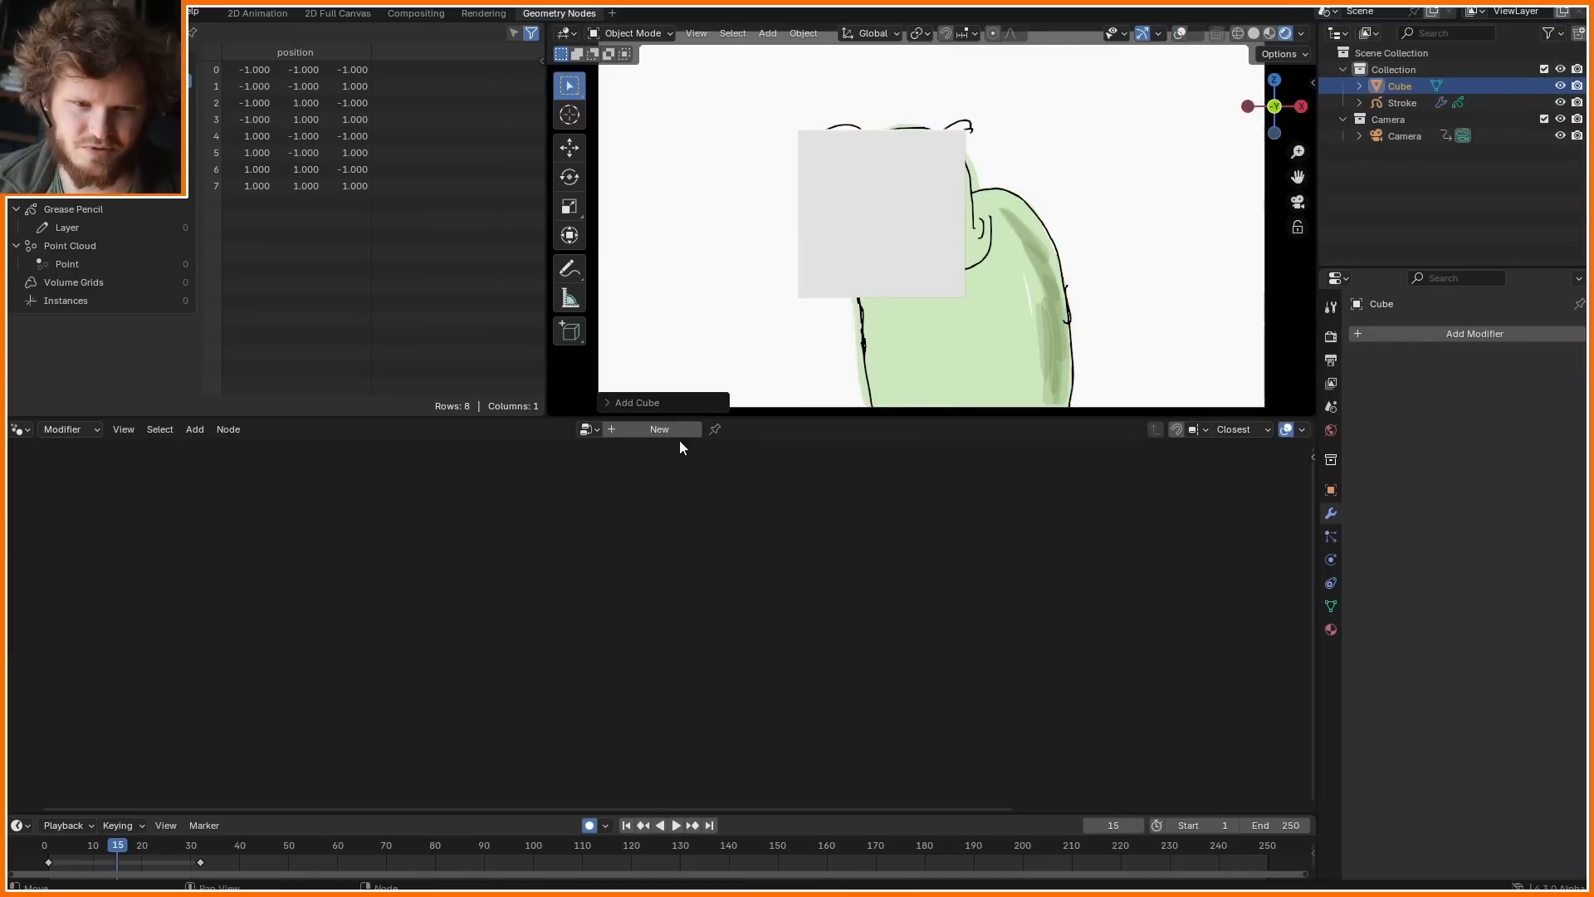
{"action": "left_click", "coordinate": [659, 428]}
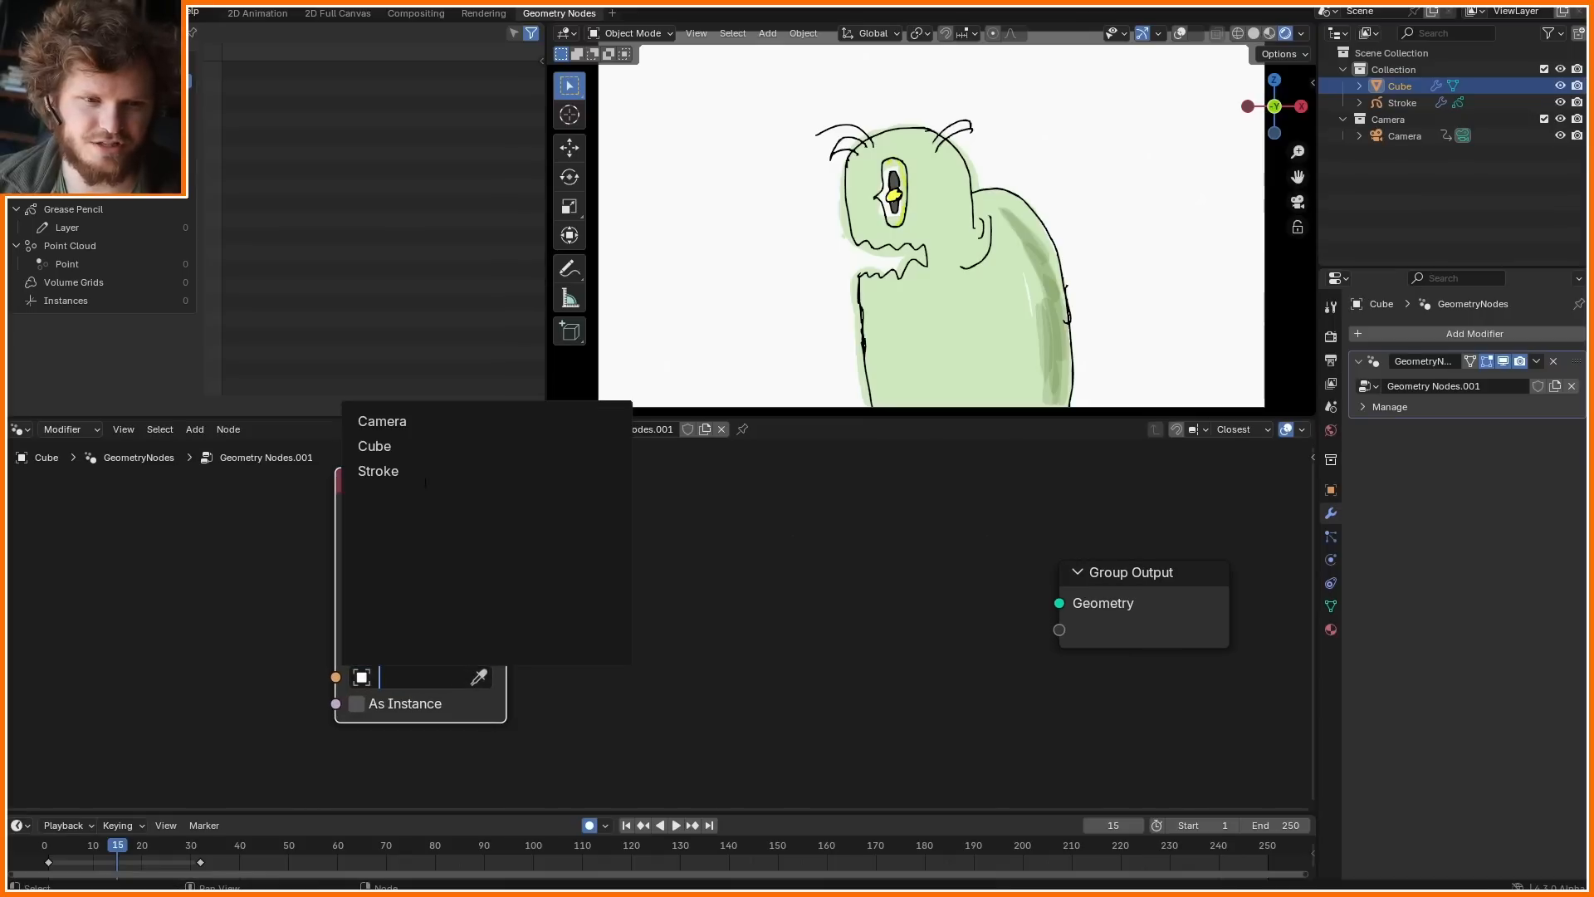
{"action": "left_click", "coordinate": [377, 470]}
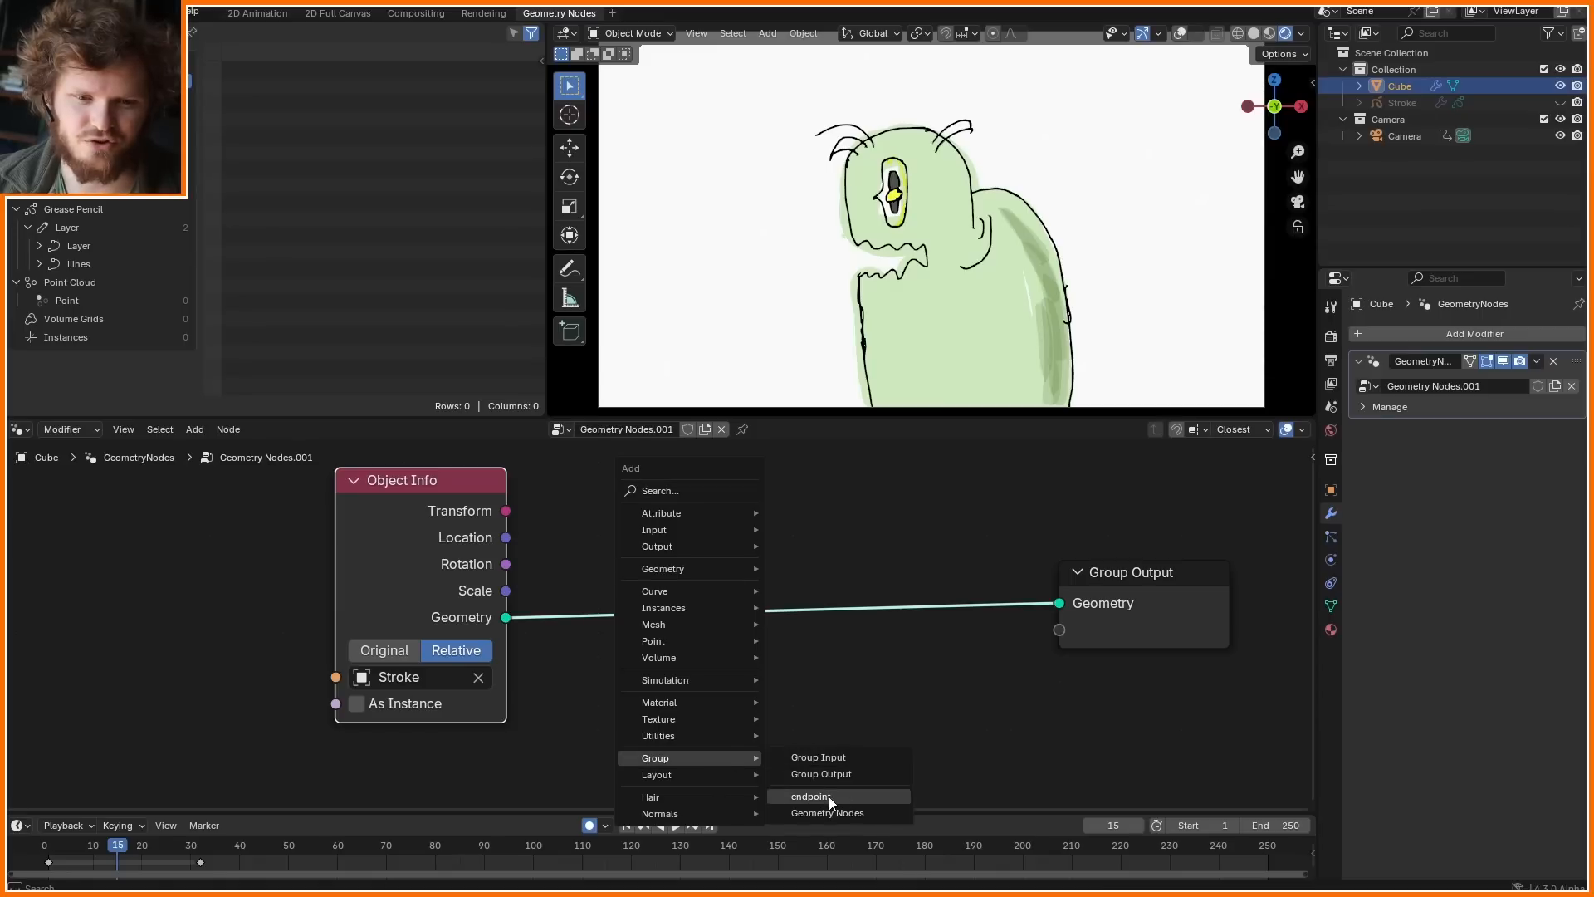
{"action": "left_click", "coordinate": [810, 795]}
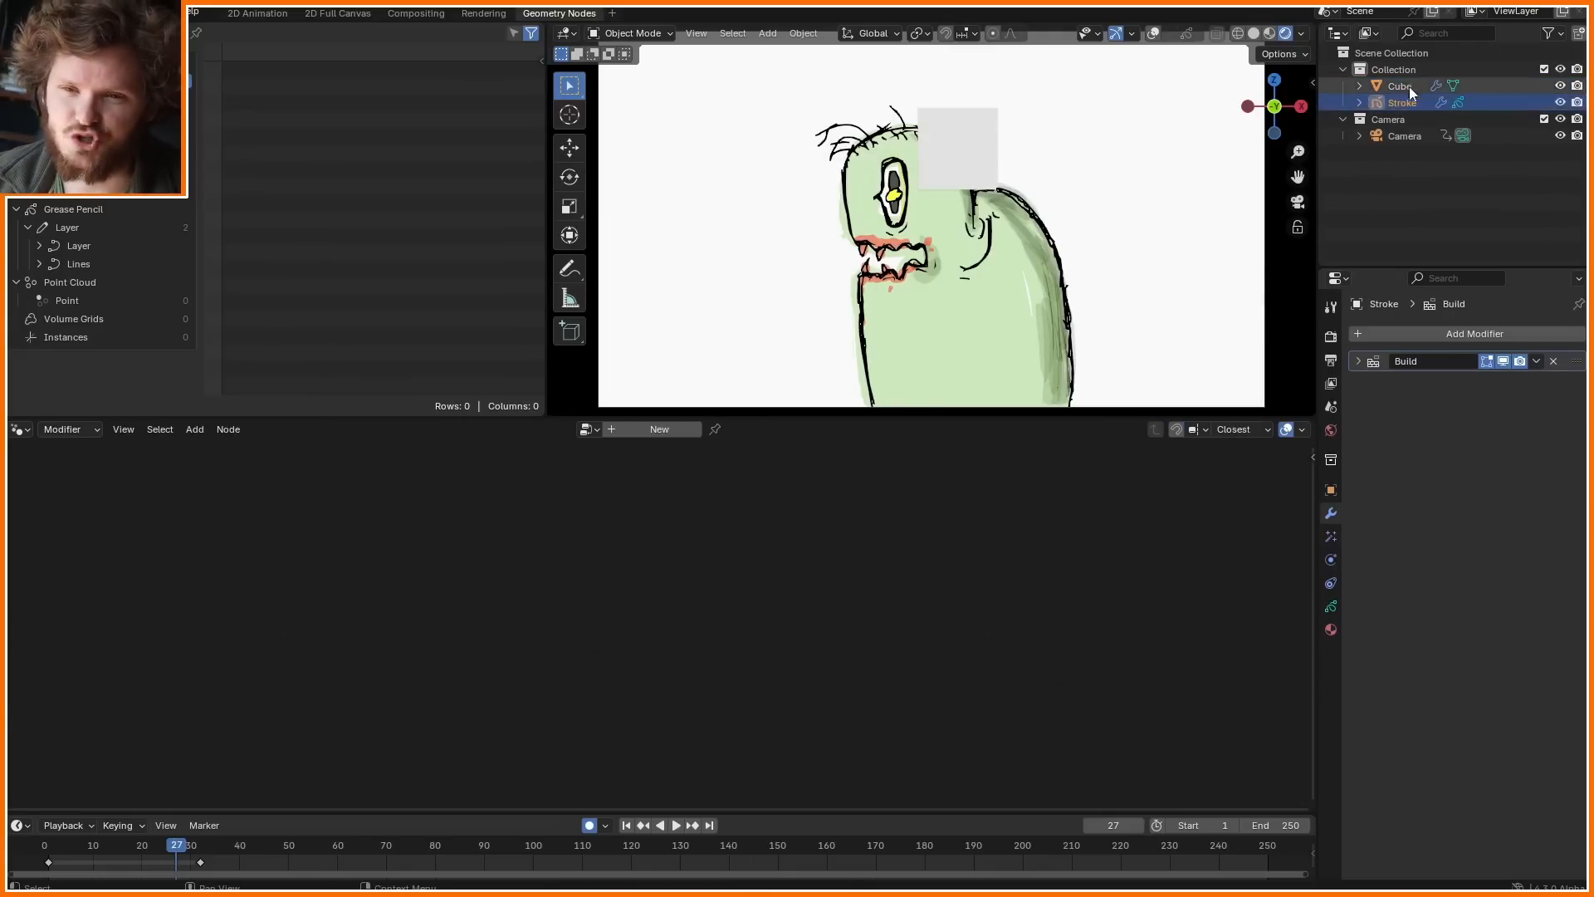
- Set the stroke's Build modifier to 30 frames
{"action": "left_click", "coordinate": [1360, 360]}
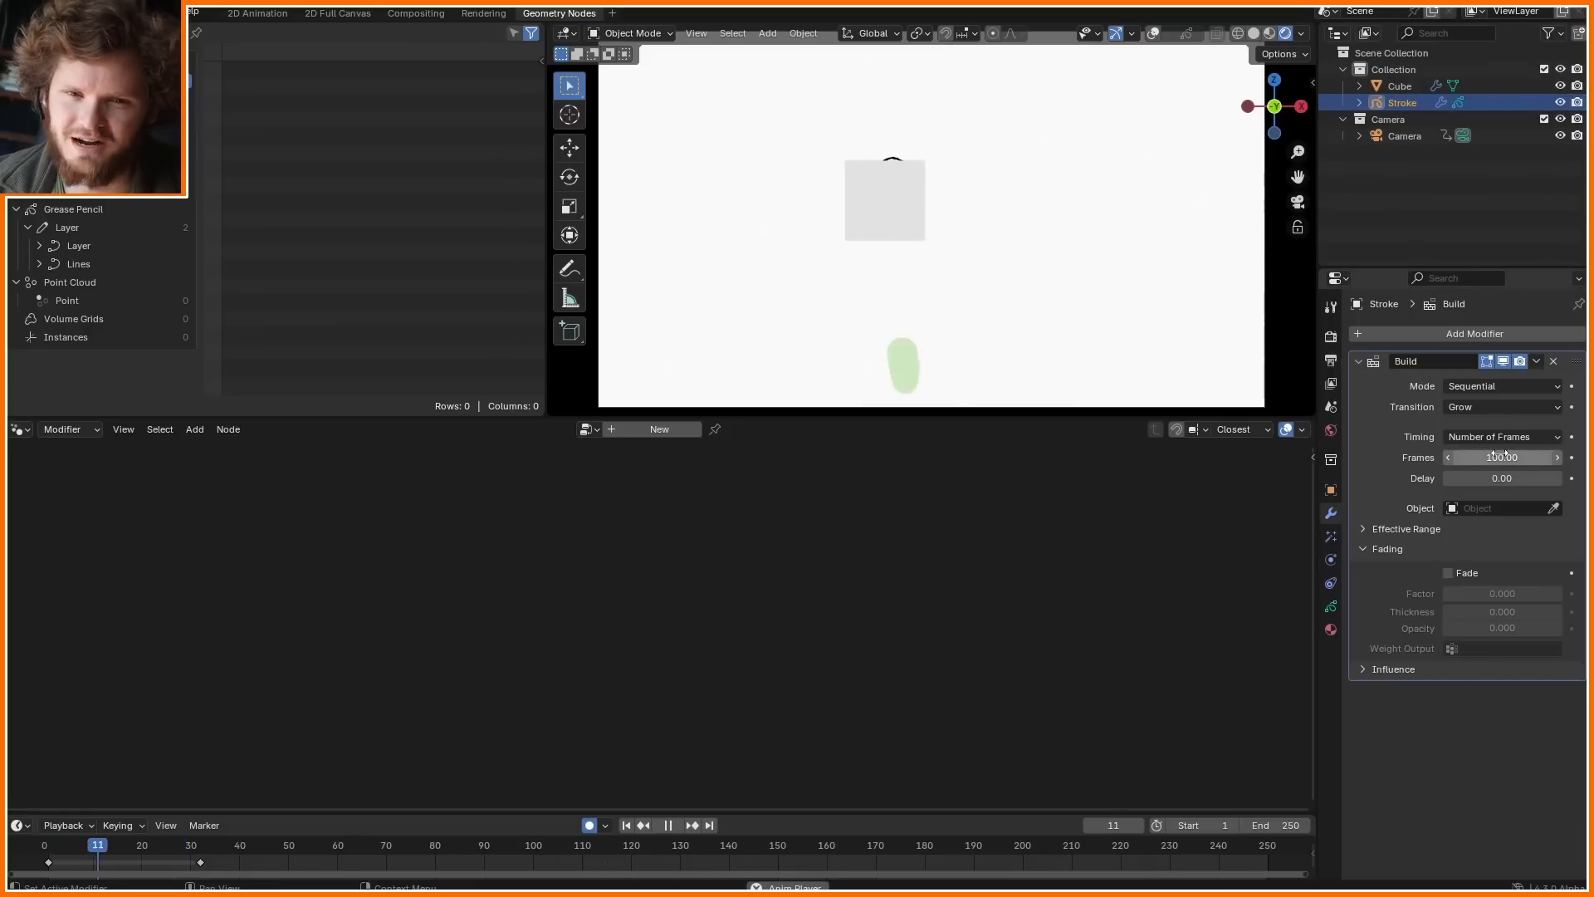
{"action": "left_click", "coordinate": [1473, 334]}
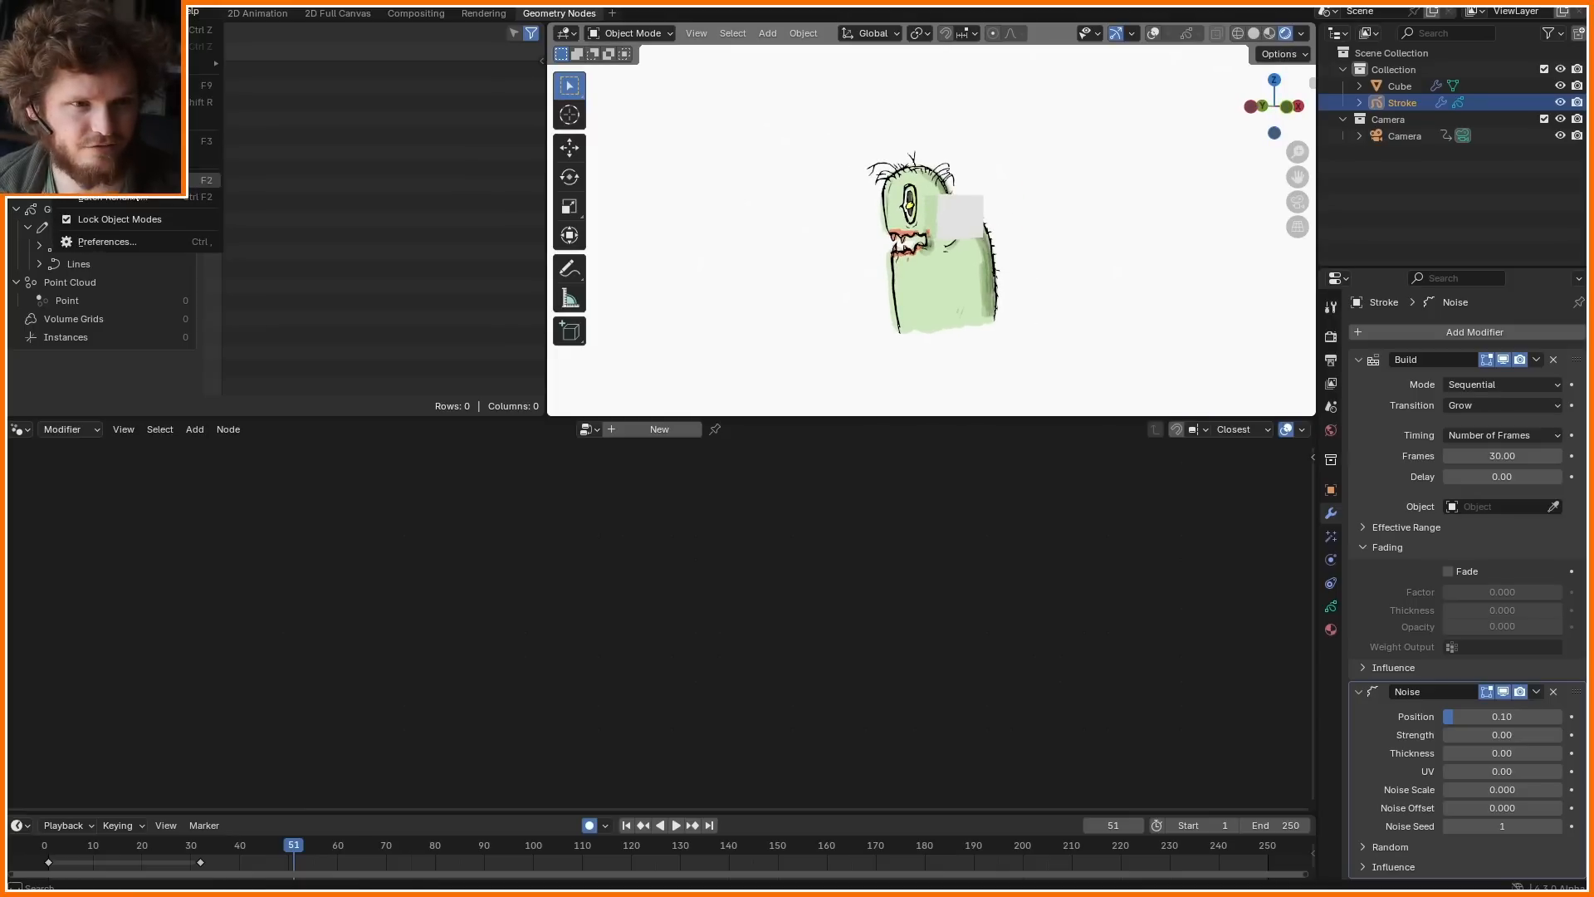
- View the hand-holding-marker PNG in Windows Photos and close the viewer
{"action": "left_click", "coordinate": [106, 243]}
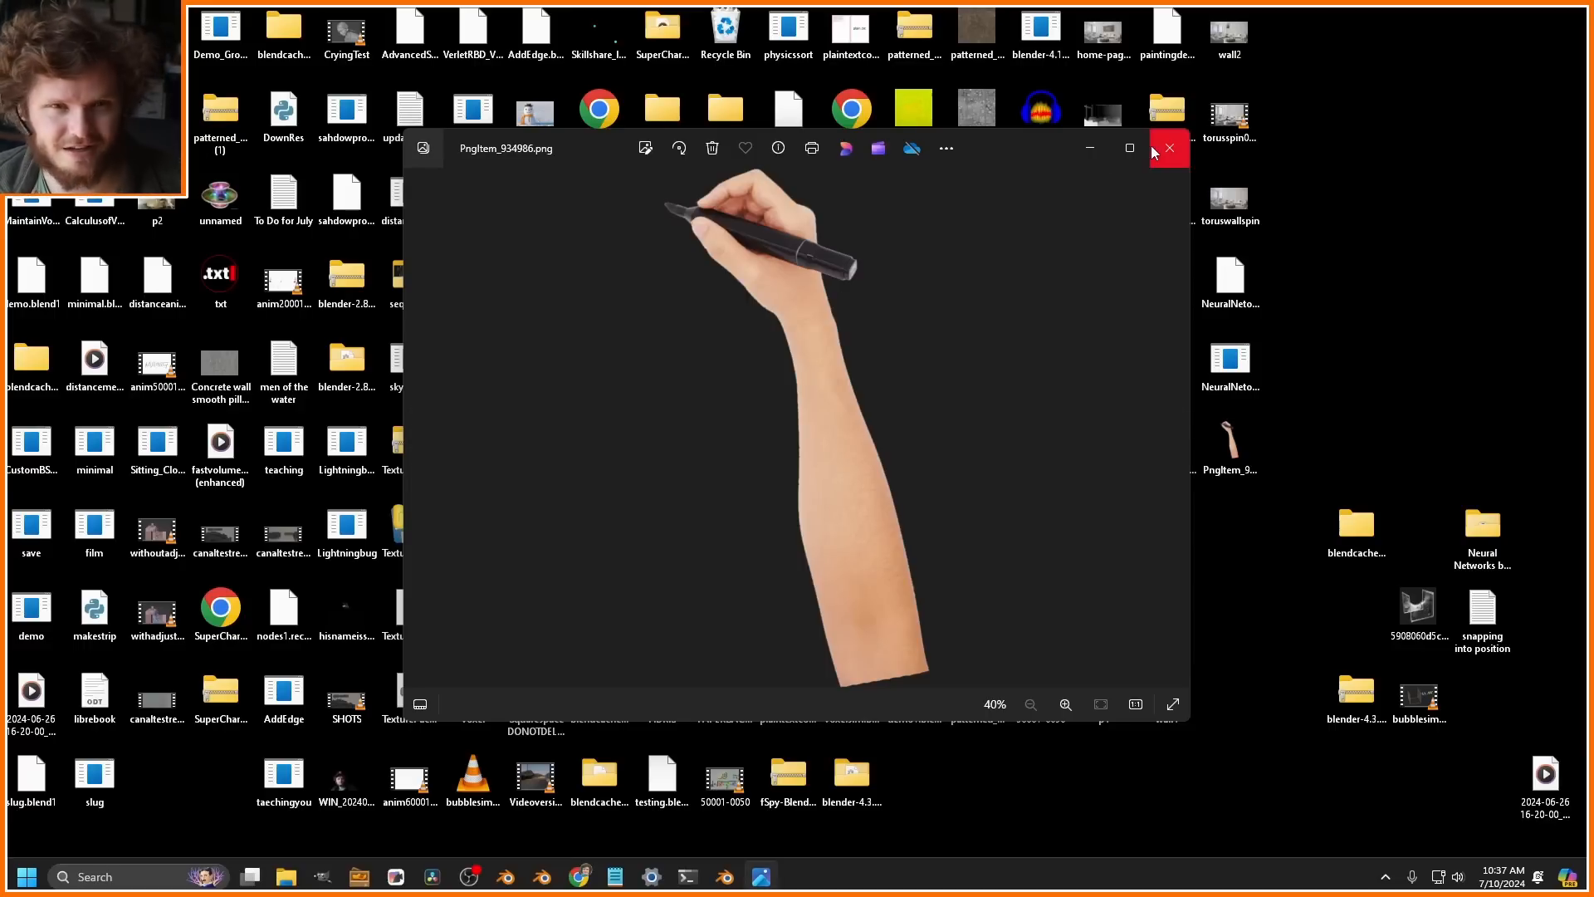
{"action": "left_click", "coordinate": [1167, 147]}
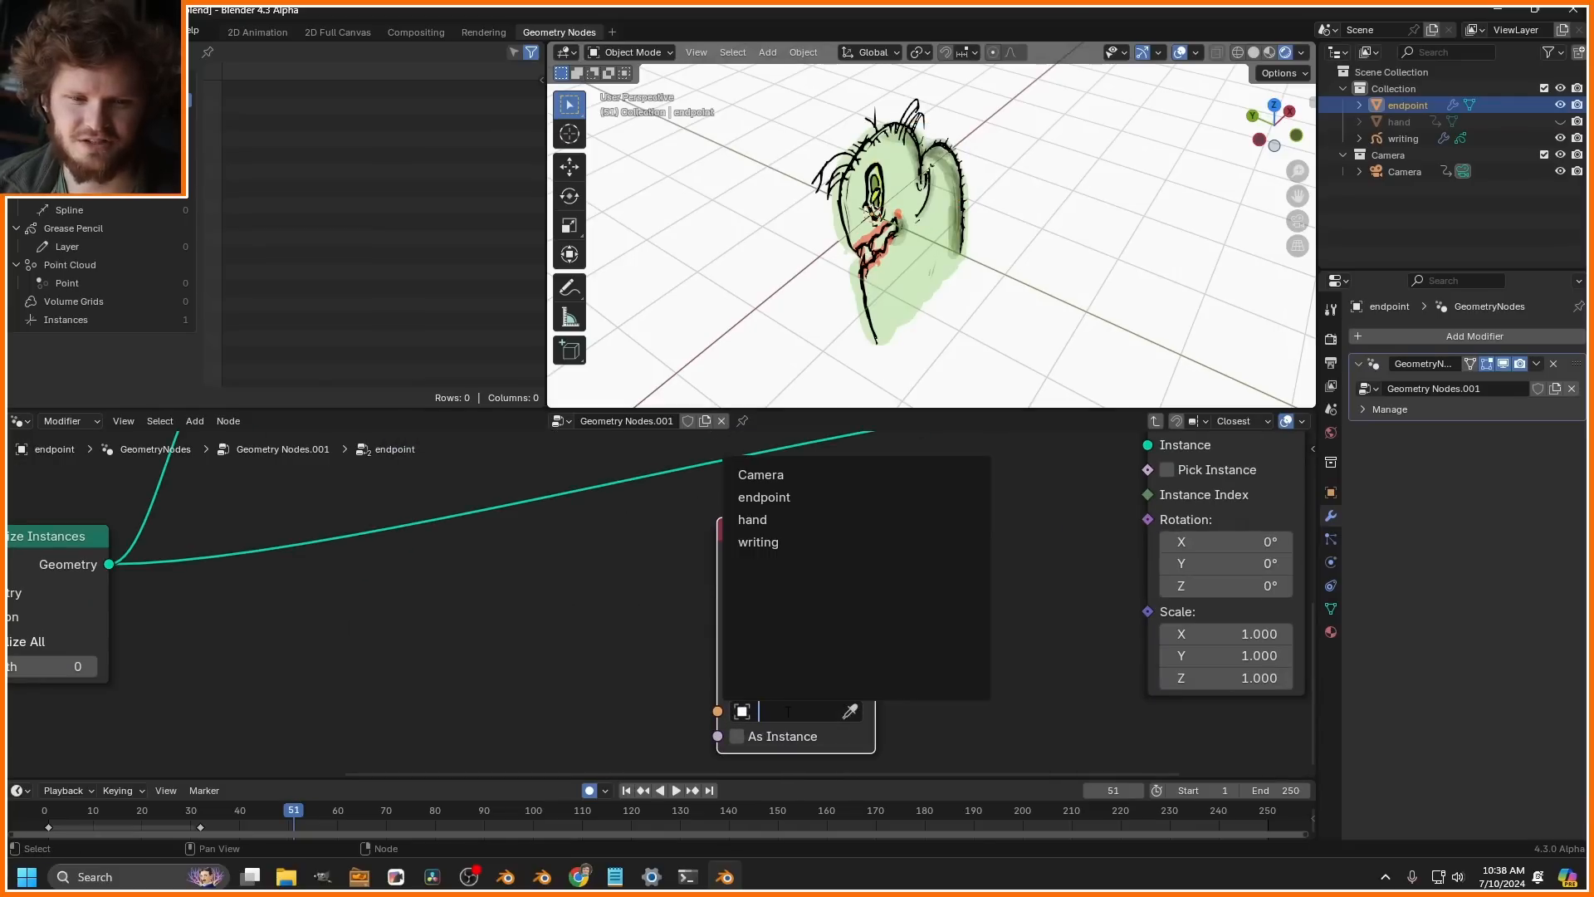
- Pick the hand object as the Object Info instance source and rotate the hand
{"action": "left_click", "coordinate": [750, 519]}
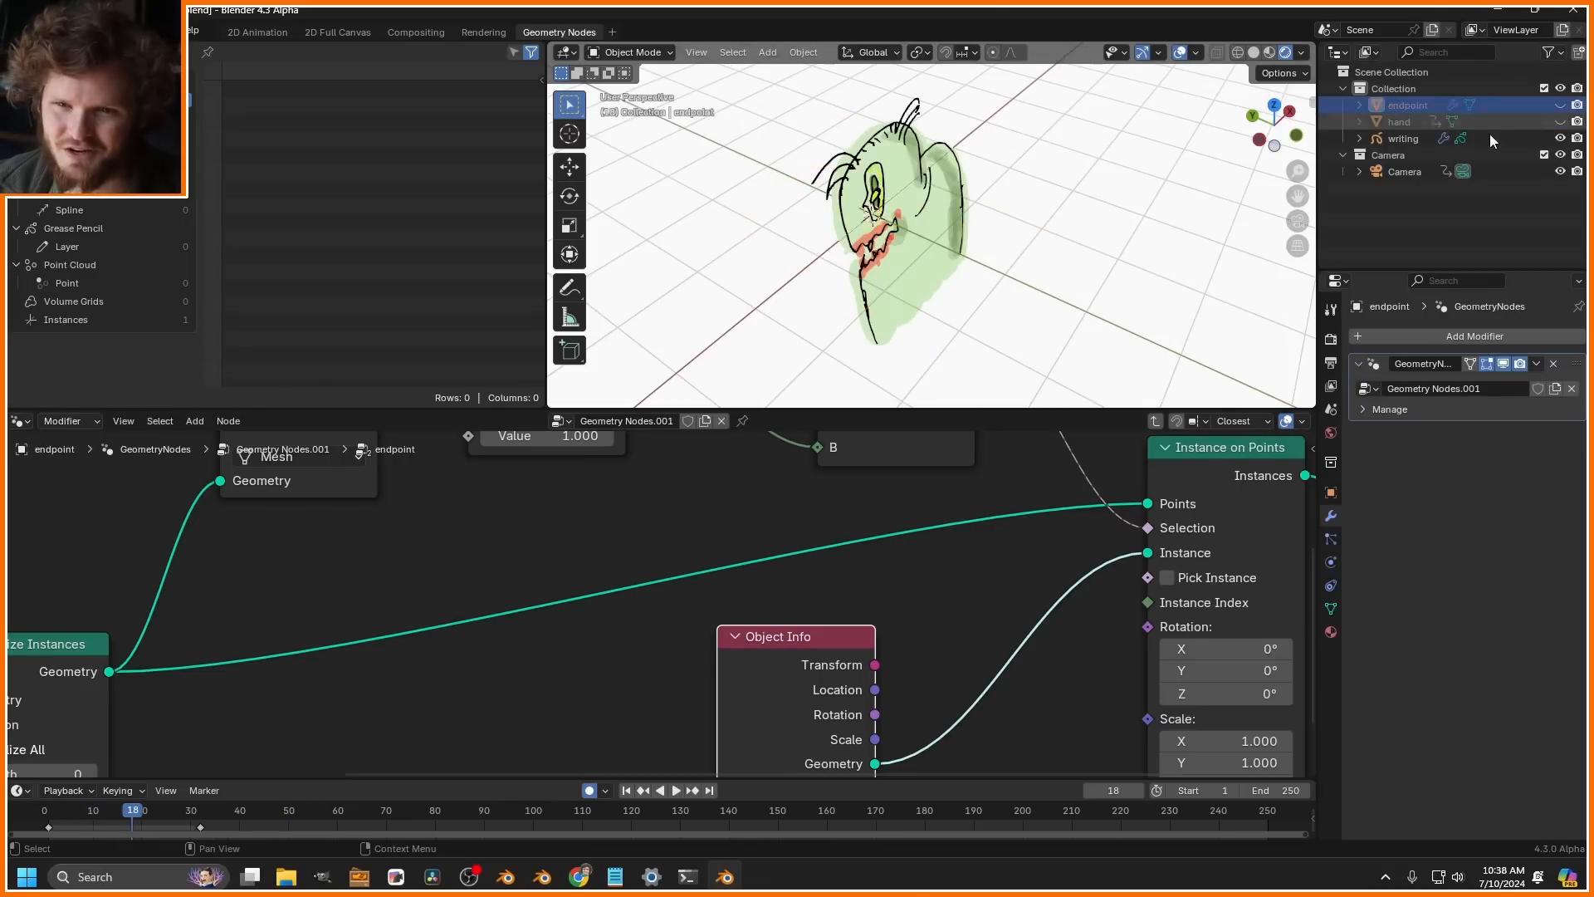
{"action": "left_click", "coordinate": [1398, 121]}
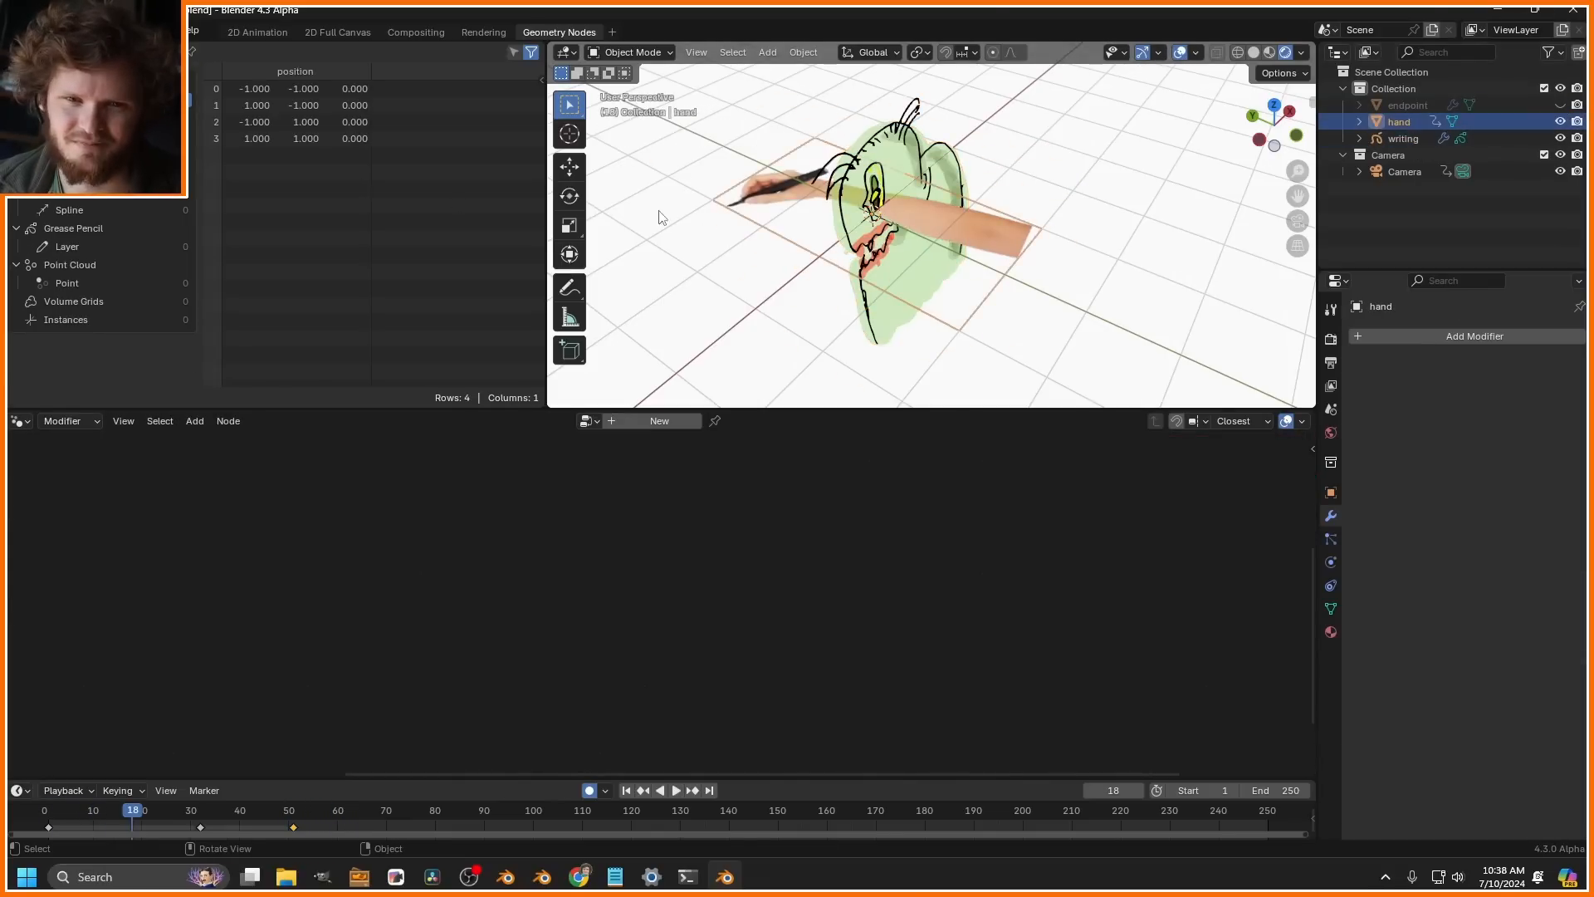
{"action": "key", "text": "r"}
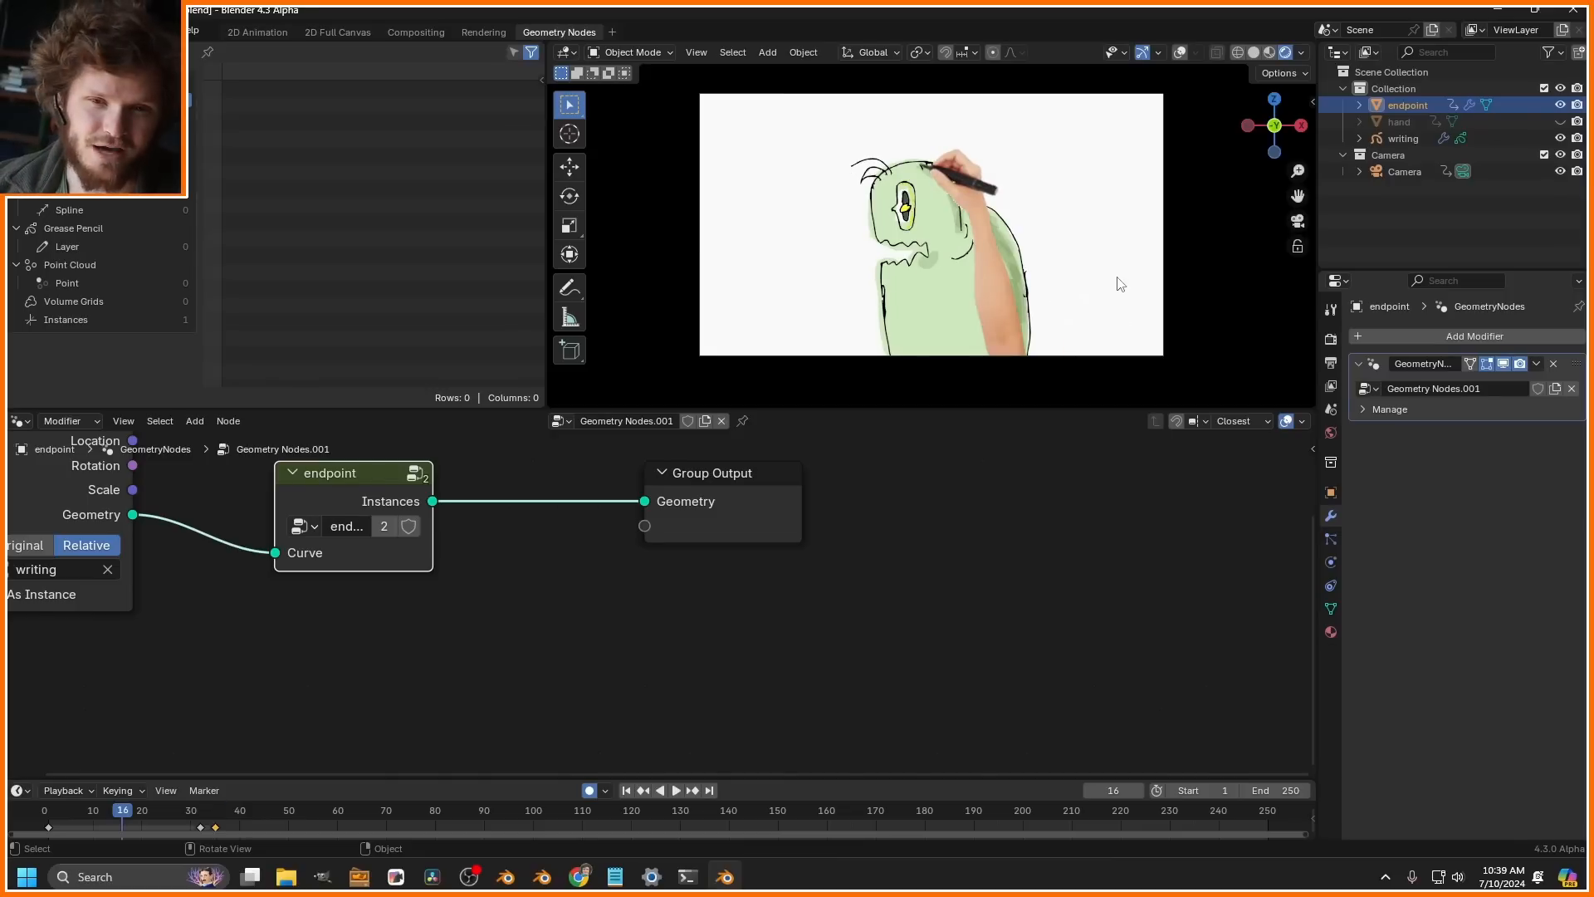
{"action": "mouse_move", "coordinate": [379, 506]}
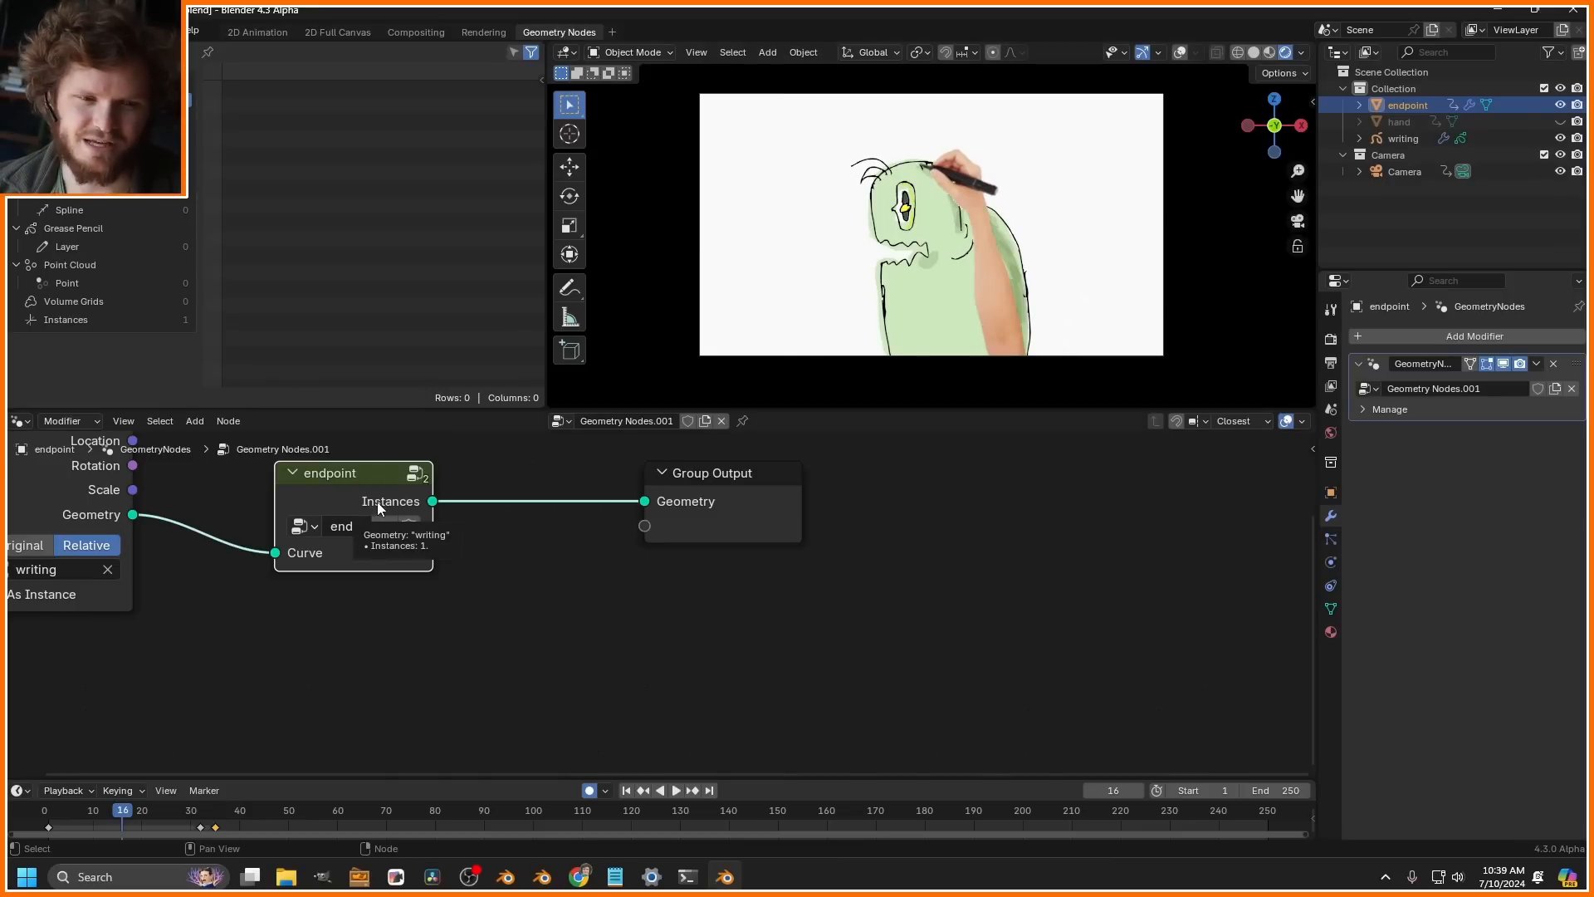
- Insert a Rotate Instances node and a Combine XYZ to drive its rotation
{"action": "type", "text": "rotat"}
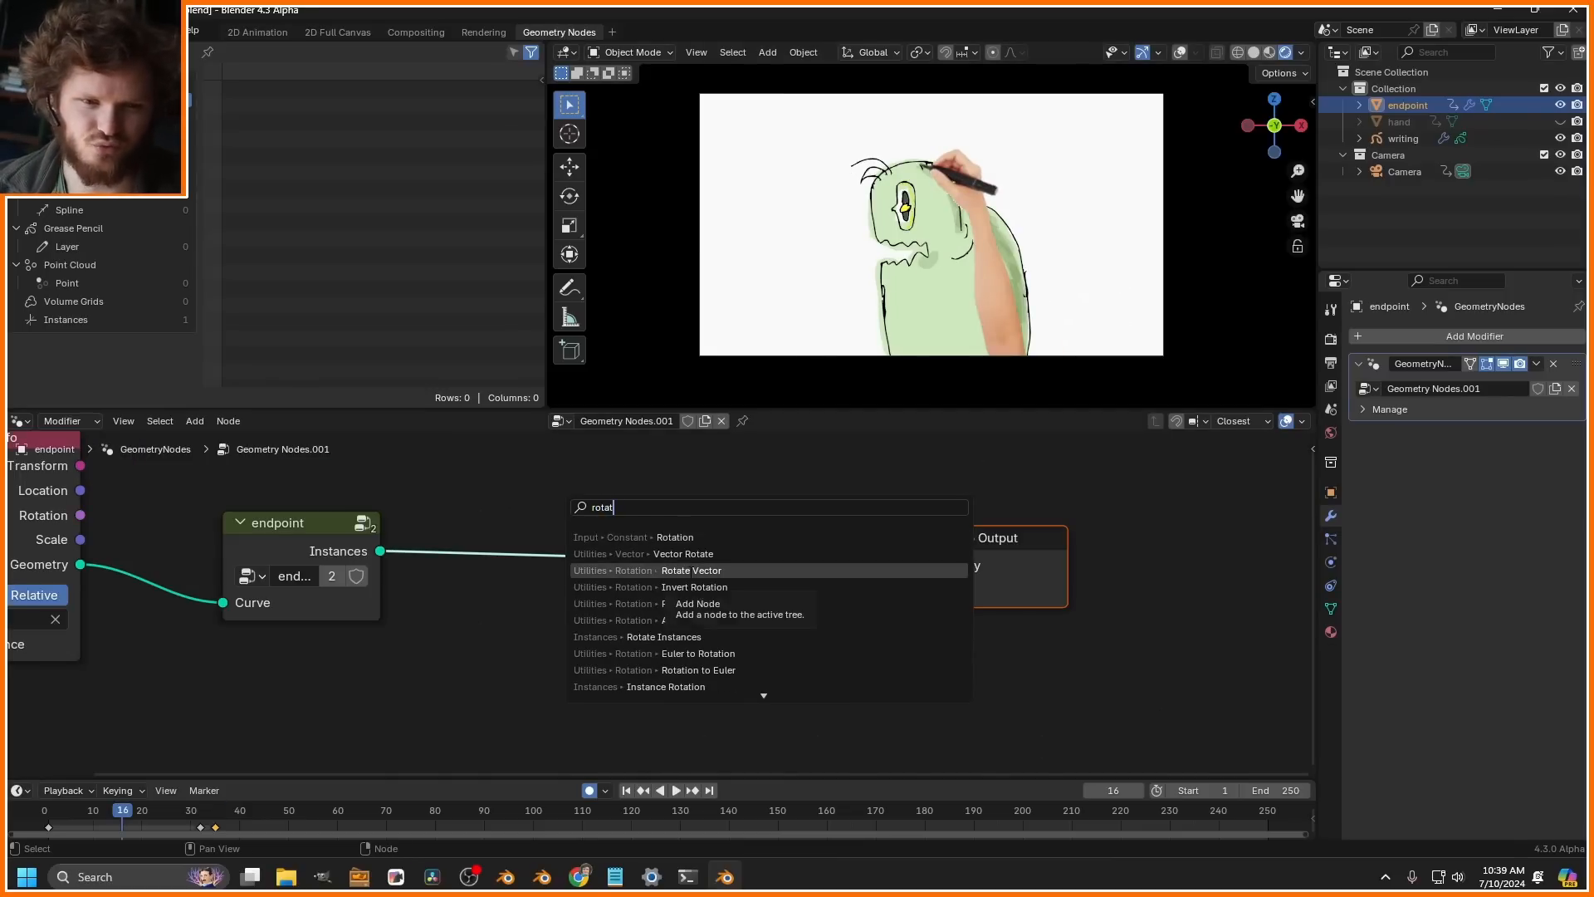
{"action": "left_click", "coordinate": [663, 635]}
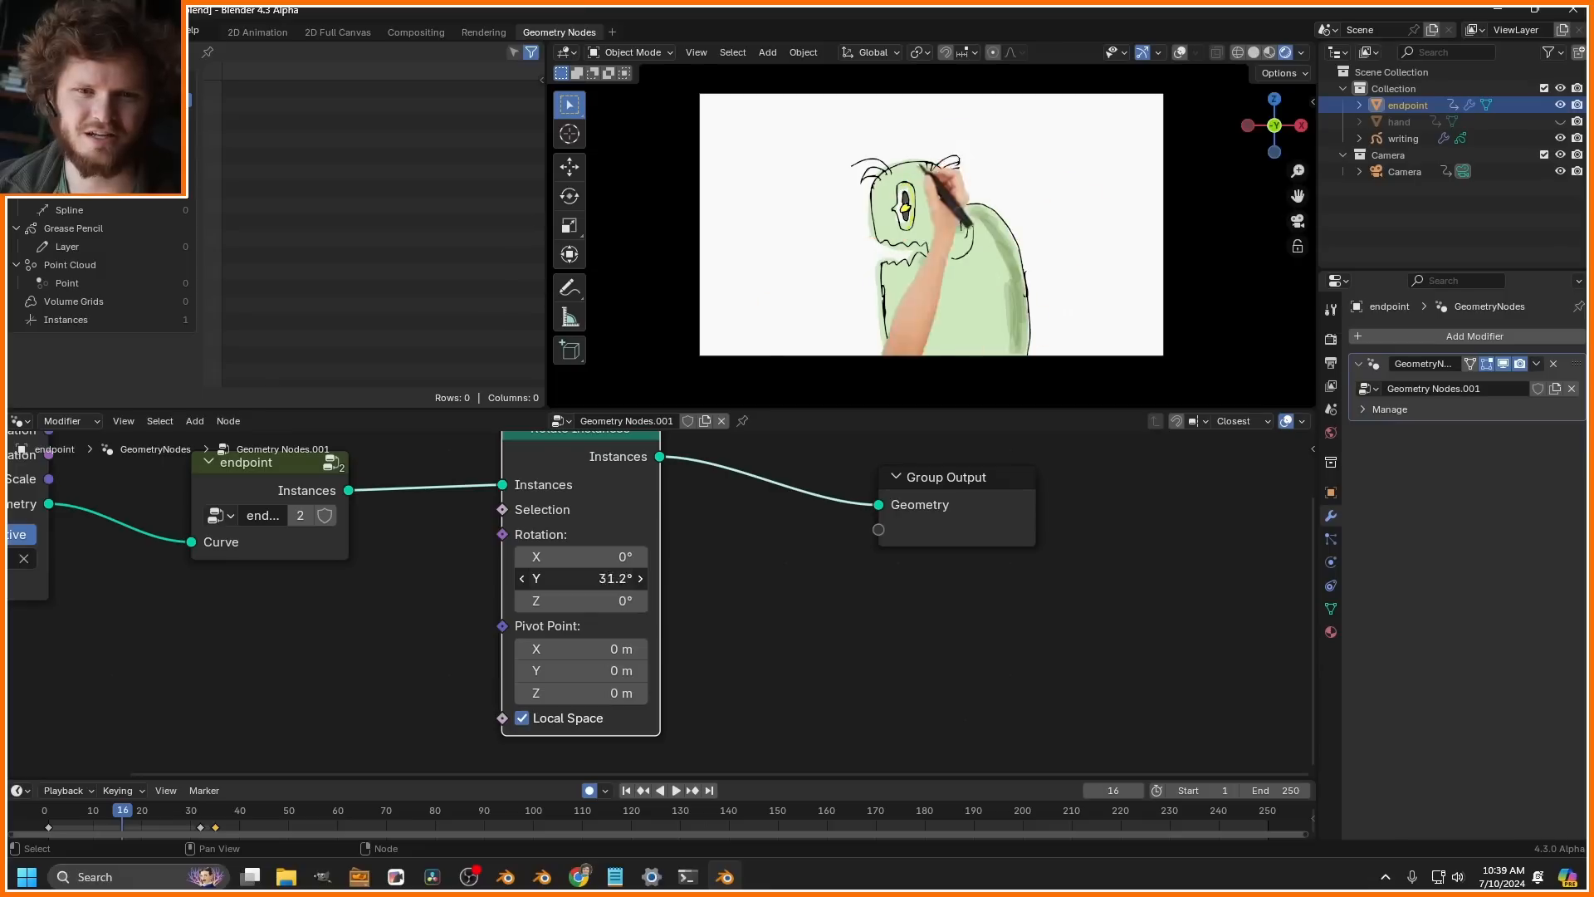
{"action": "left_click_drag", "start_coordinate": [579, 578], "coordinate": [991, 594]}
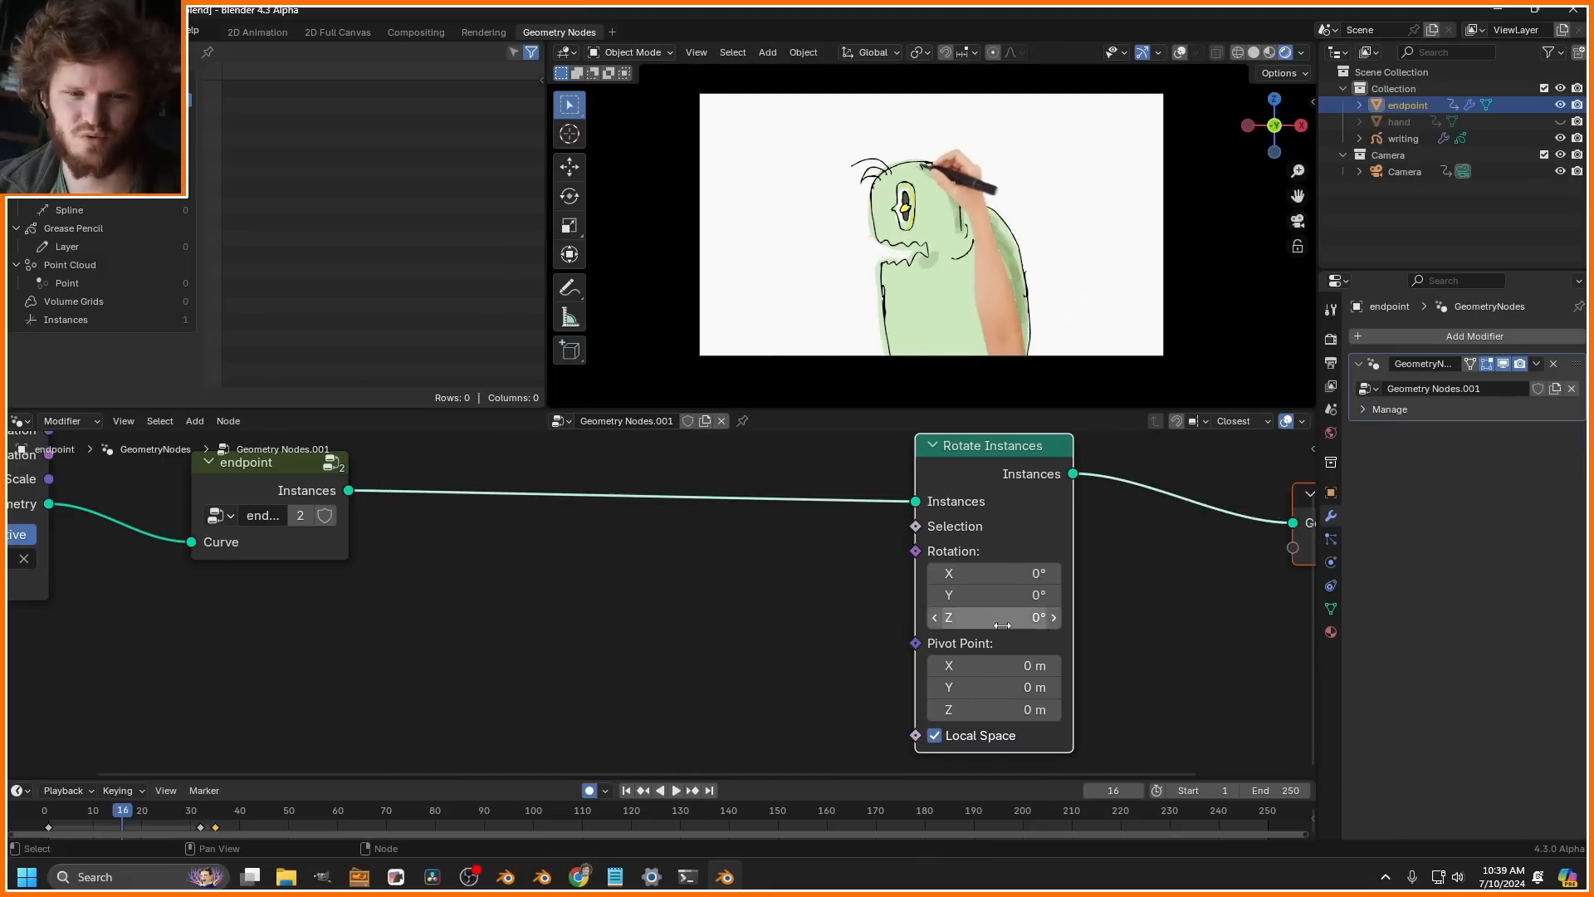
{"action": "type", "text": "combine"}
{"action": "type", "text": "fra"}
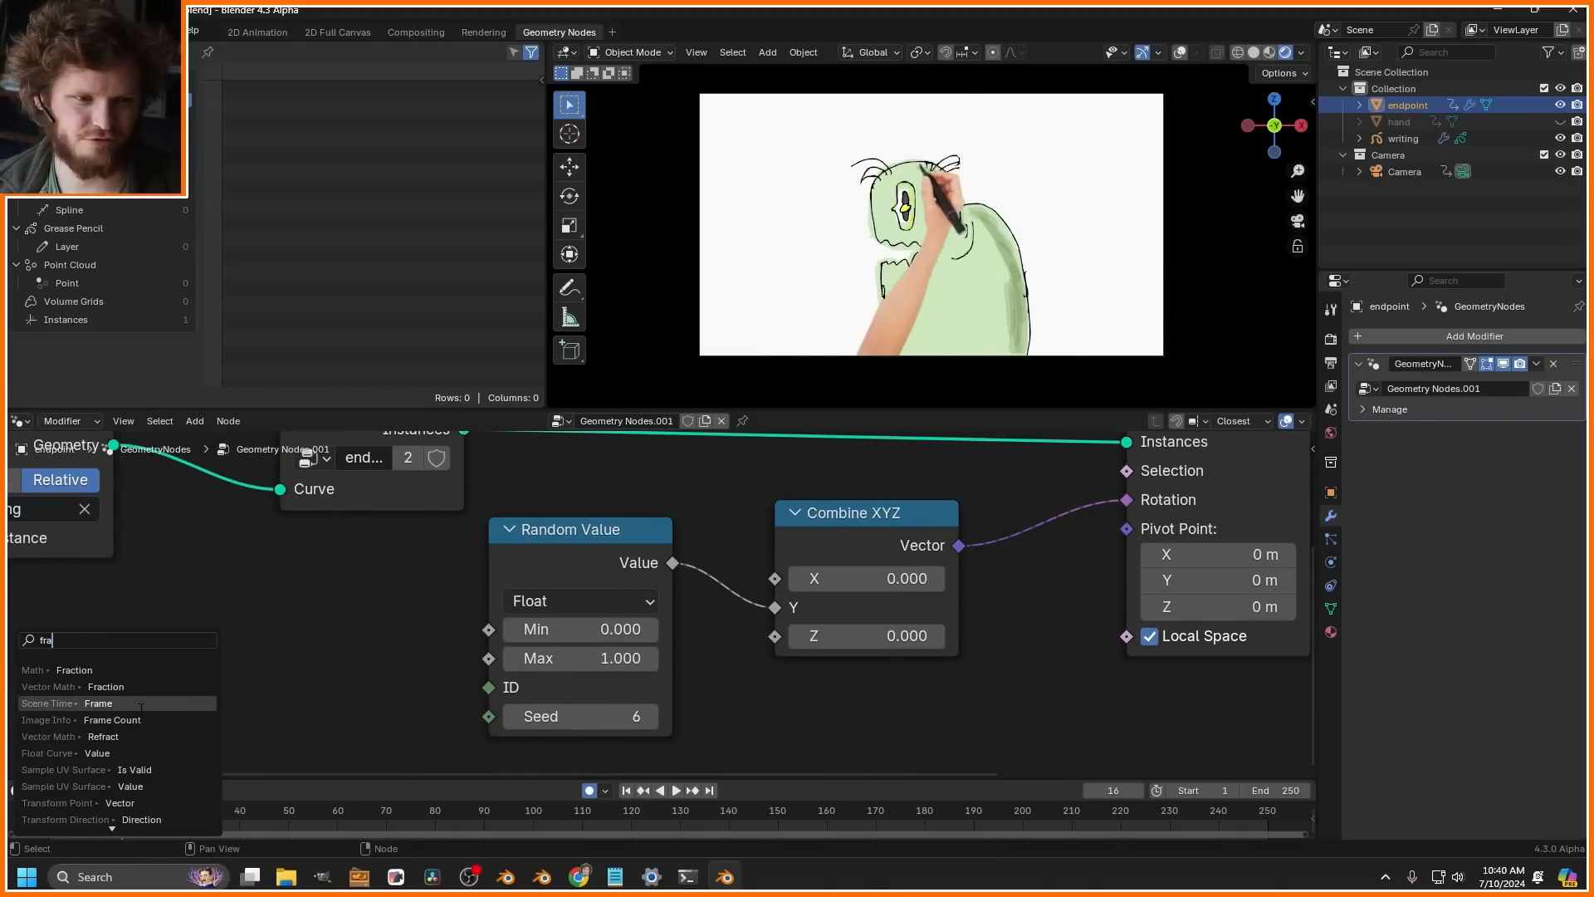
- Feed Scene Time's frame through a Math add into the random seeds
{"action": "left_click", "coordinate": [98, 702]}
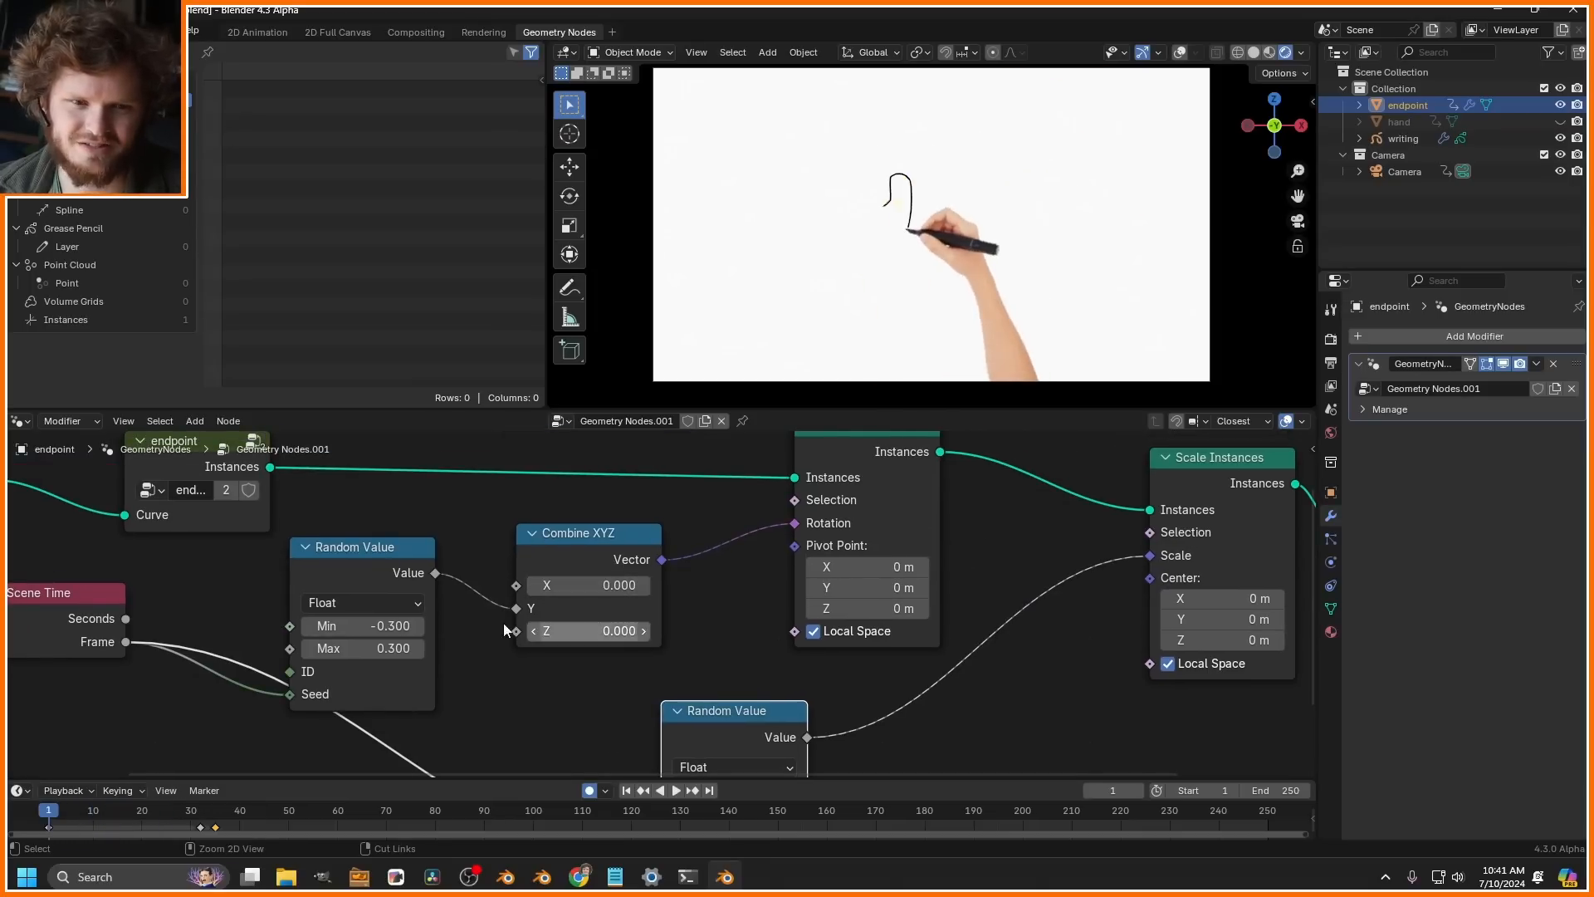
{"action": "type", "text": "math"}
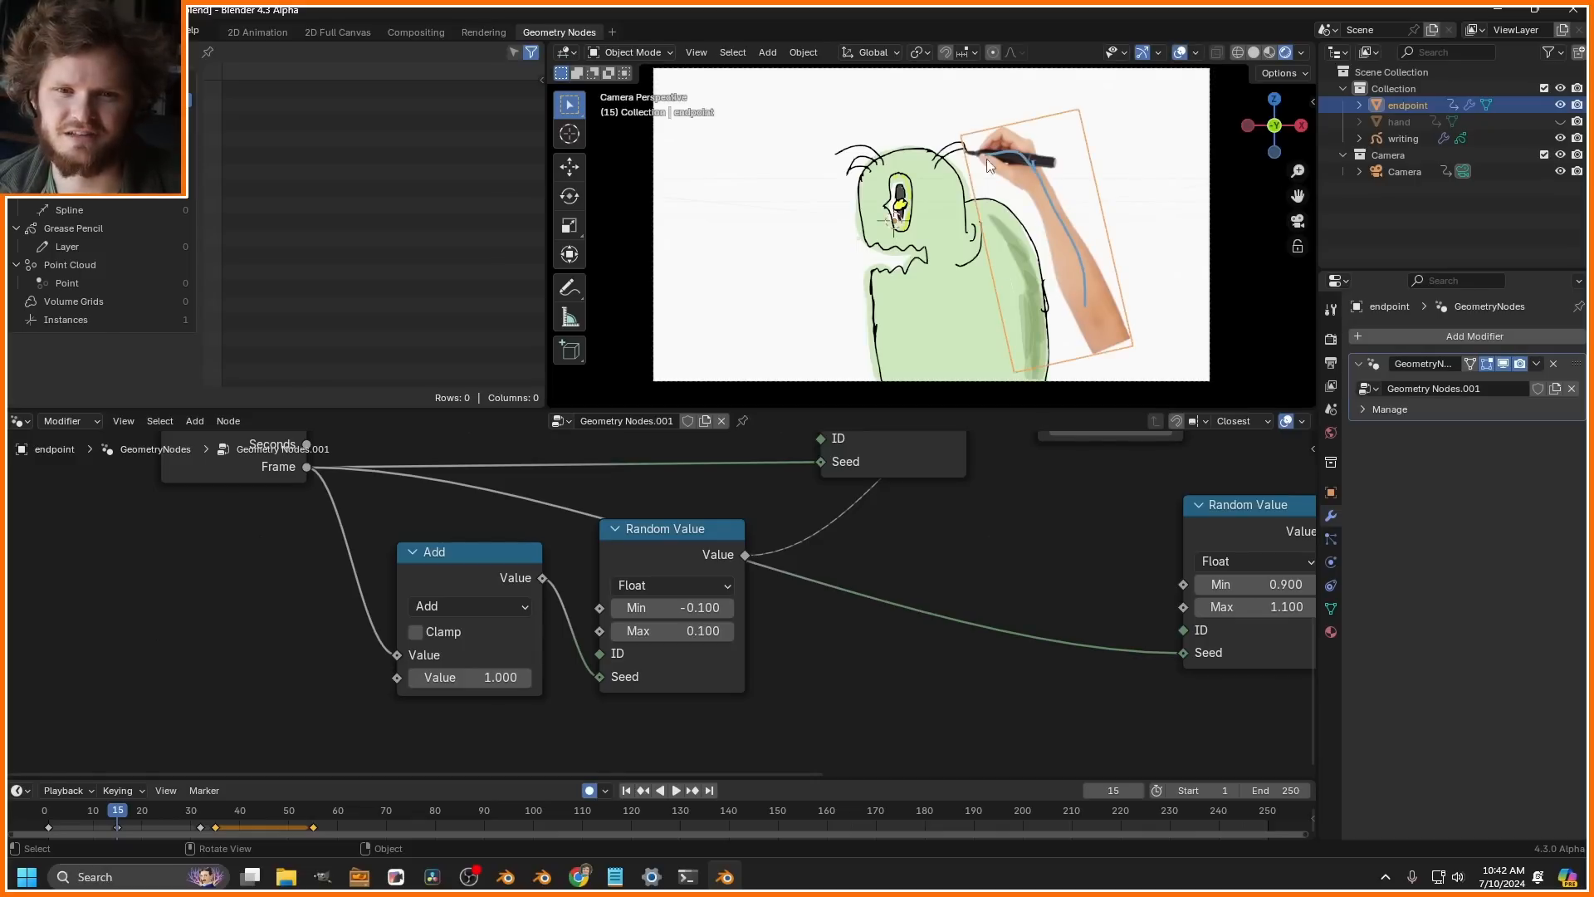
- Wire the frame-plus-2 Add output into the new Integer Random Value's seed
{"action": "left_click_drag", "start_coordinate": [1026, 157], "coordinate": [1092, 345]}
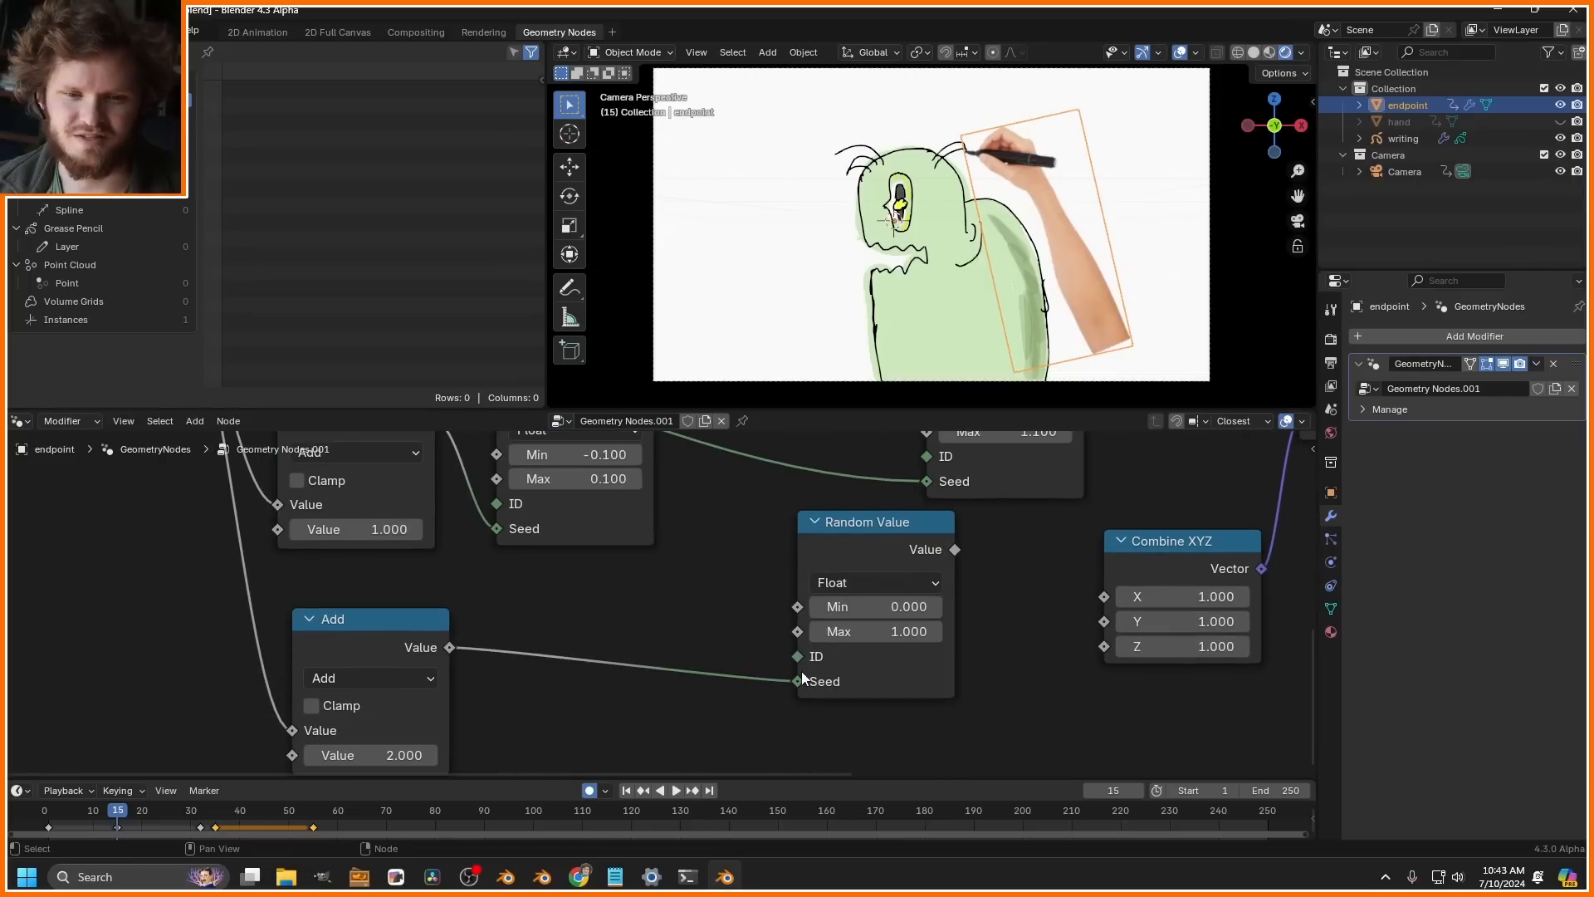
{"action": "mouse_move", "coordinate": [875, 583]}
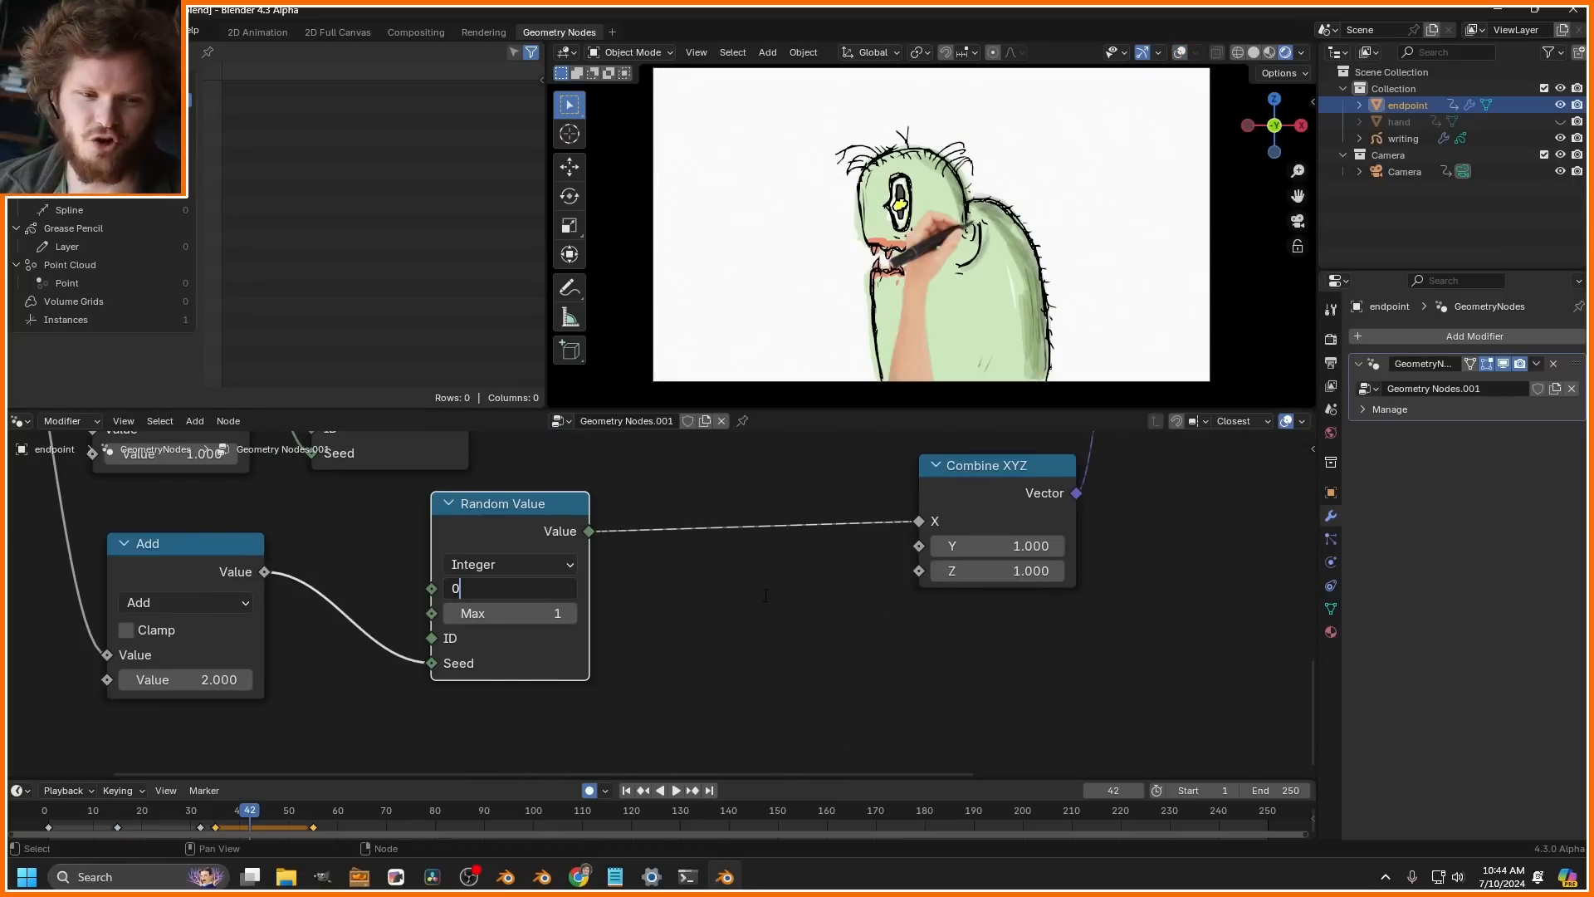
- Insert a Mix node with A -1 and B 1 feeding the Combine XYZ X input
{"action": "type", "text": "mi"}
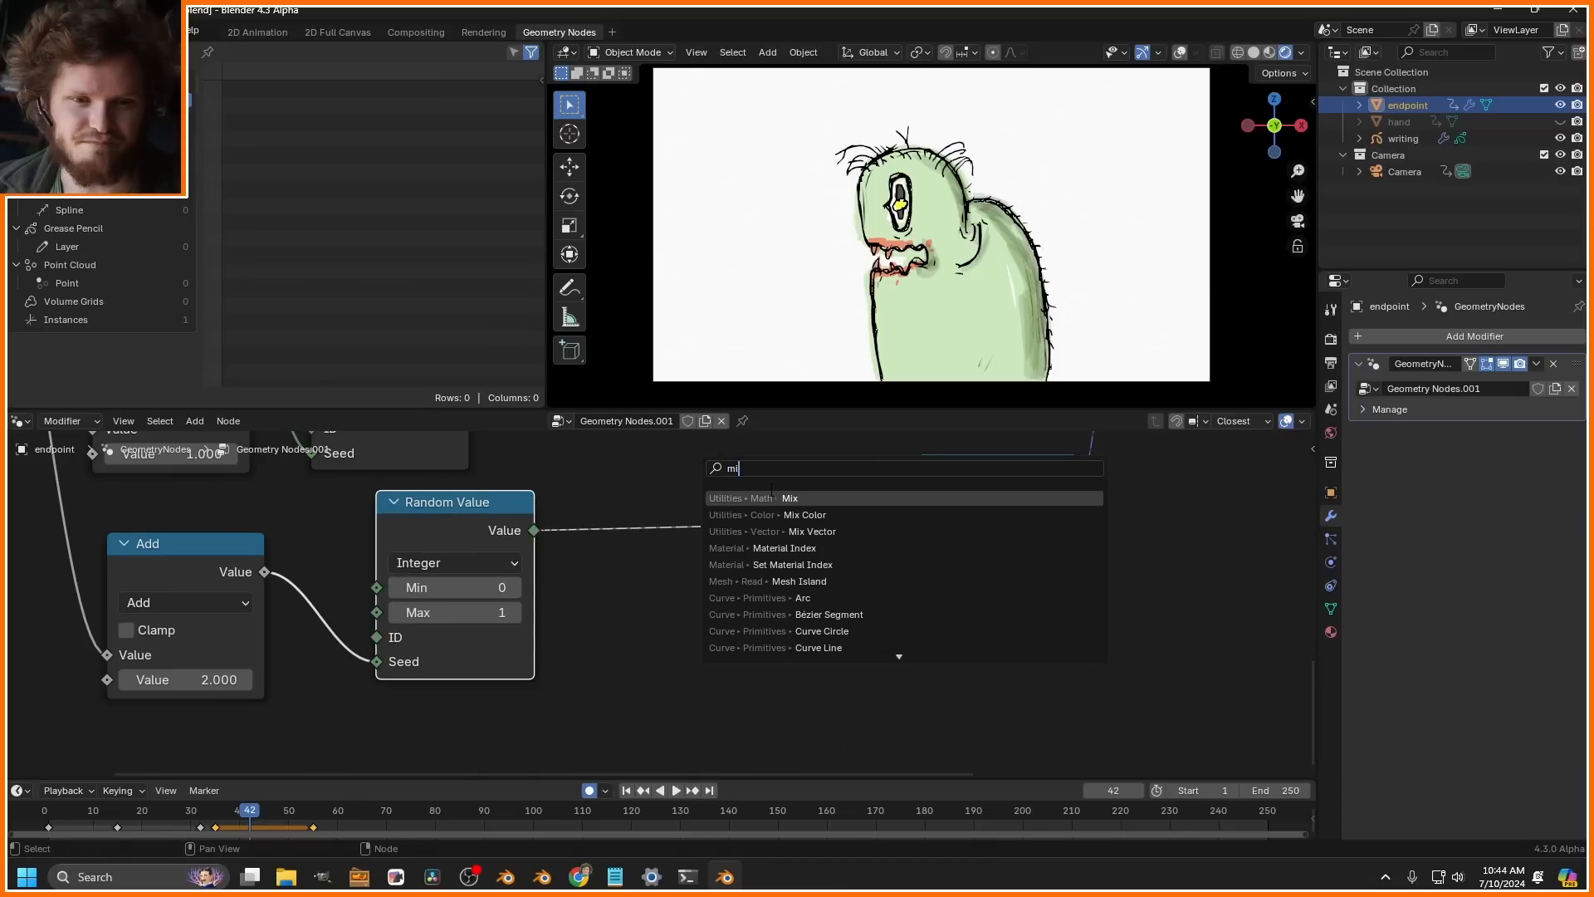
{"action": "left_click", "coordinate": [790, 496]}
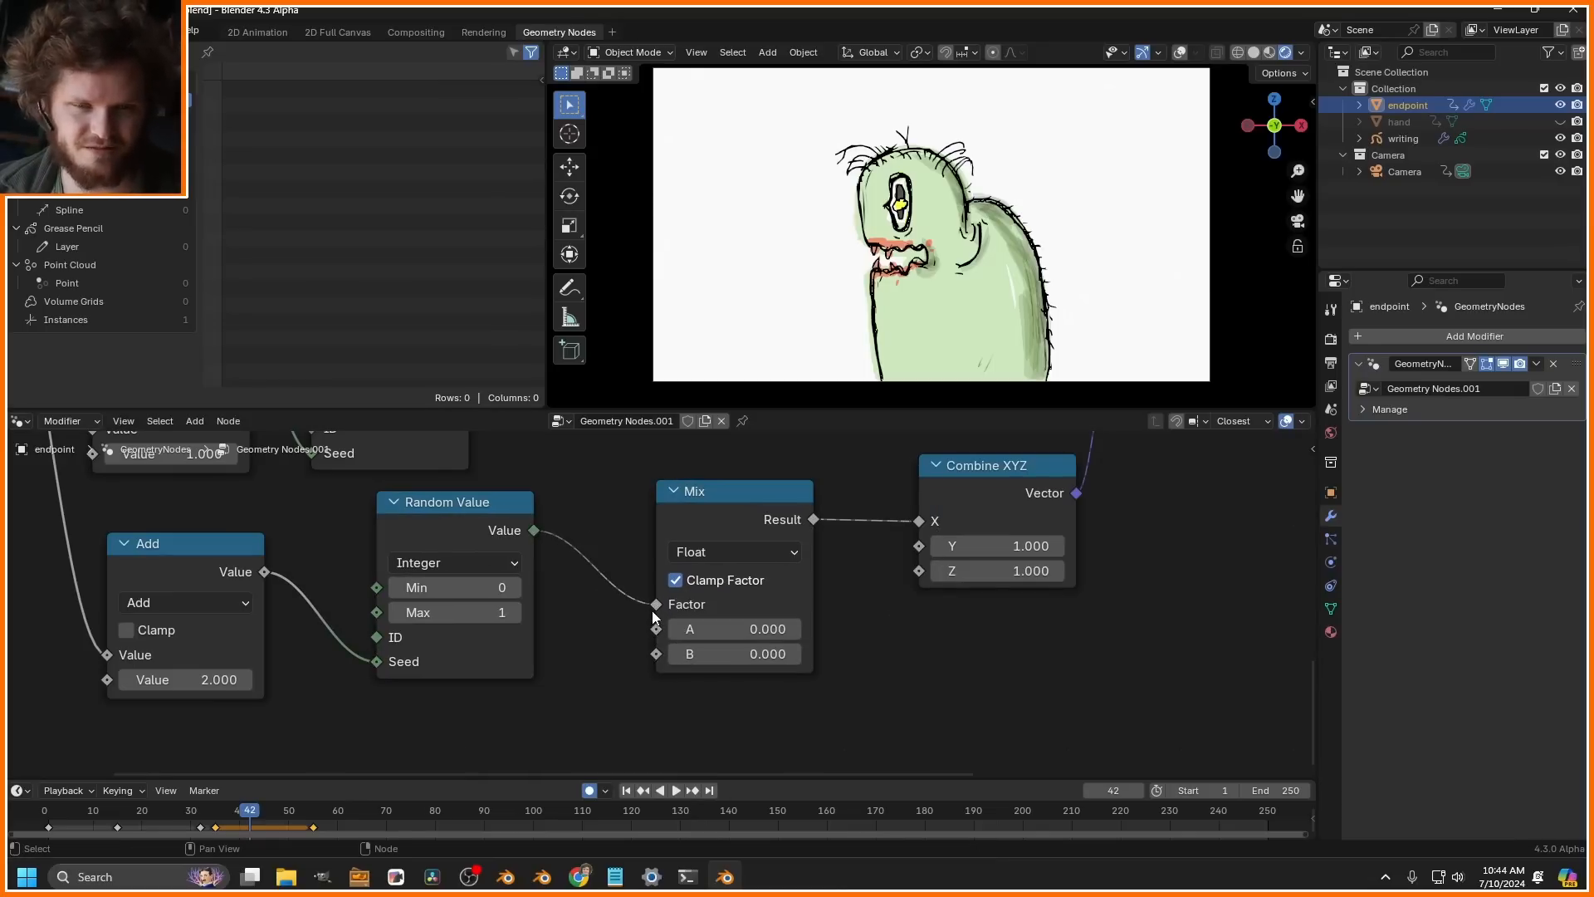
{"action": "left_click", "coordinate": [734, 627]}
{"action": "type", "text": "-1.000"}
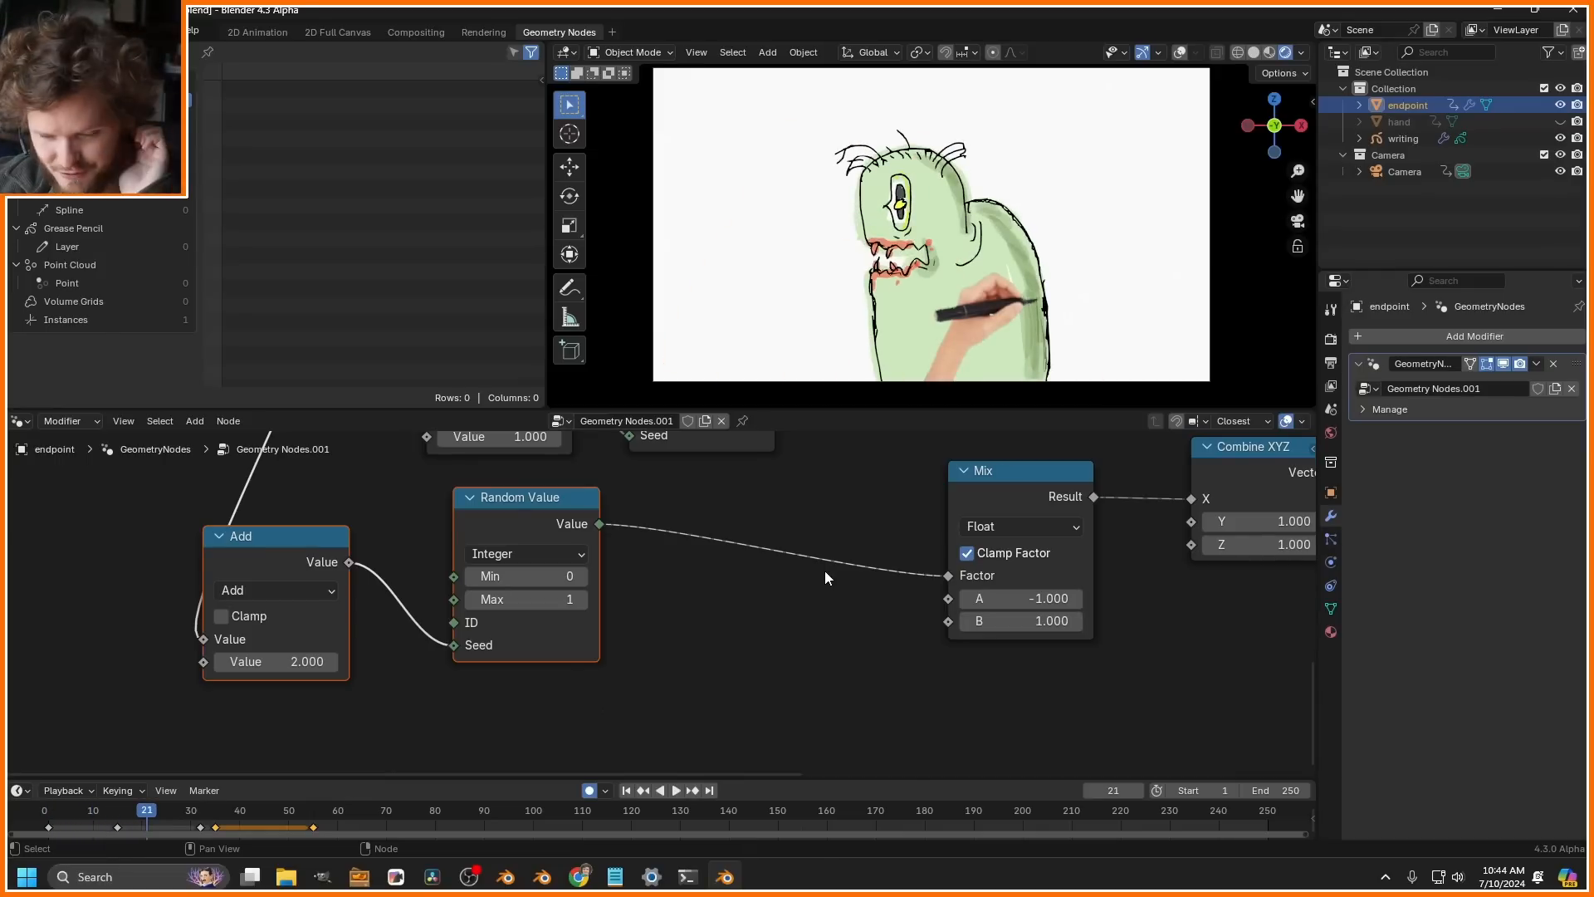
- Drive the Mix factor with a Boolean Random Value, then select the hand object
{"action": "type", "text": "b"}
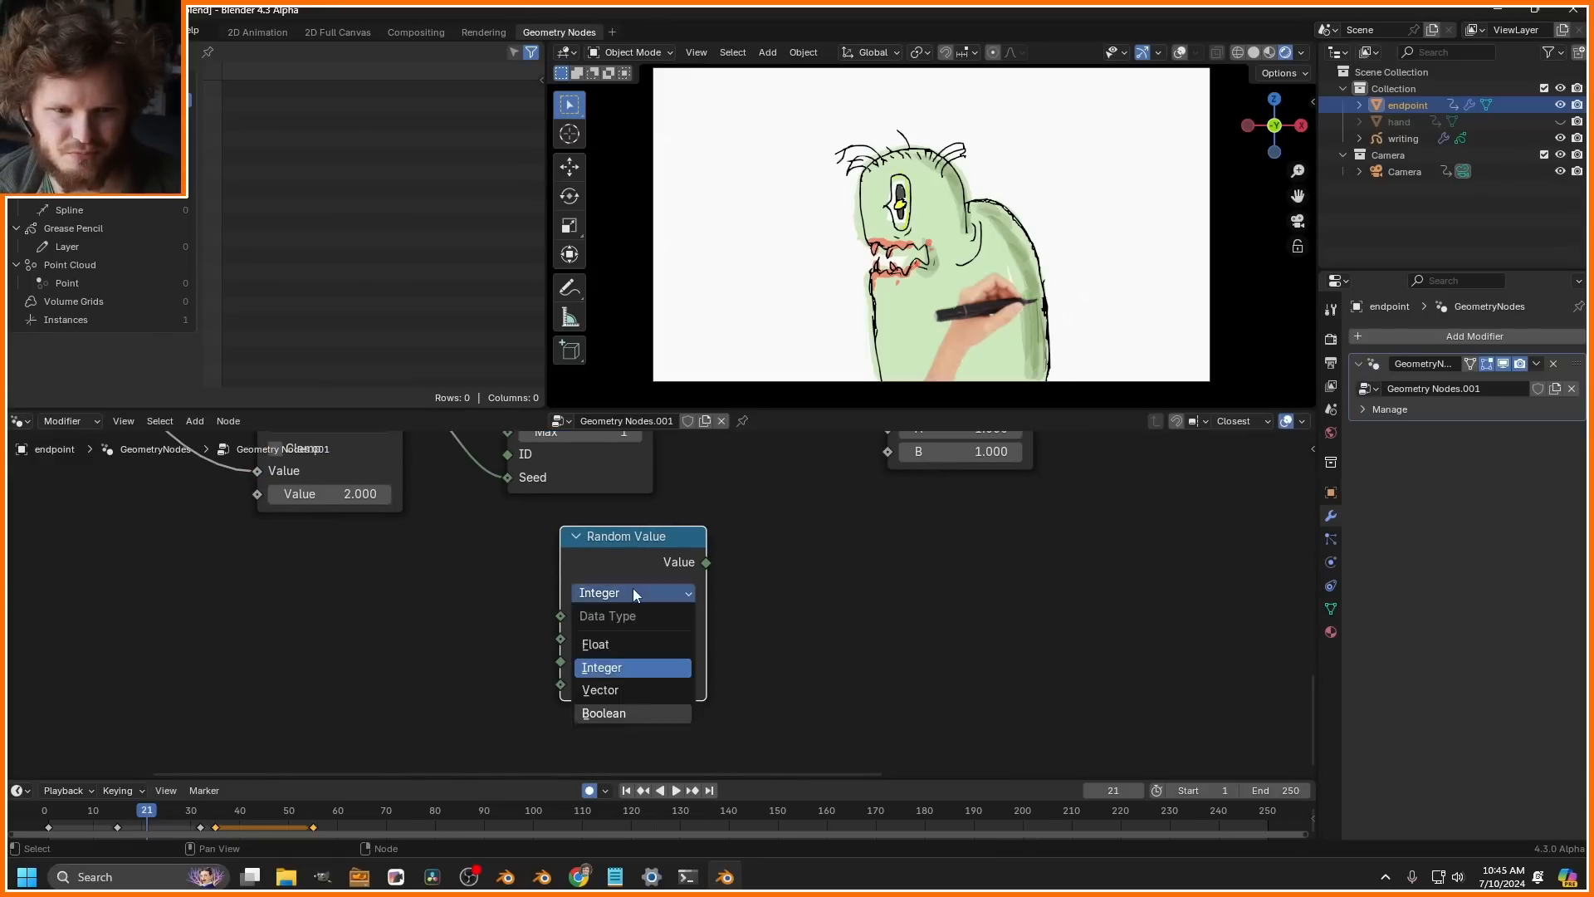
{"action": "left_click", "coordinate": [601, 667]}
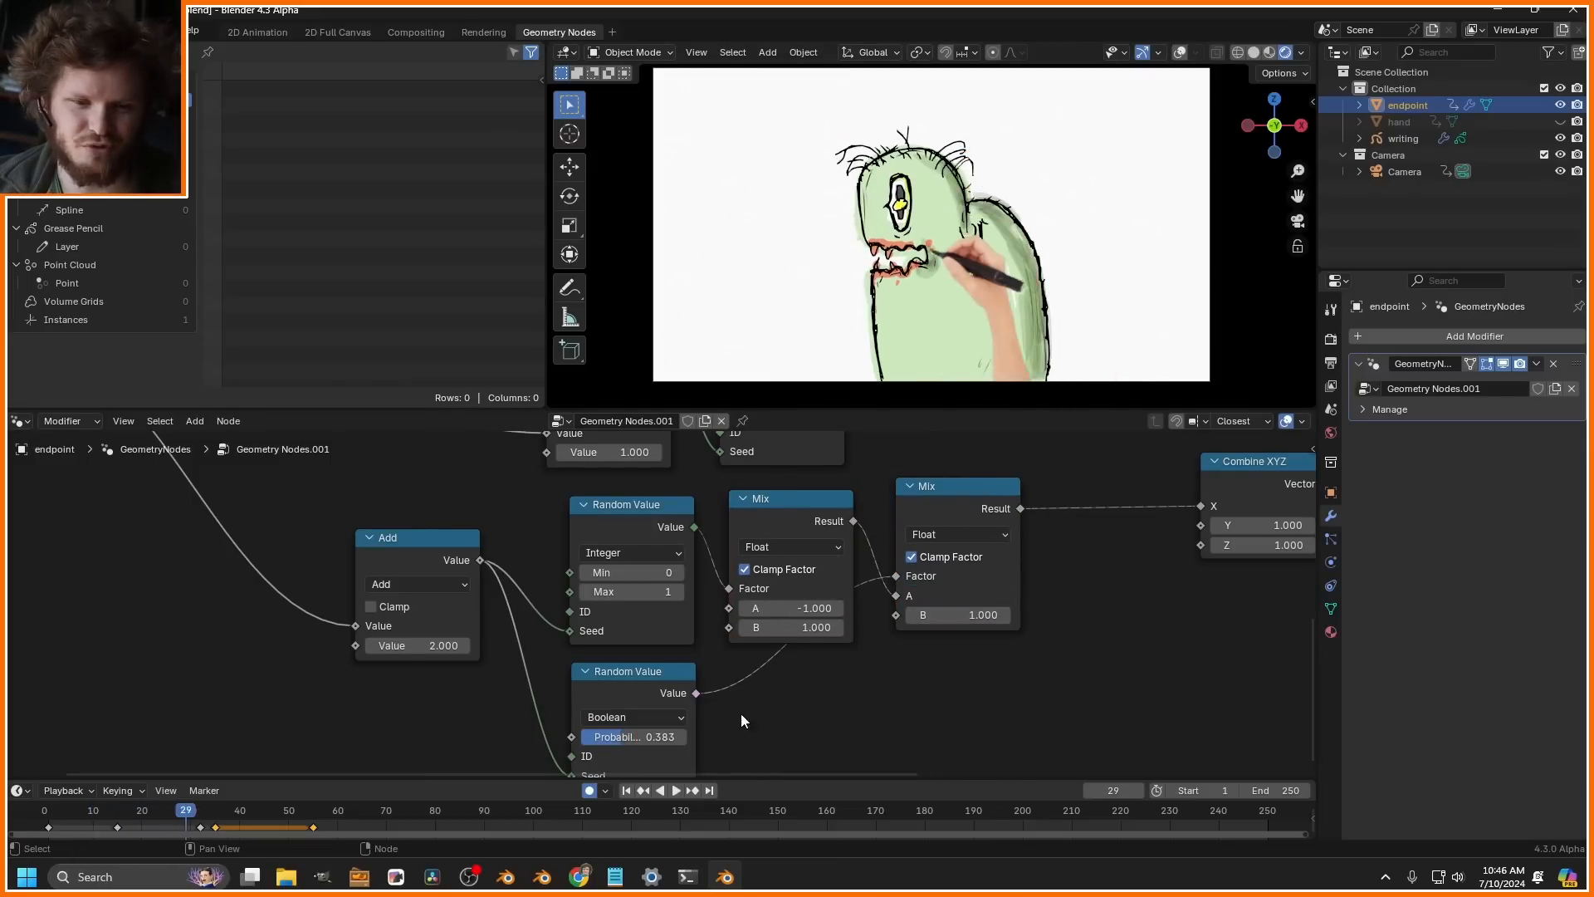
{"action": "left_click", "coordinate": [1401, 121]}
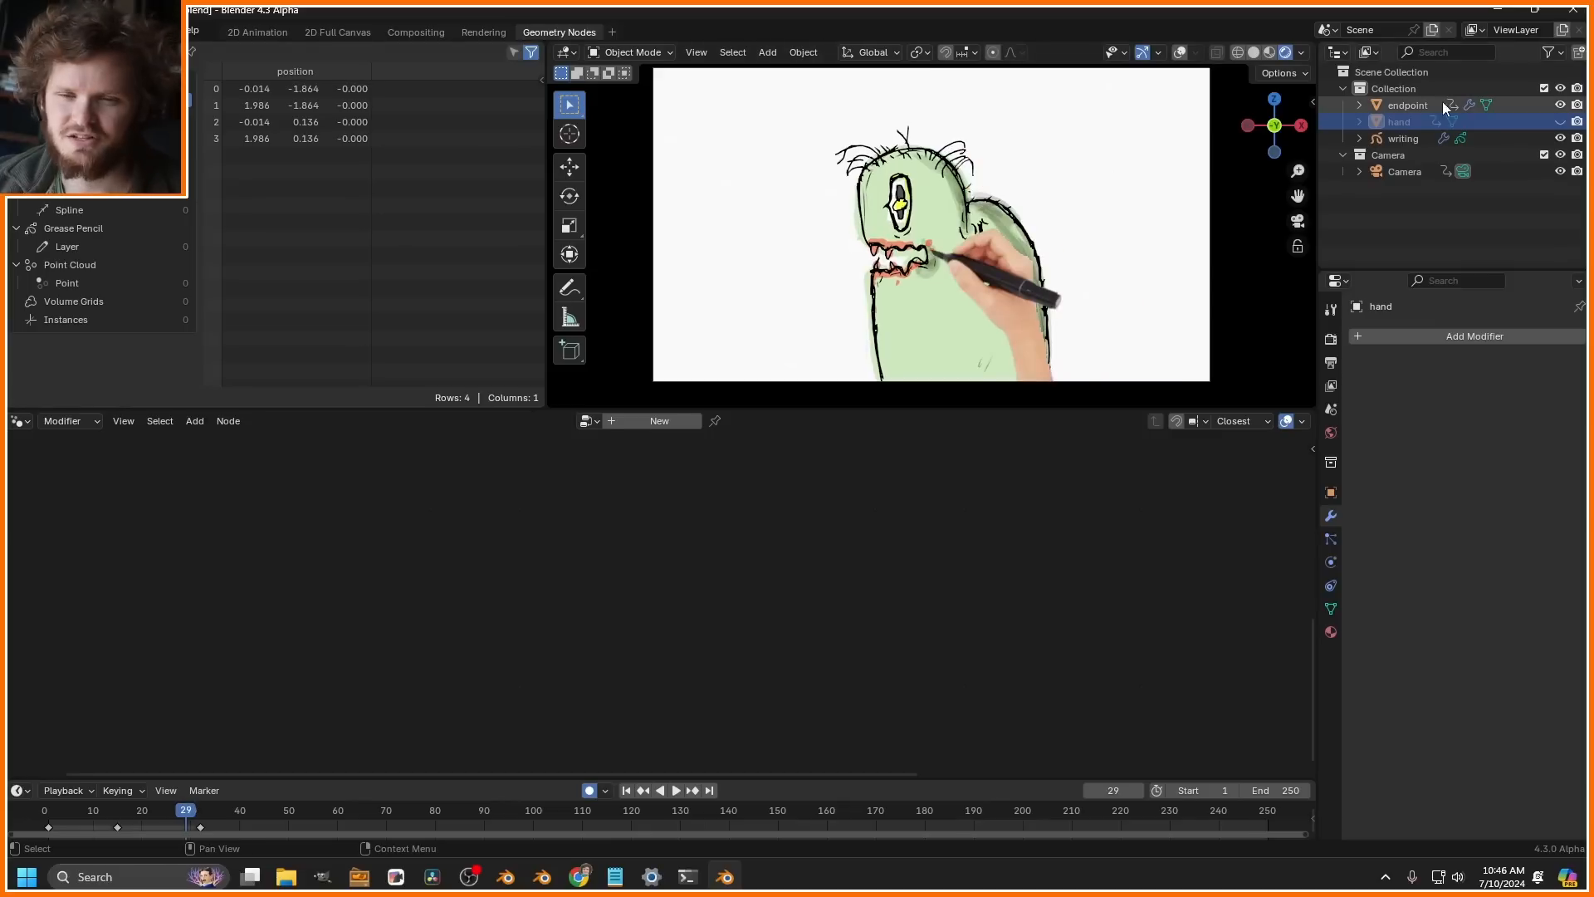
- Select the writing drawing, sketch a looping scribble and play it back
{"action": "left_click", "coordinate": [1406, 105]}
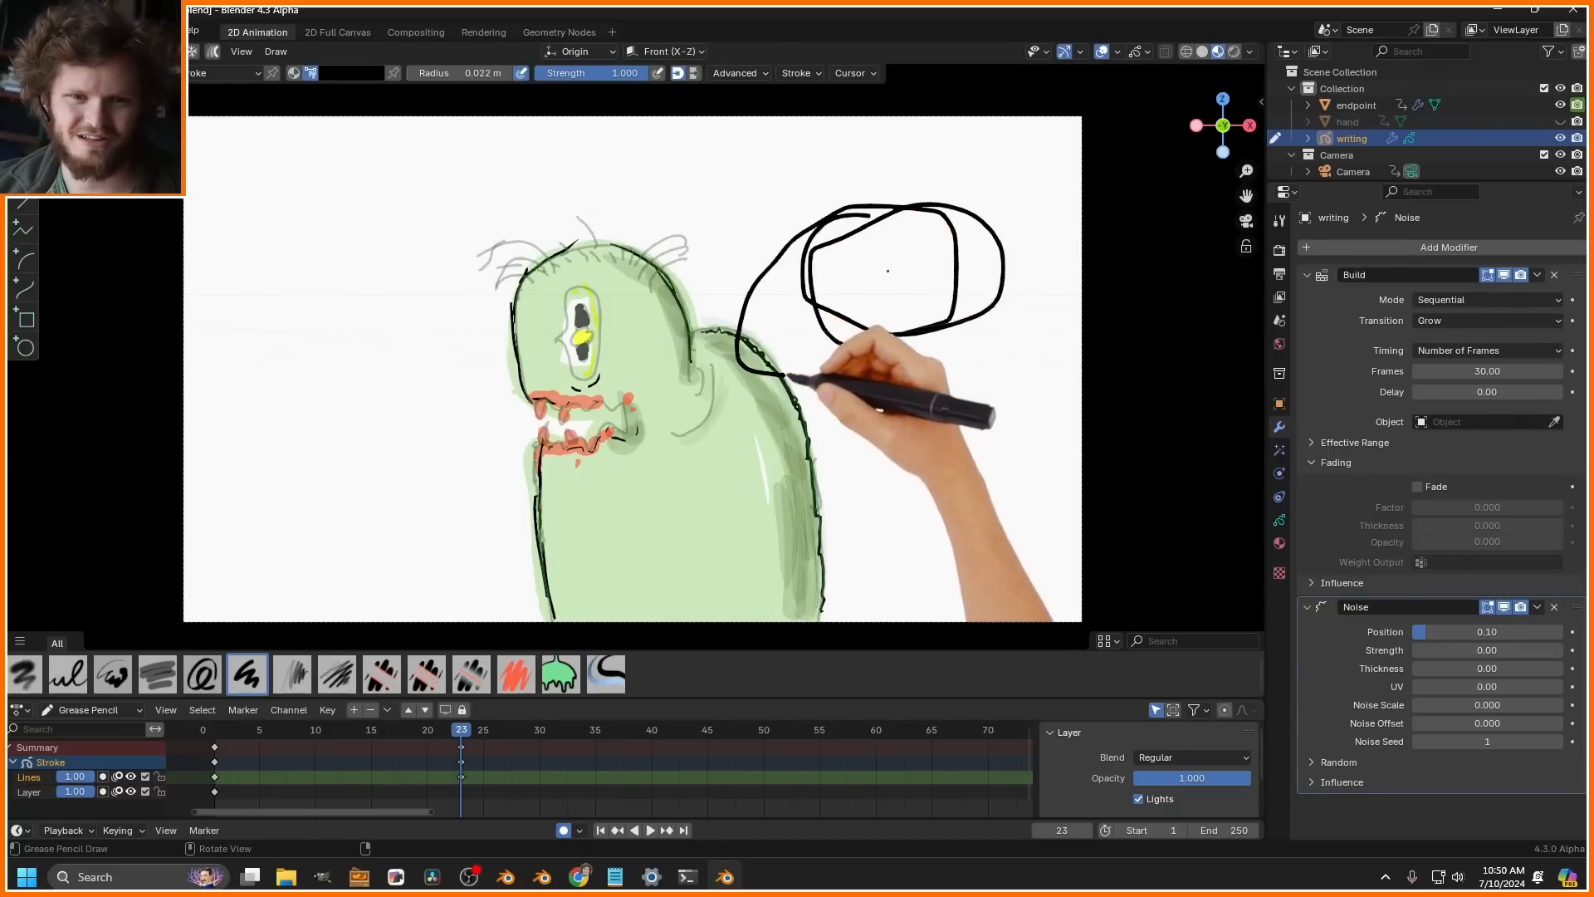
{"action": "left_click", "coordinate": [649, 831]}
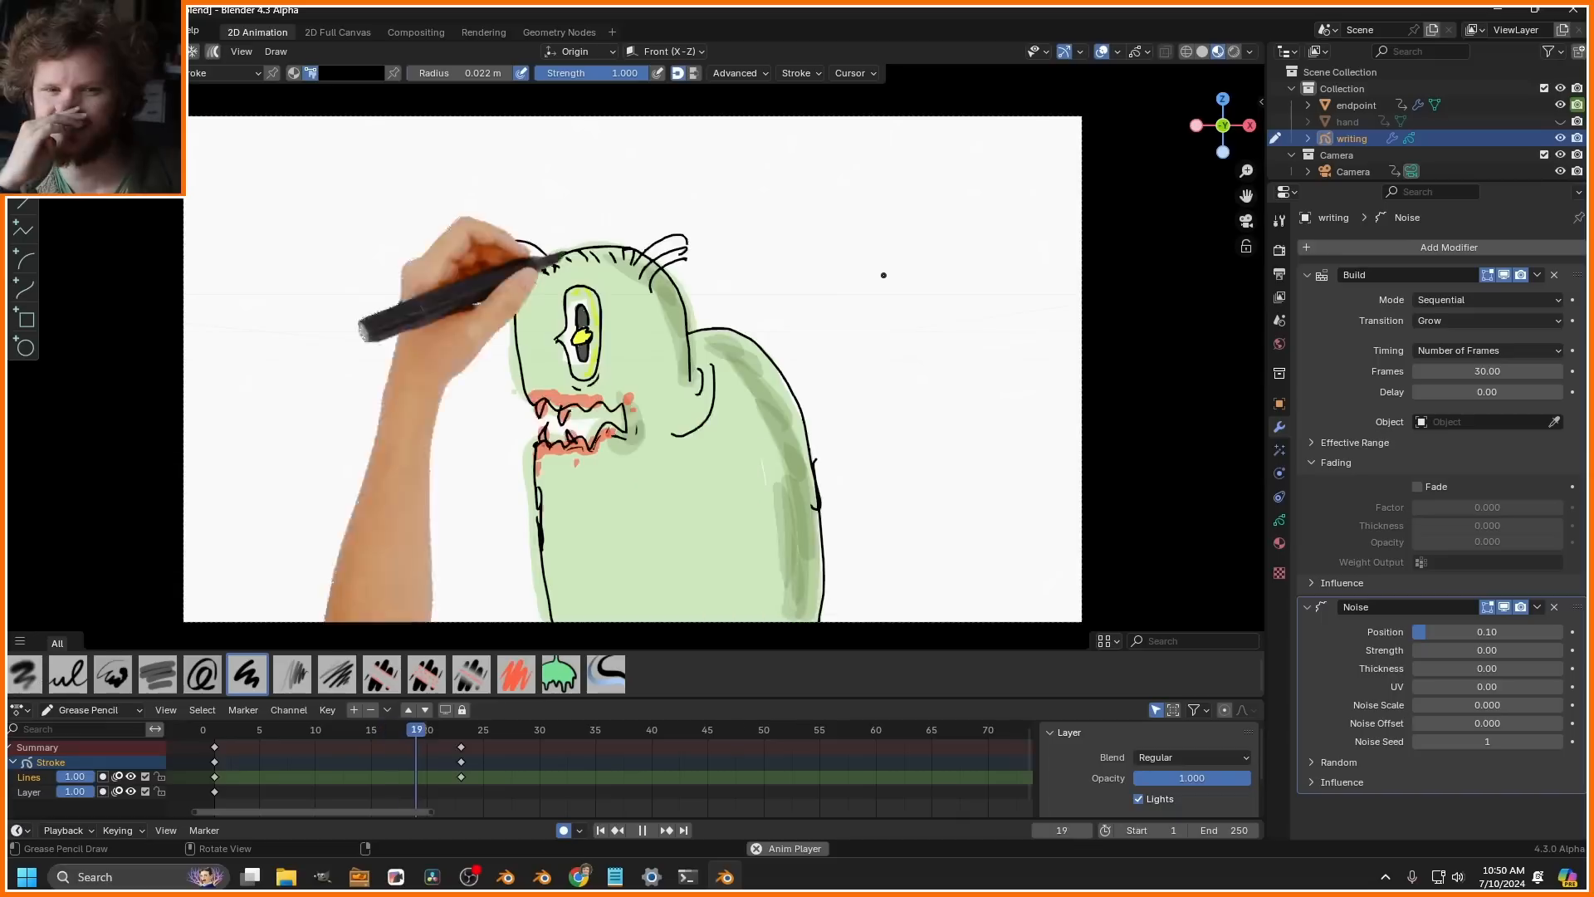